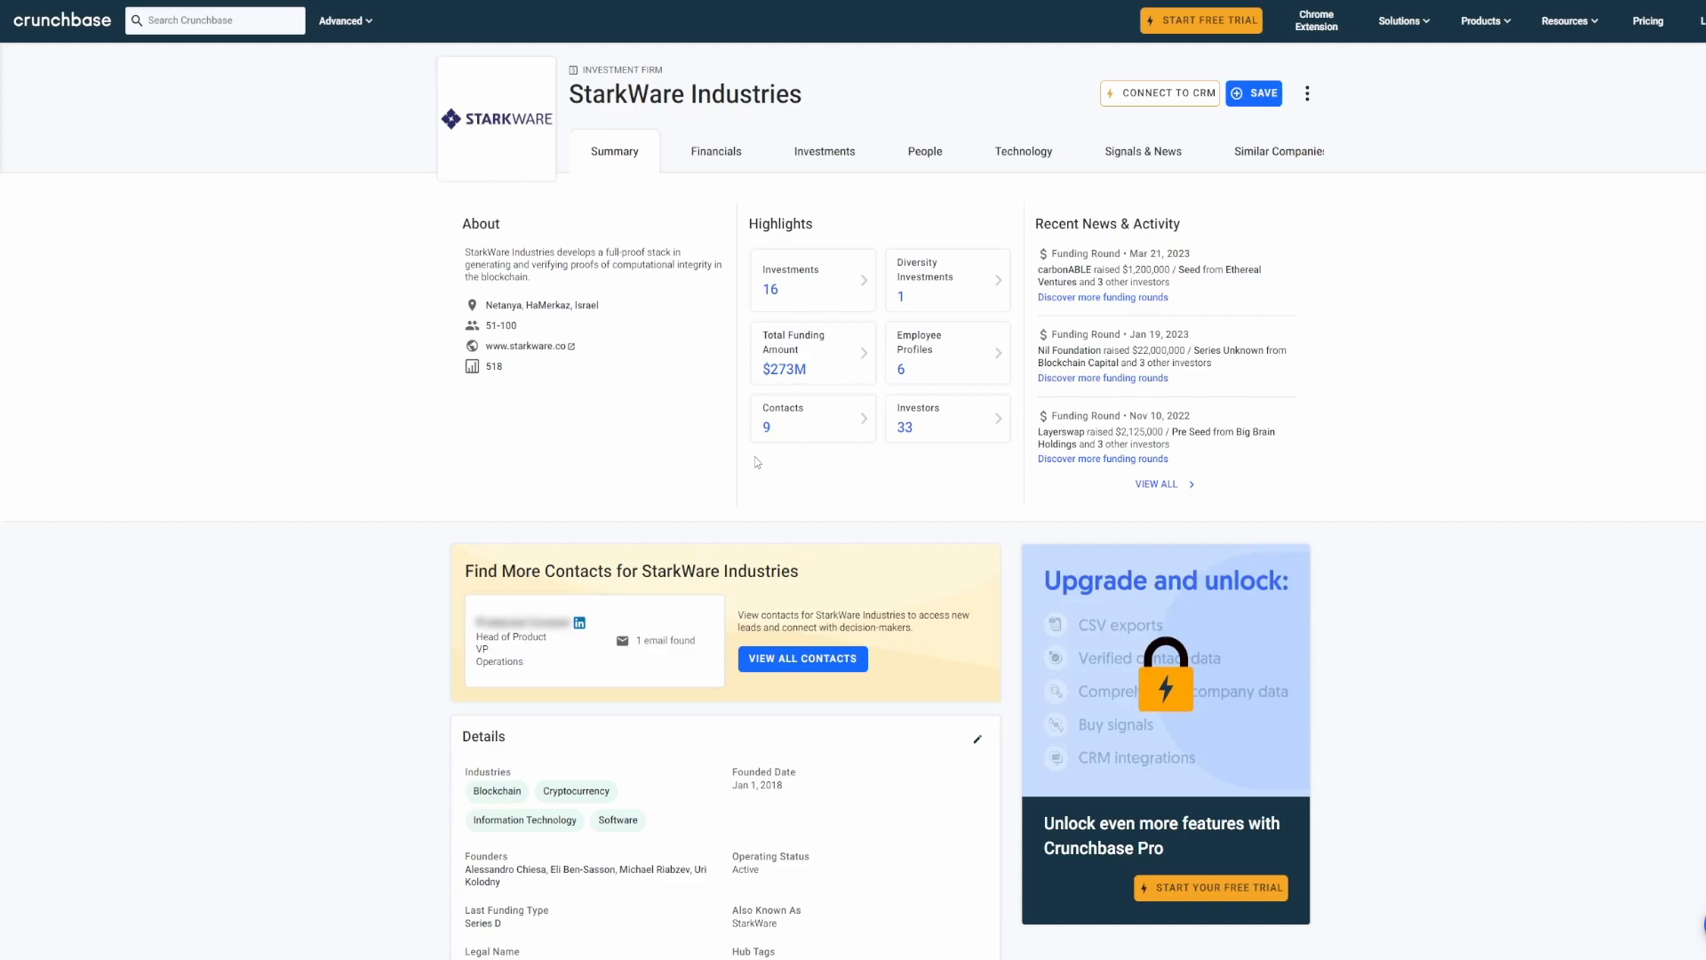
pyautogui.moveTo(1246, 370)
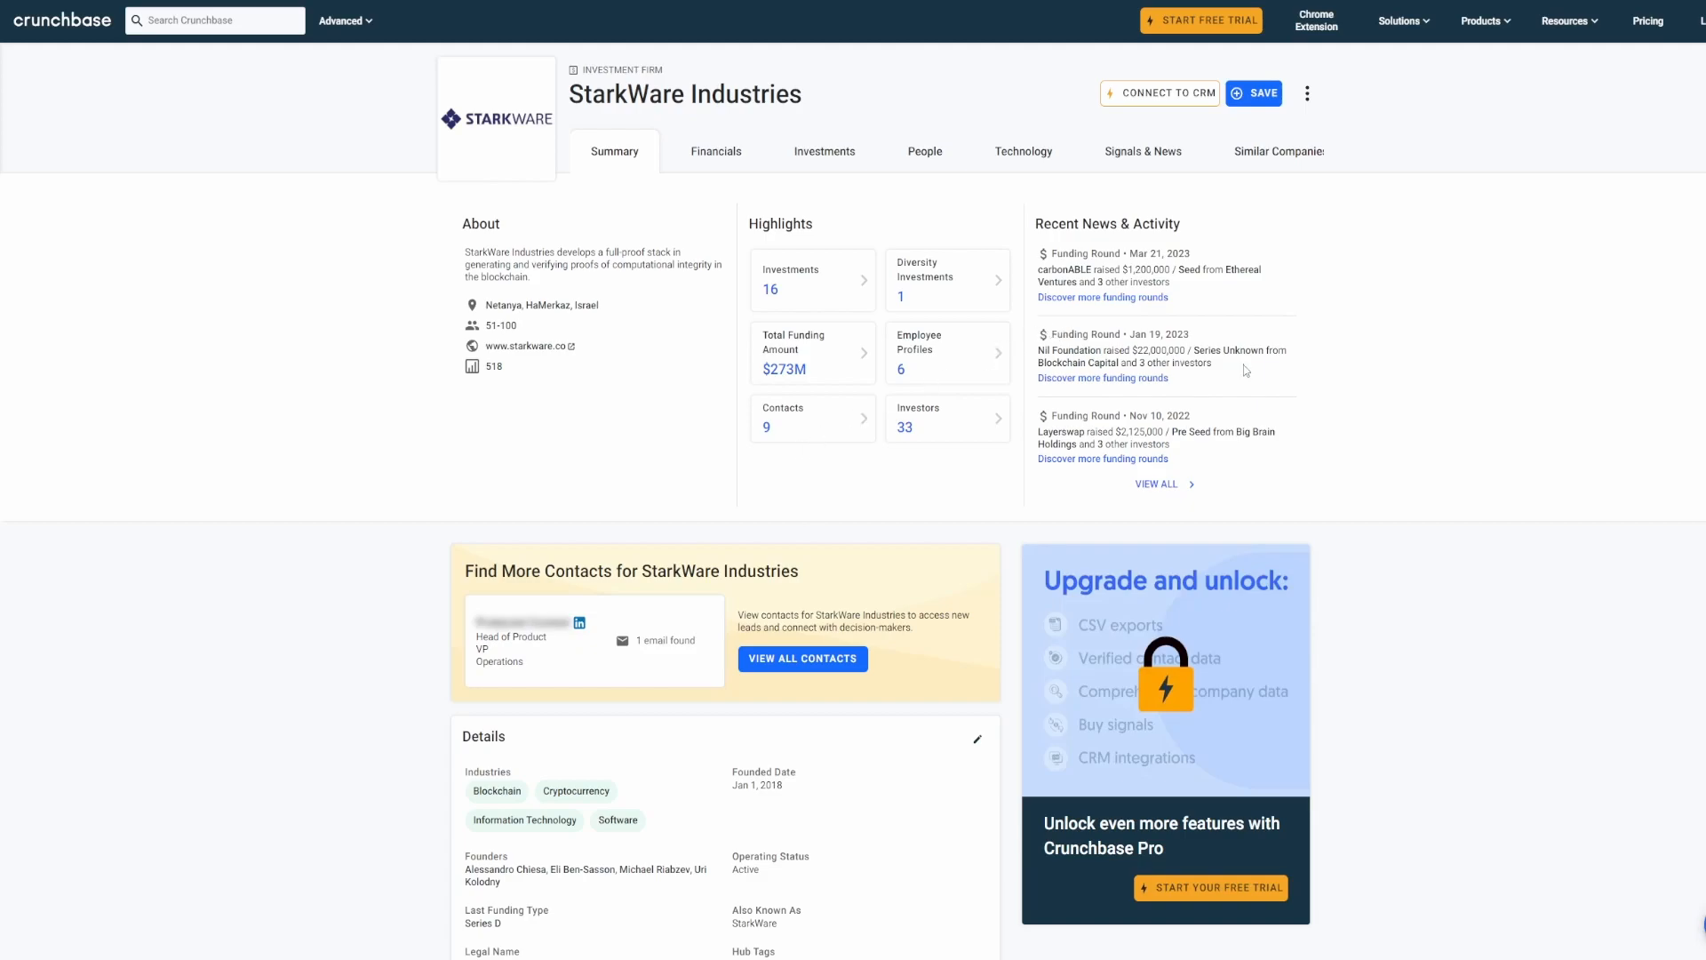
pyautogui.moveTo(1486, 529)
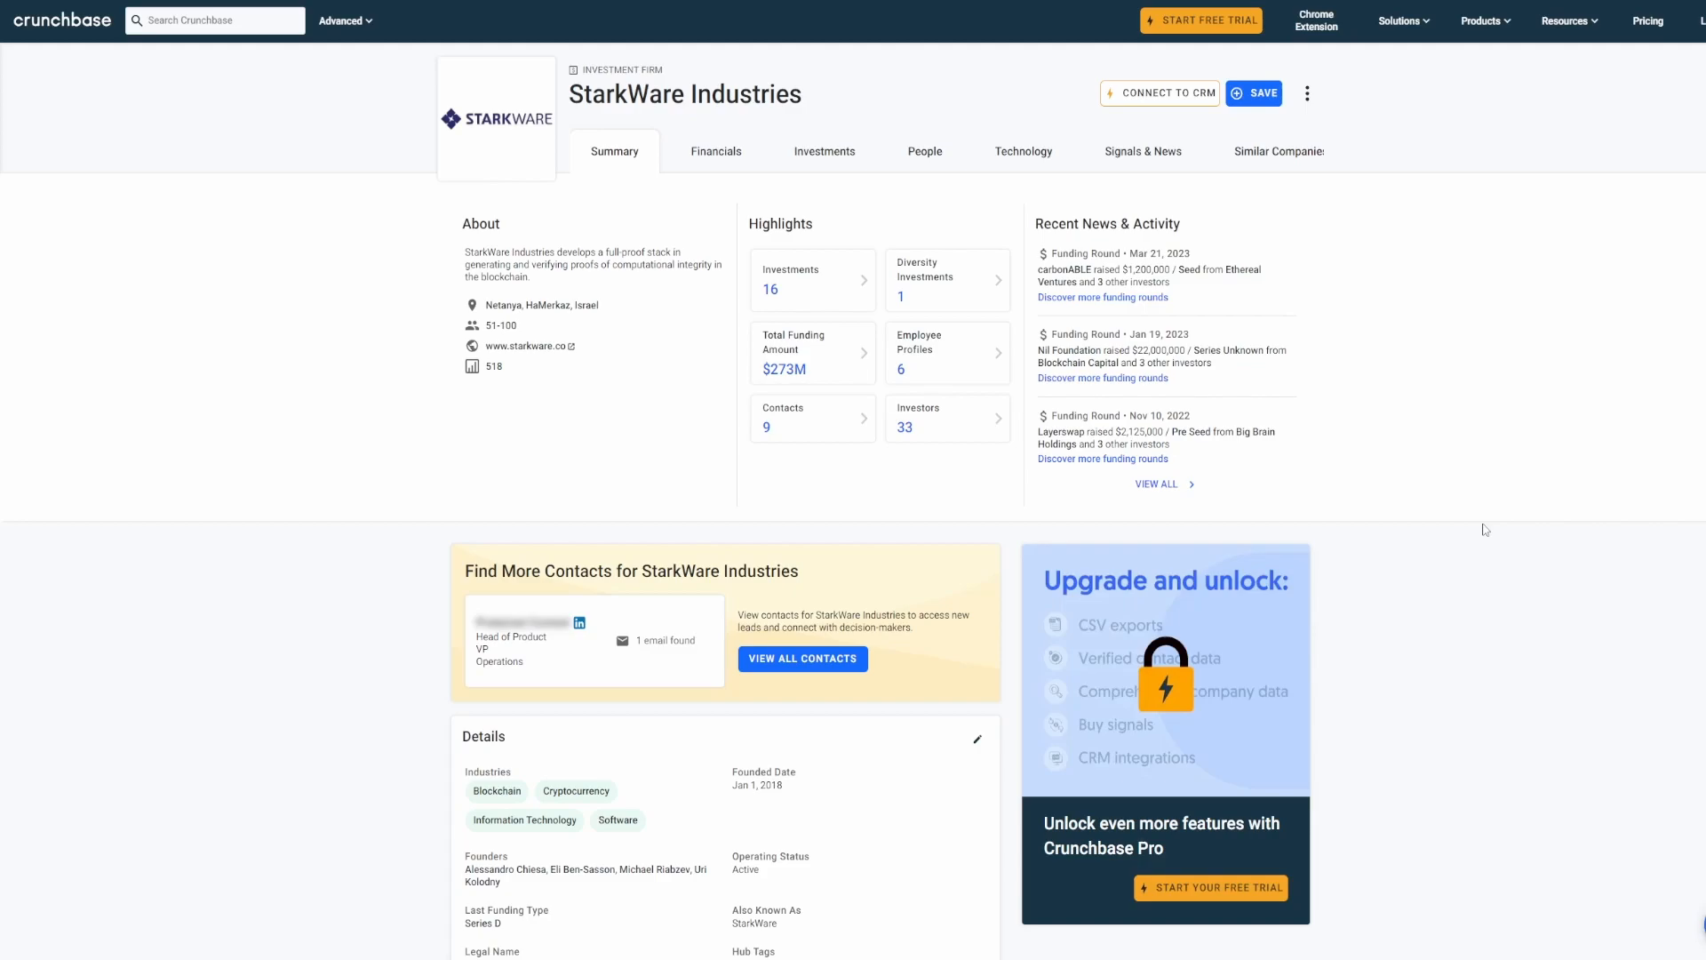
pyautogui.moveTo(1490, 406)
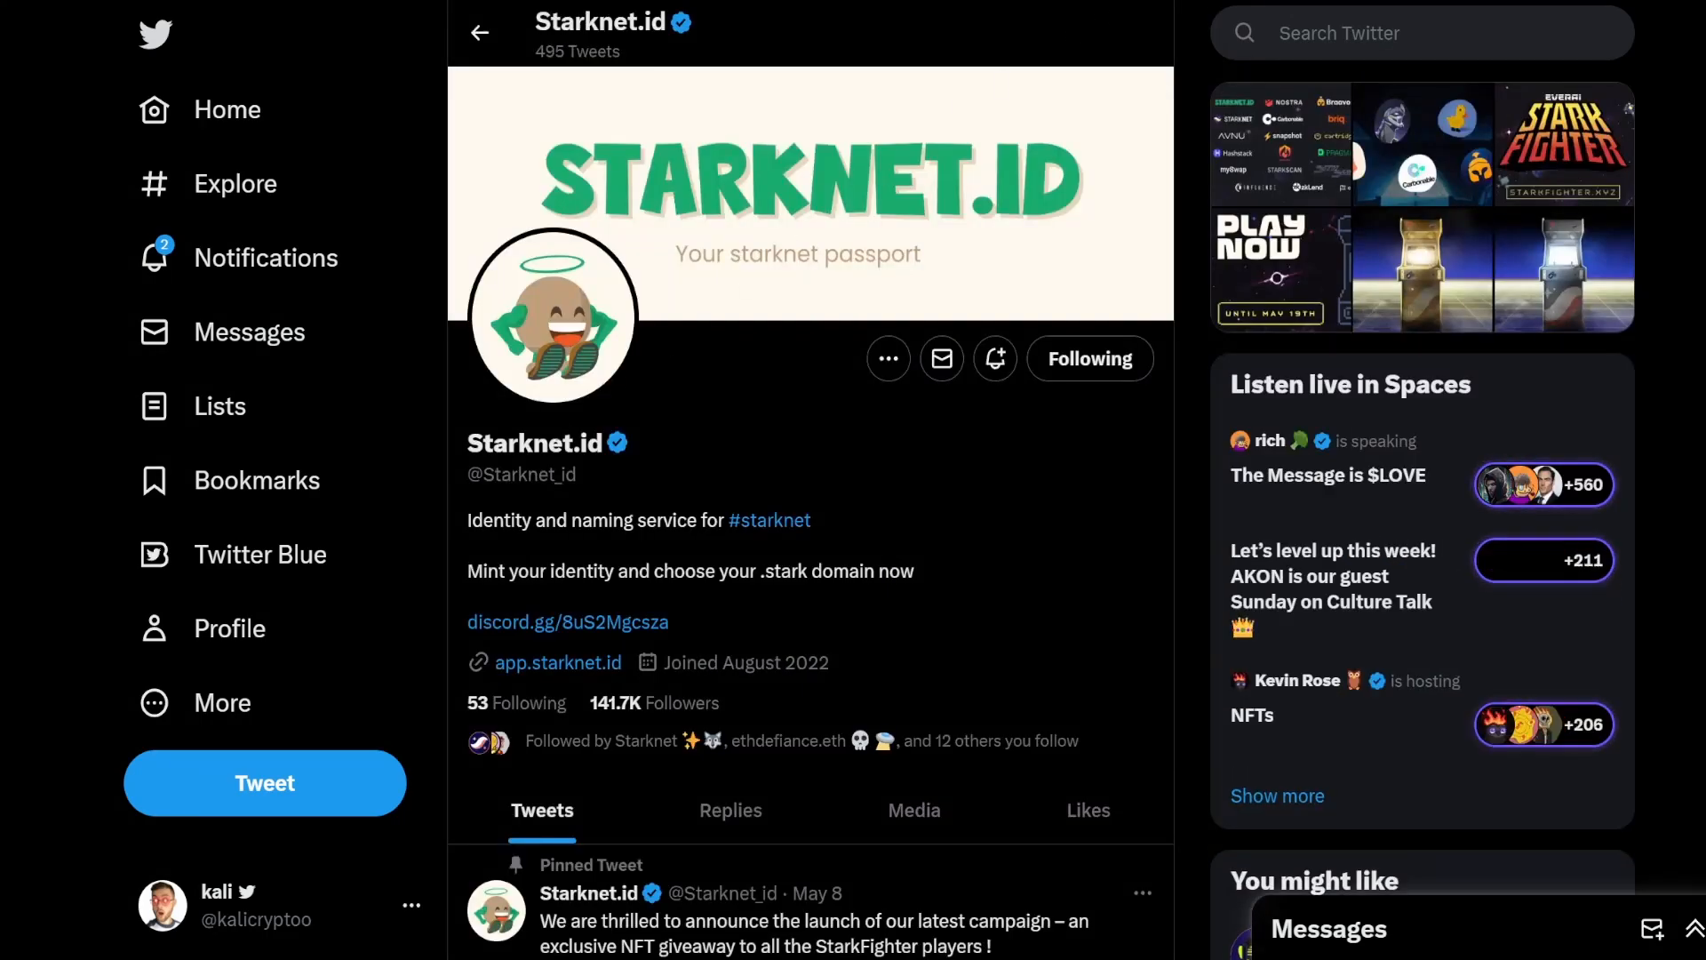
# Step: Begin a new VPS order with data center Germany and monthly payment, listing its tariff plans
pyautogui.scroll(-3)
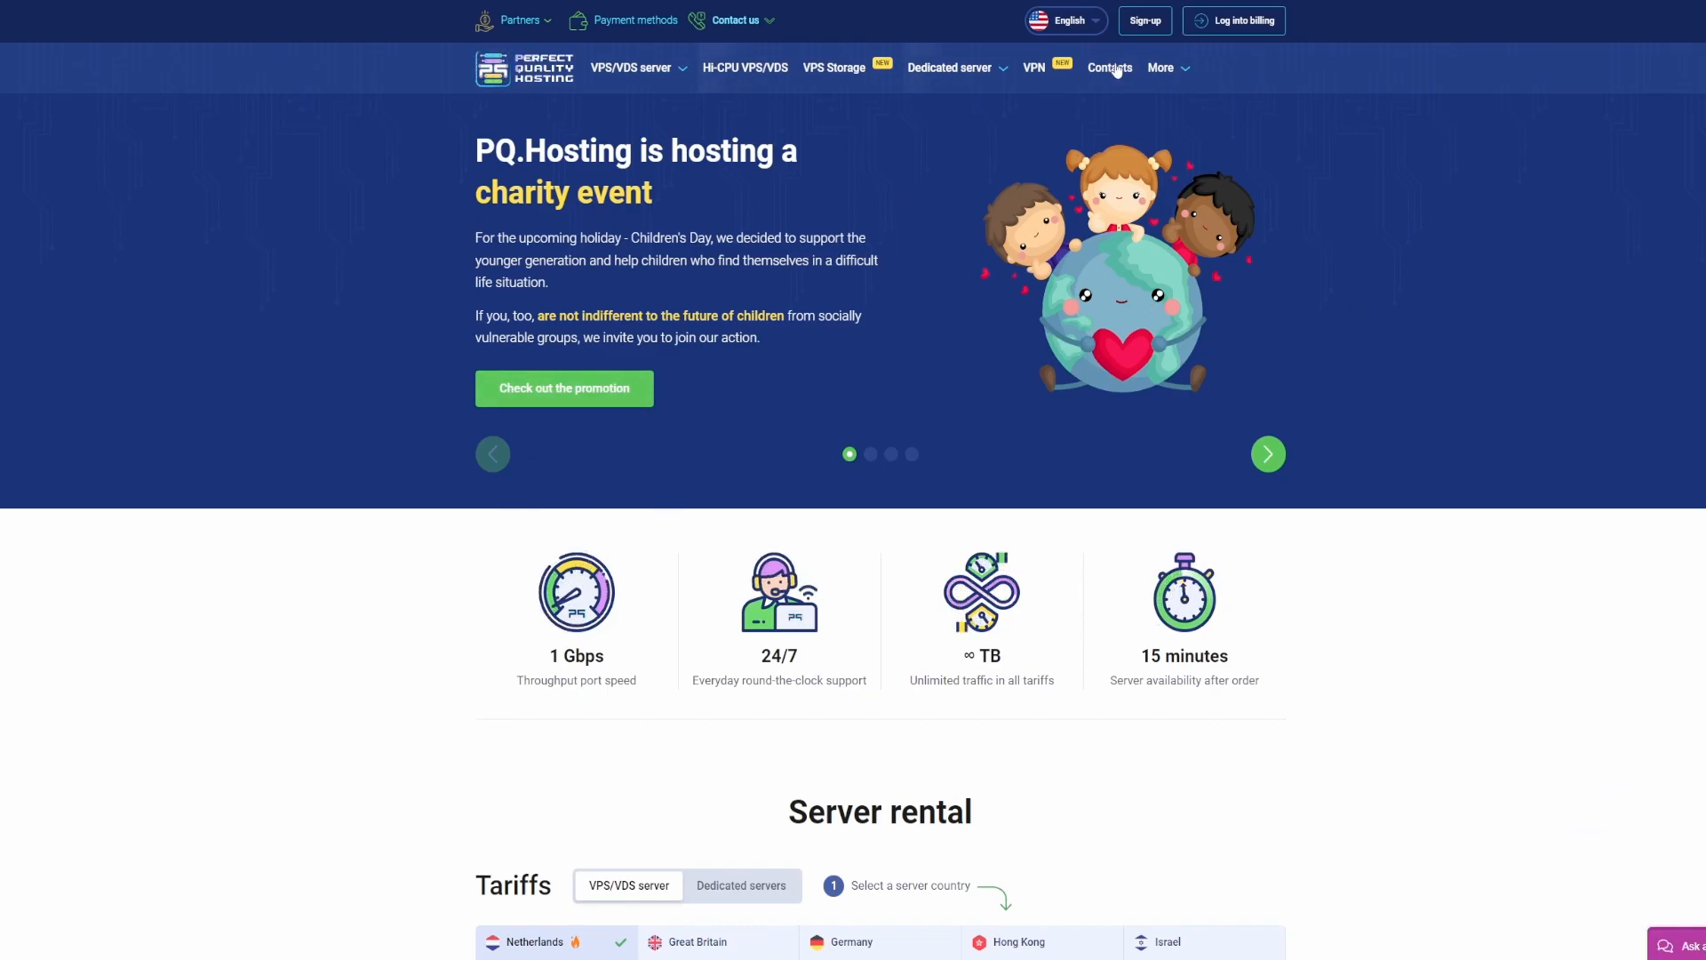
pyautogui.moveTo(460, 482)
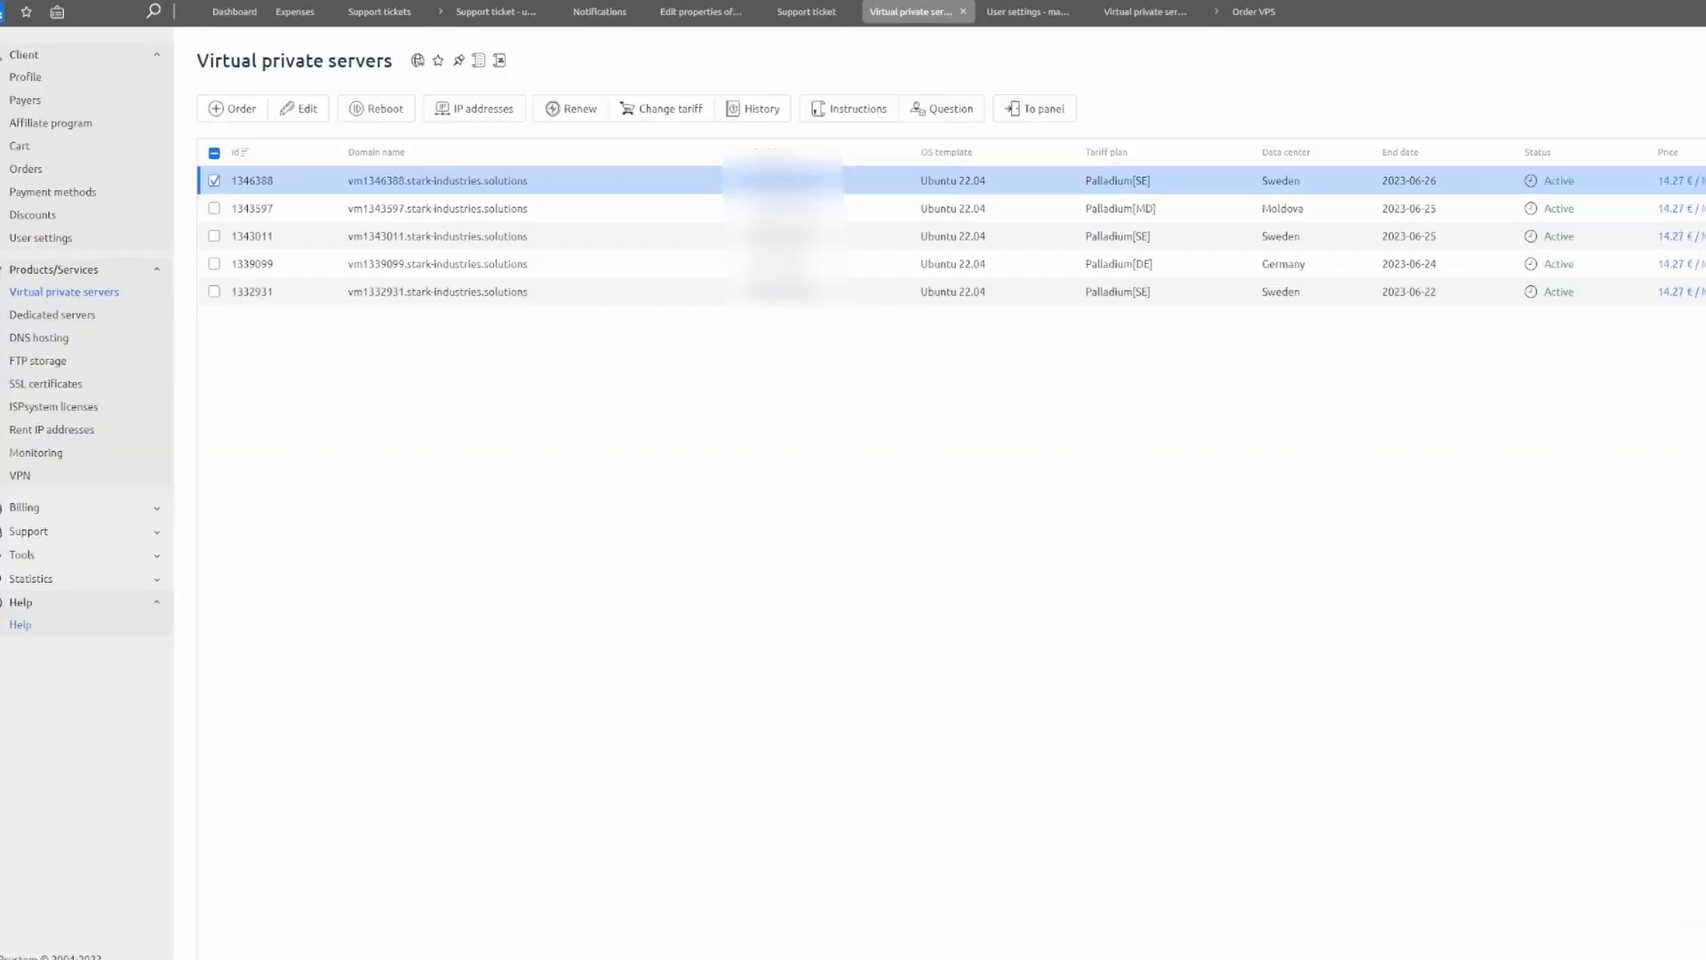
pyautogui.moveTo(63, 306)
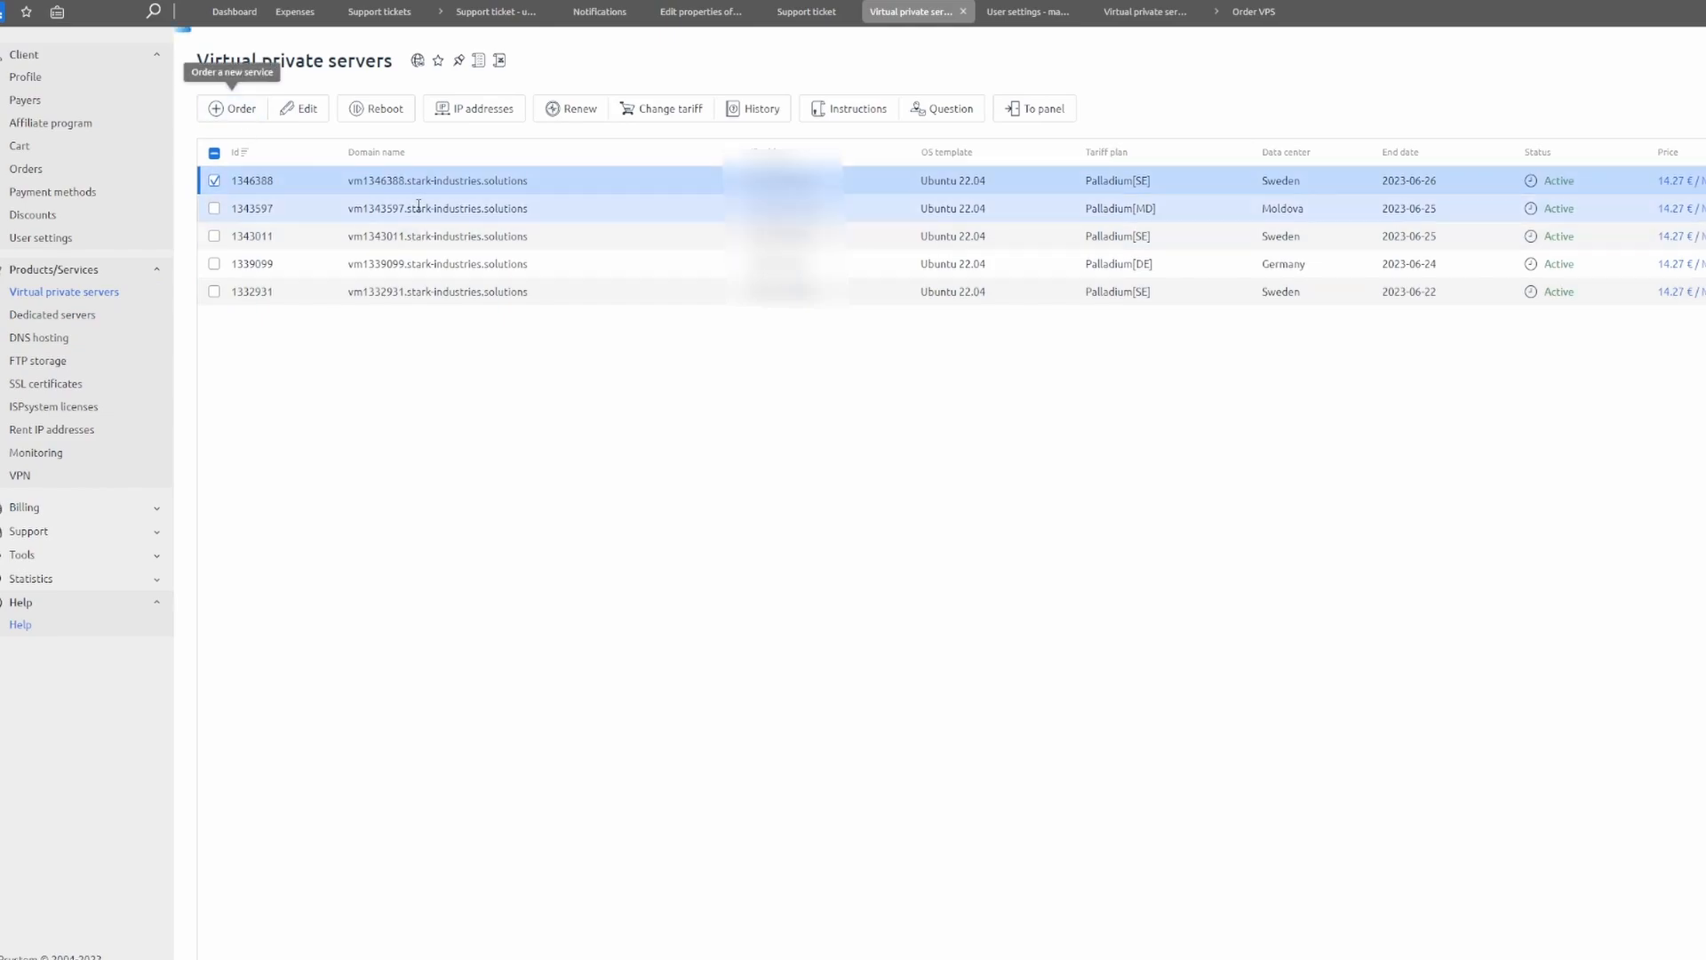
pyautogui.click(233, 109)
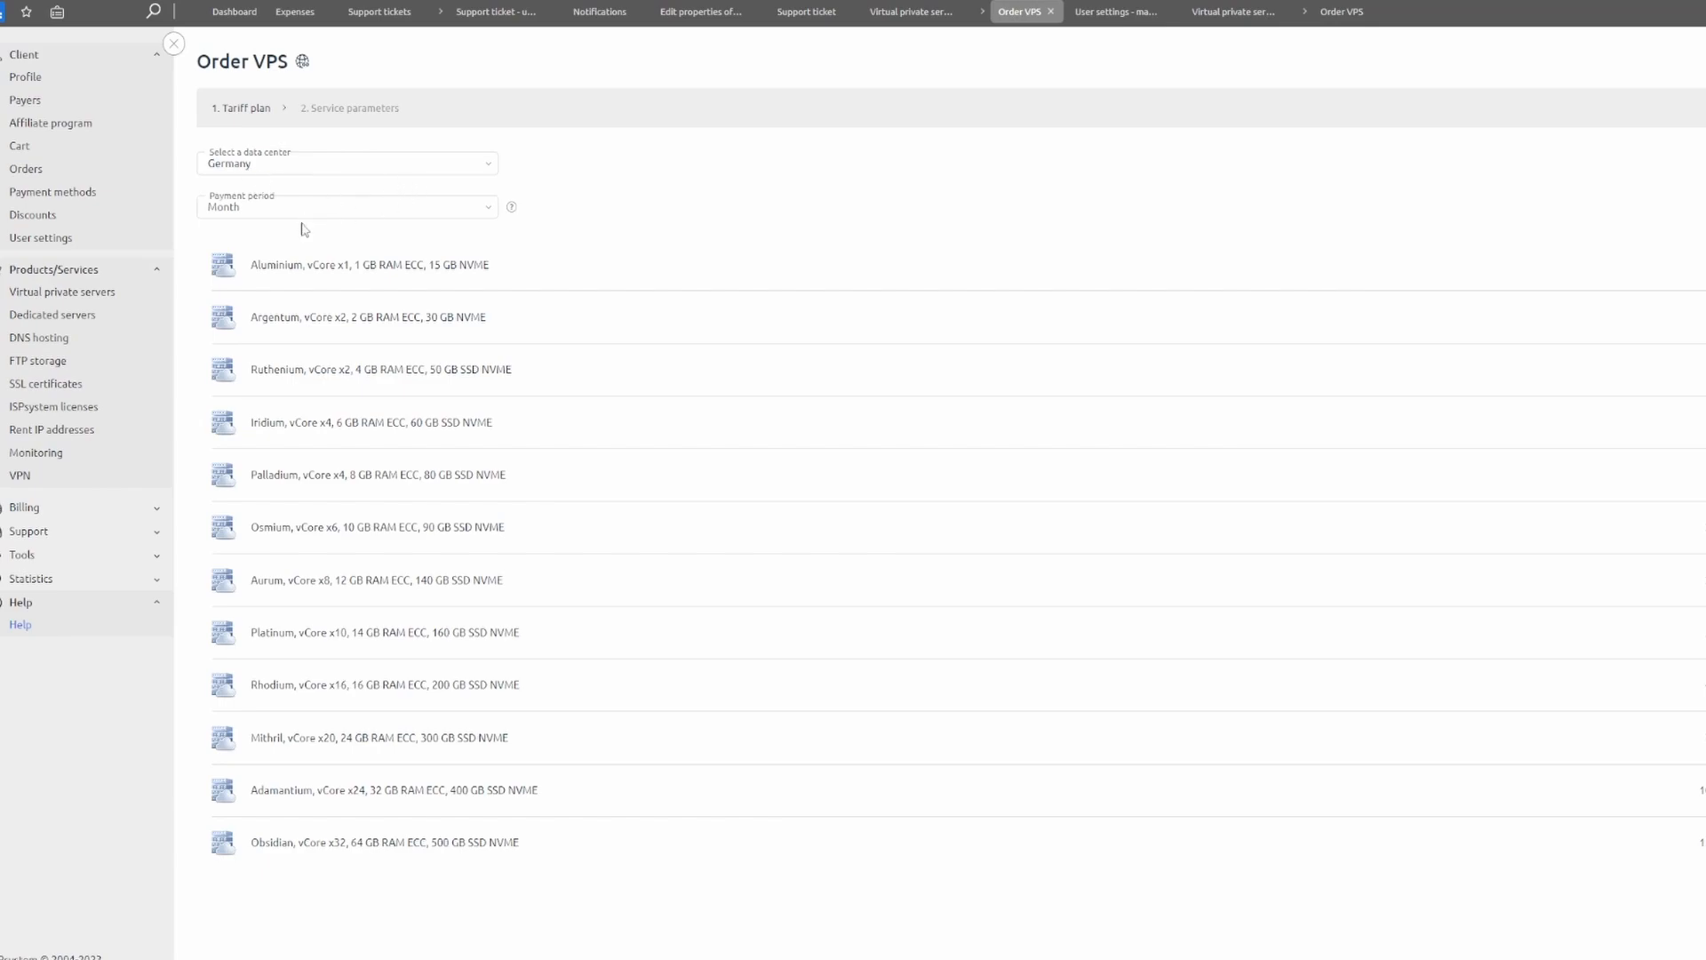
pyautogui.moveTo(229, 208)
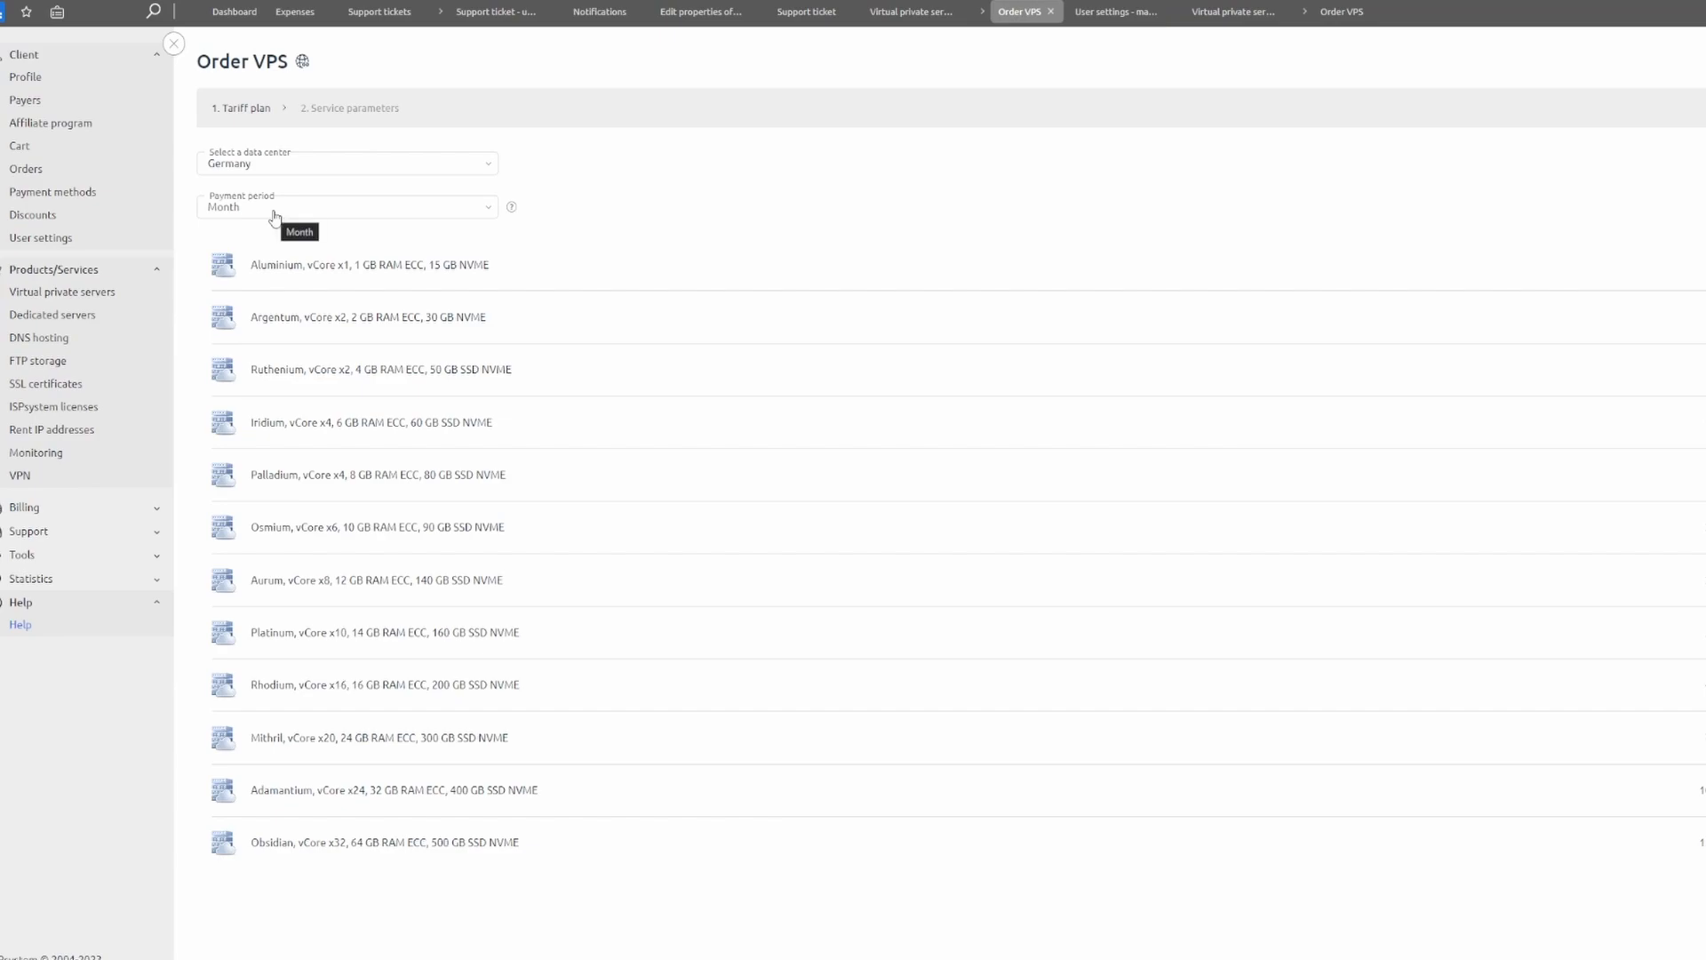
pyautogui.moveTo(266, 218)
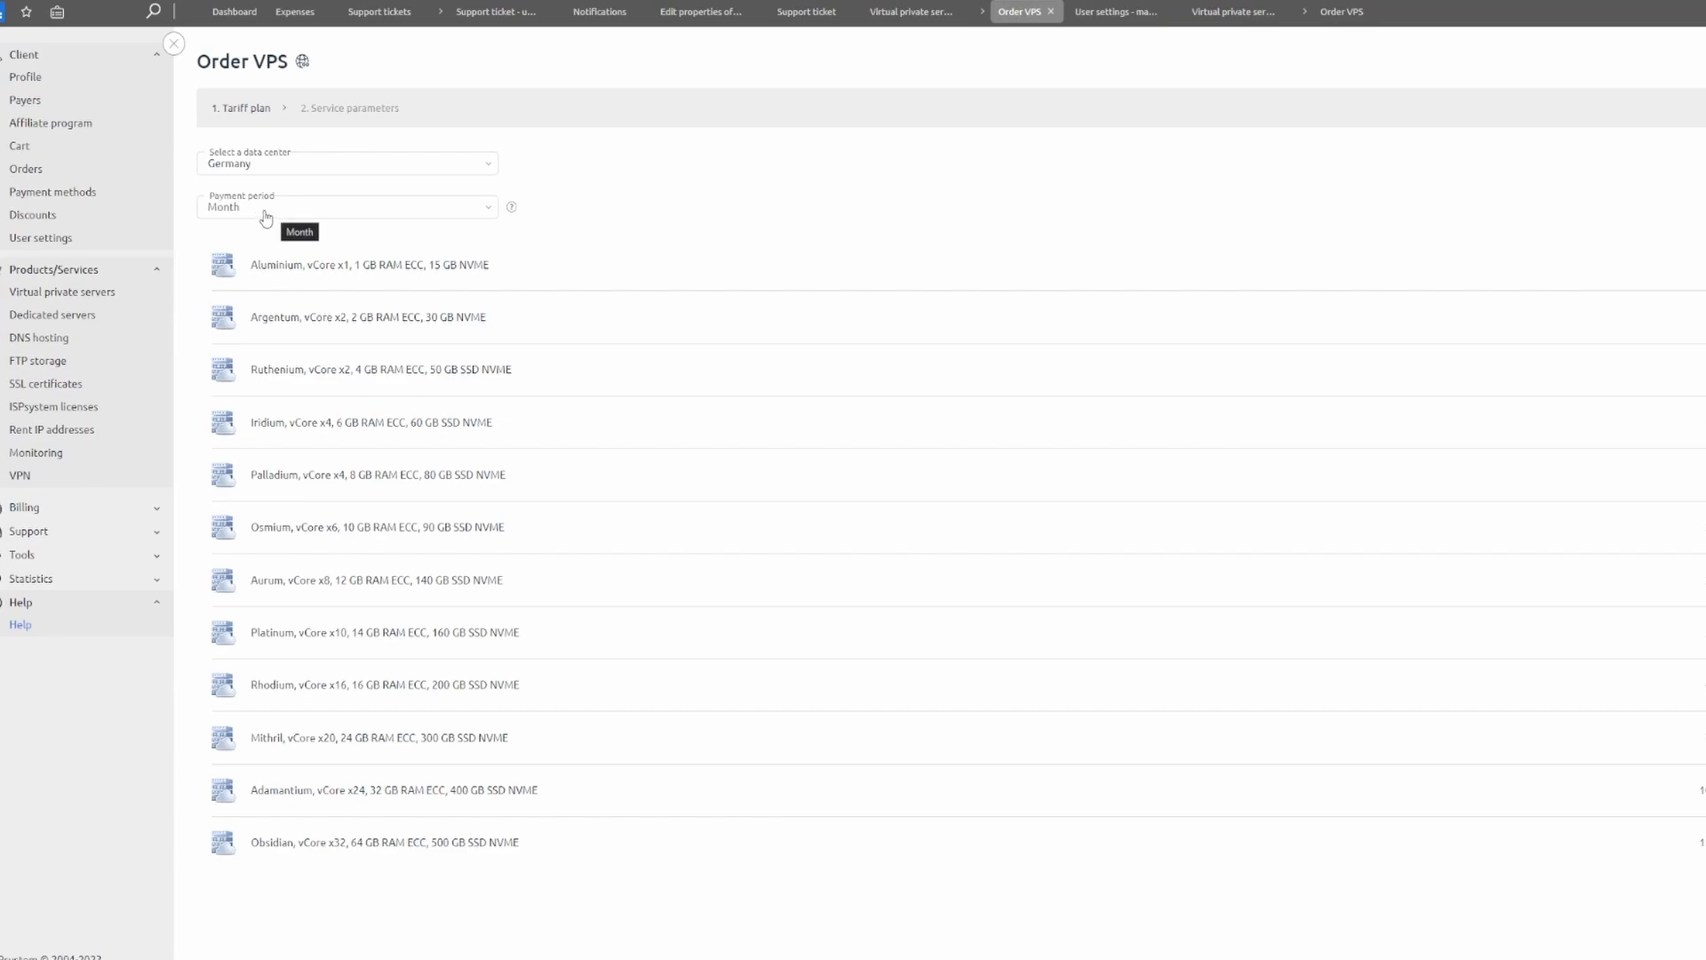
pyautogui.click(346, 206)
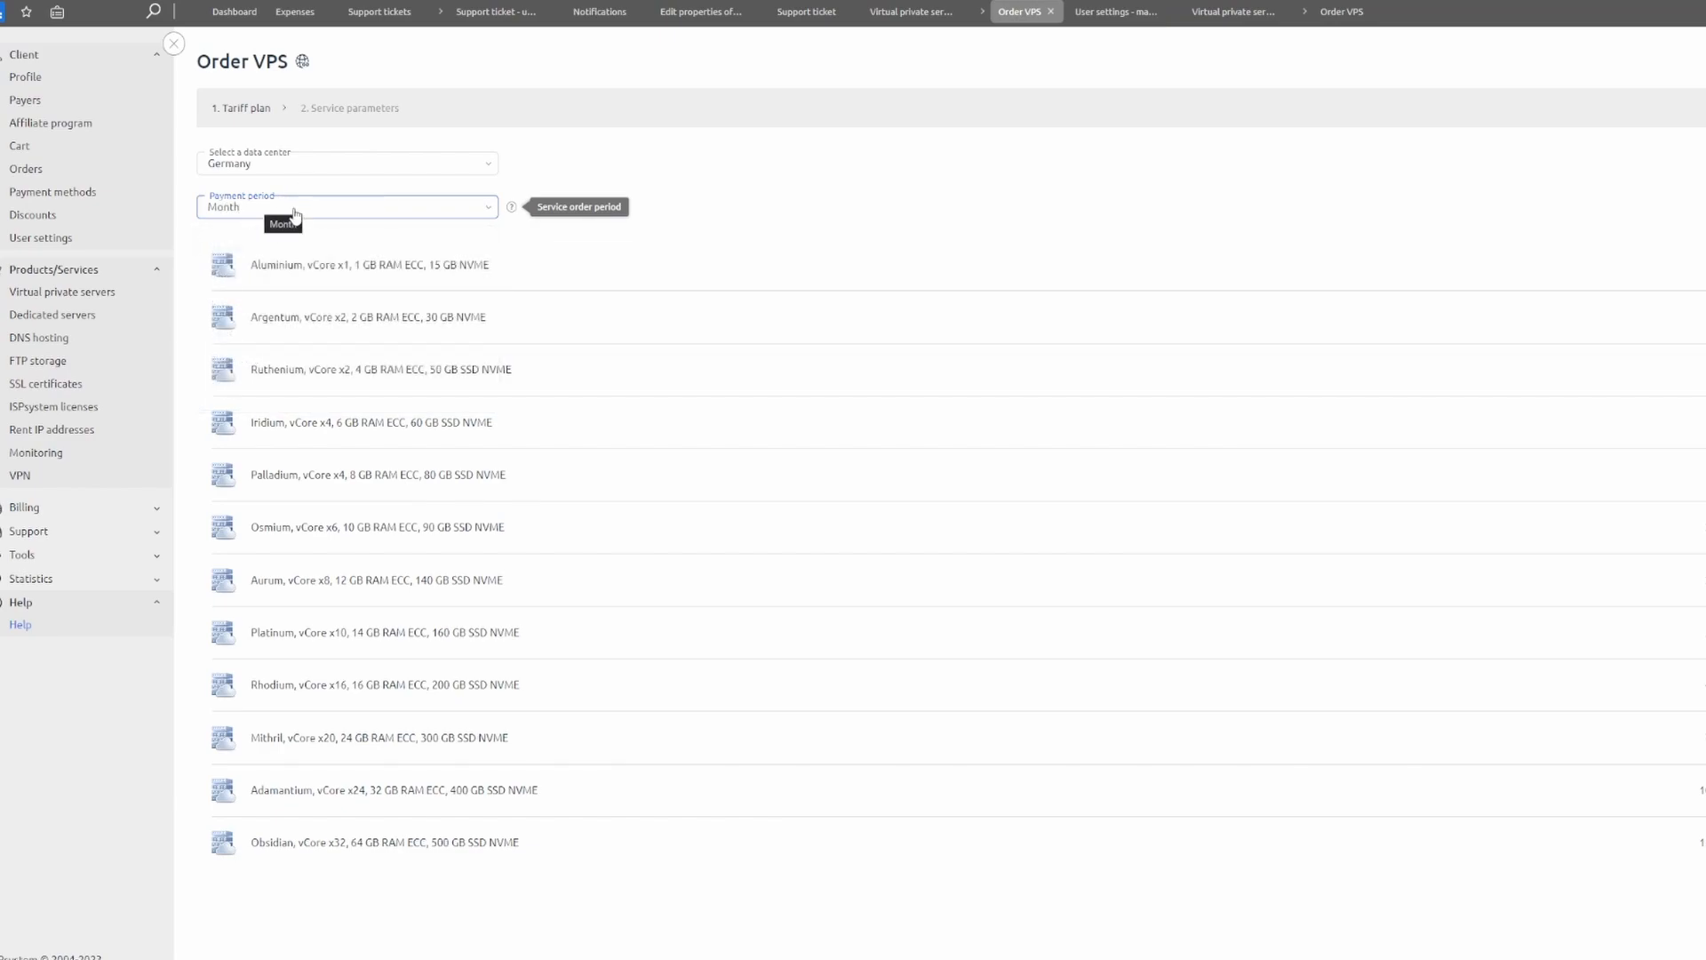
pyautogui.moveTo(457, 475)
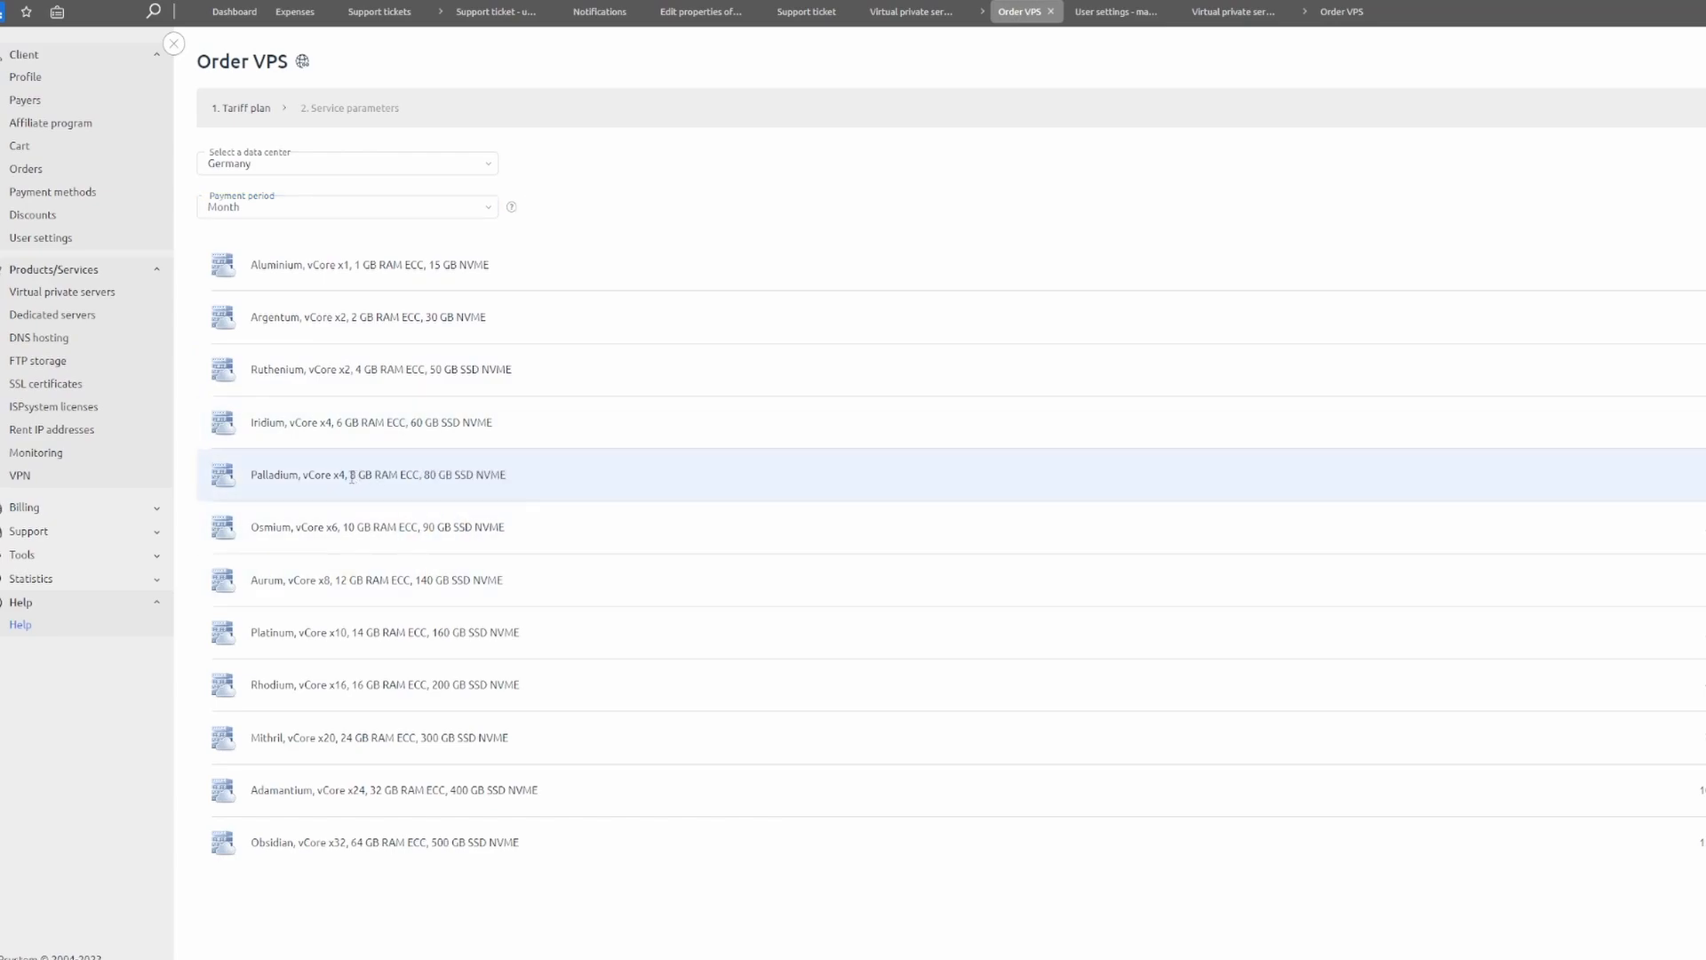
pyautogui.doubleClick(375, 475)
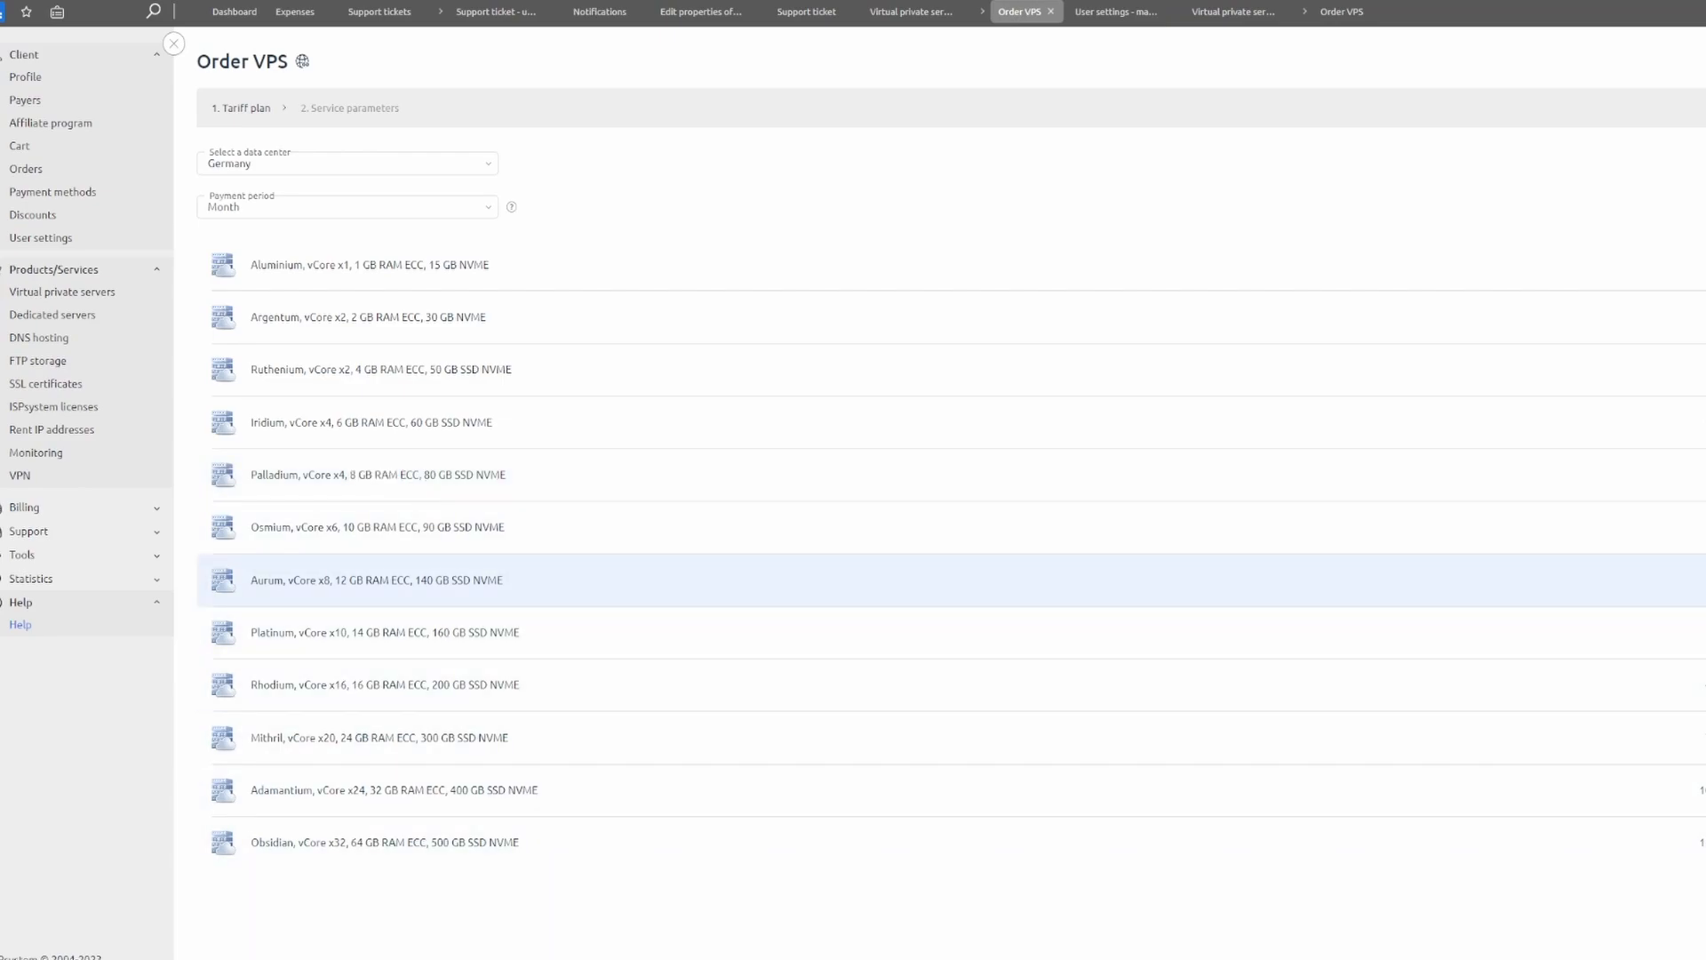
# Step: Choose the Aurum 12 GB RAM tariff with Ubuntu 22.04 as the operating system
pyautogui.click(375, 580)
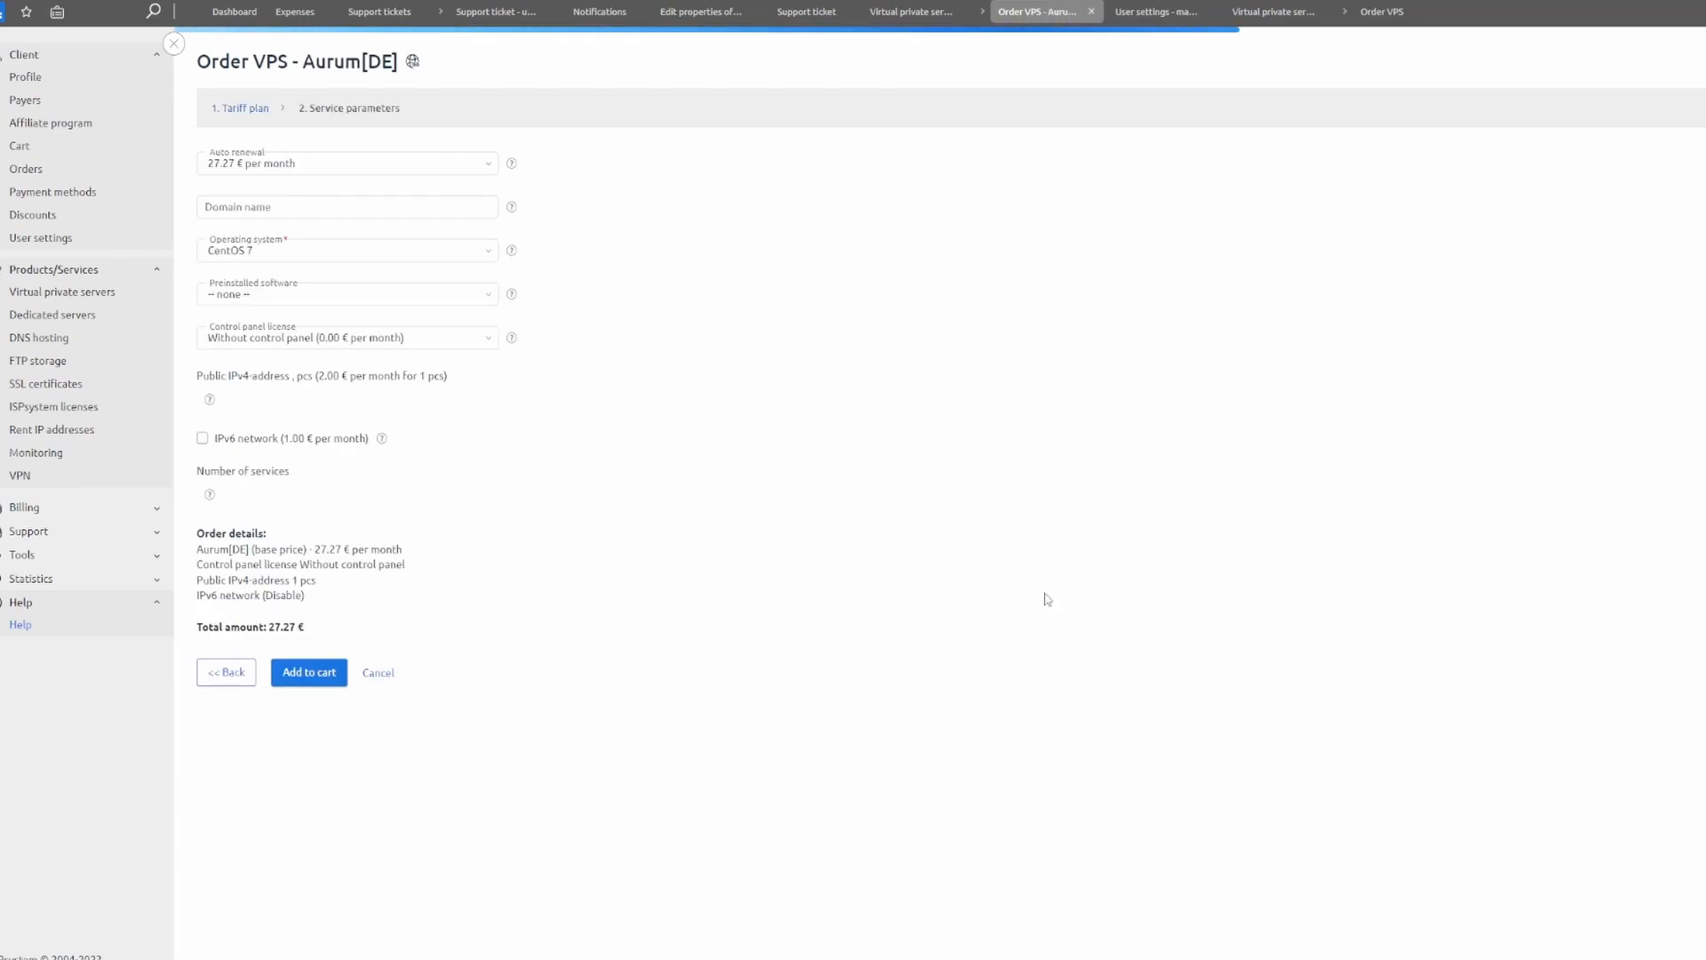
pyautogui.click(346, 250)
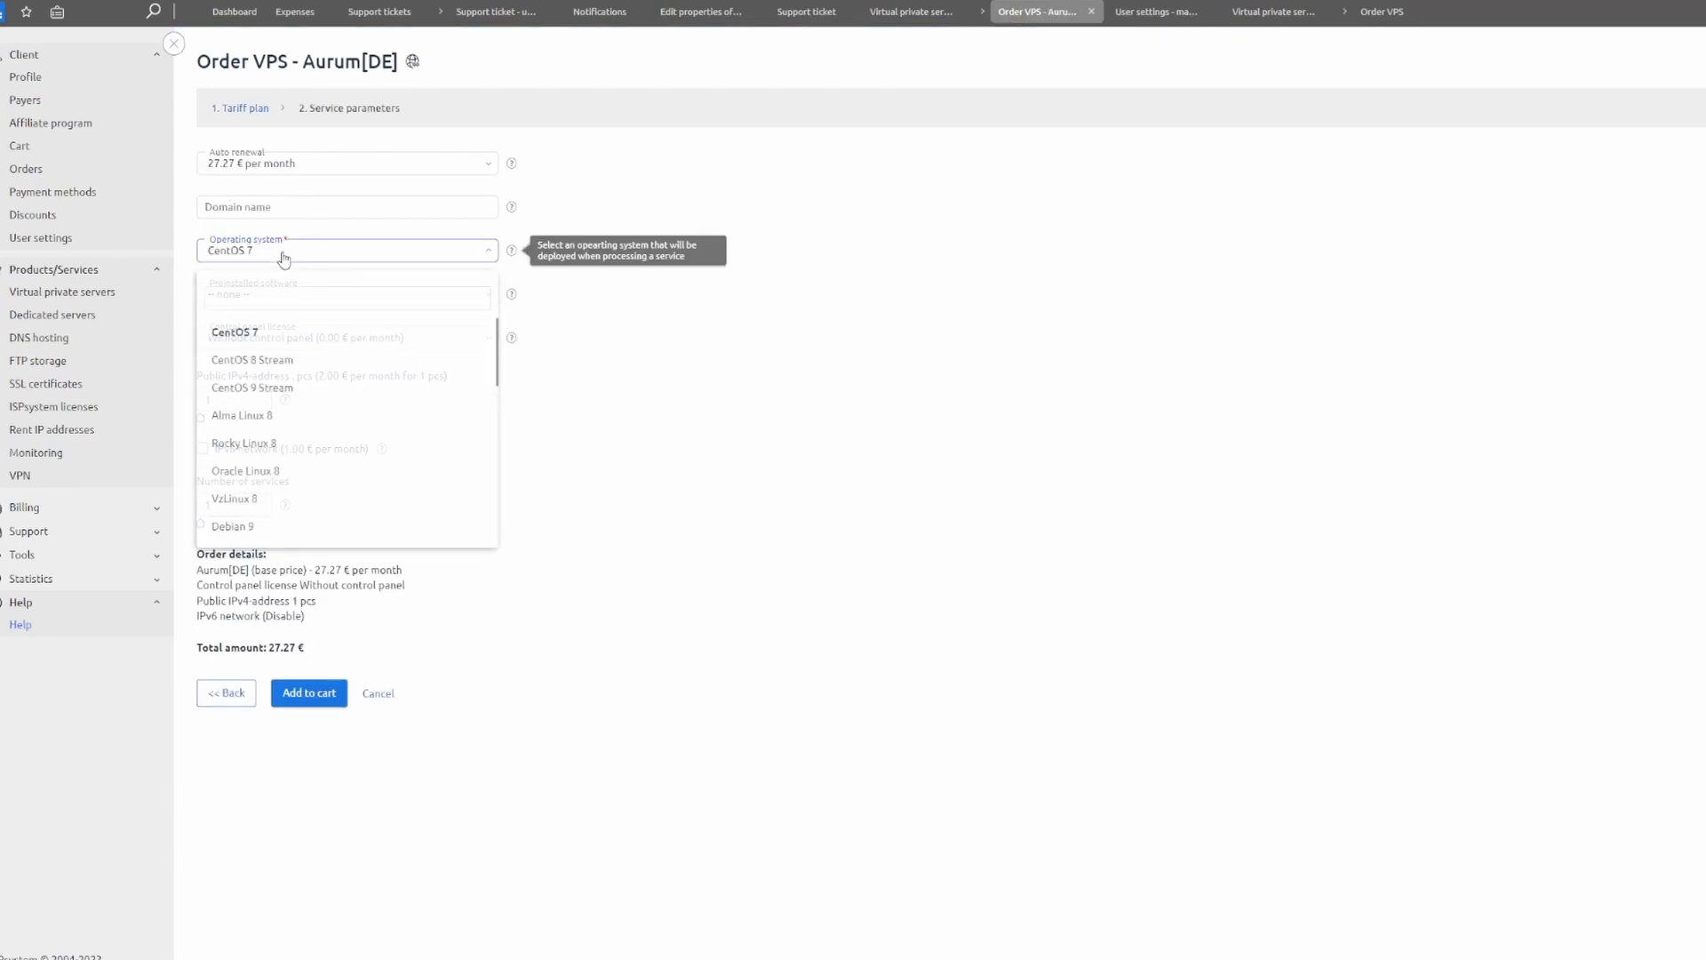
pyautogui.scroll(-3)
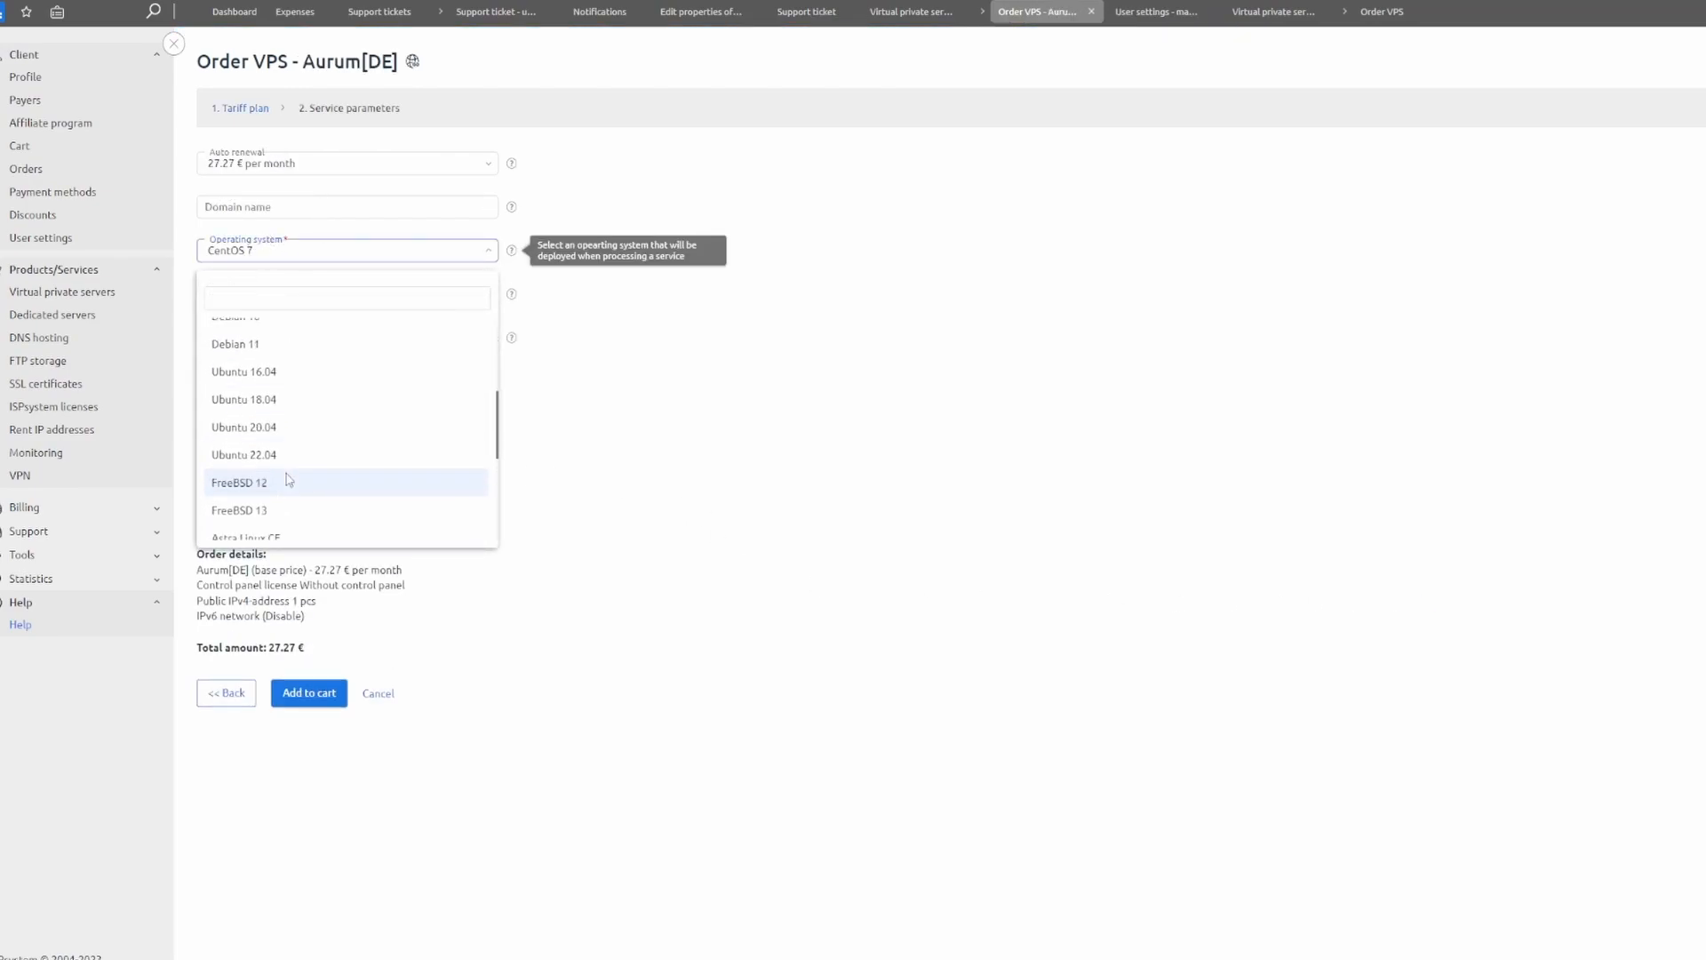
pyautogui.scroll(-3)
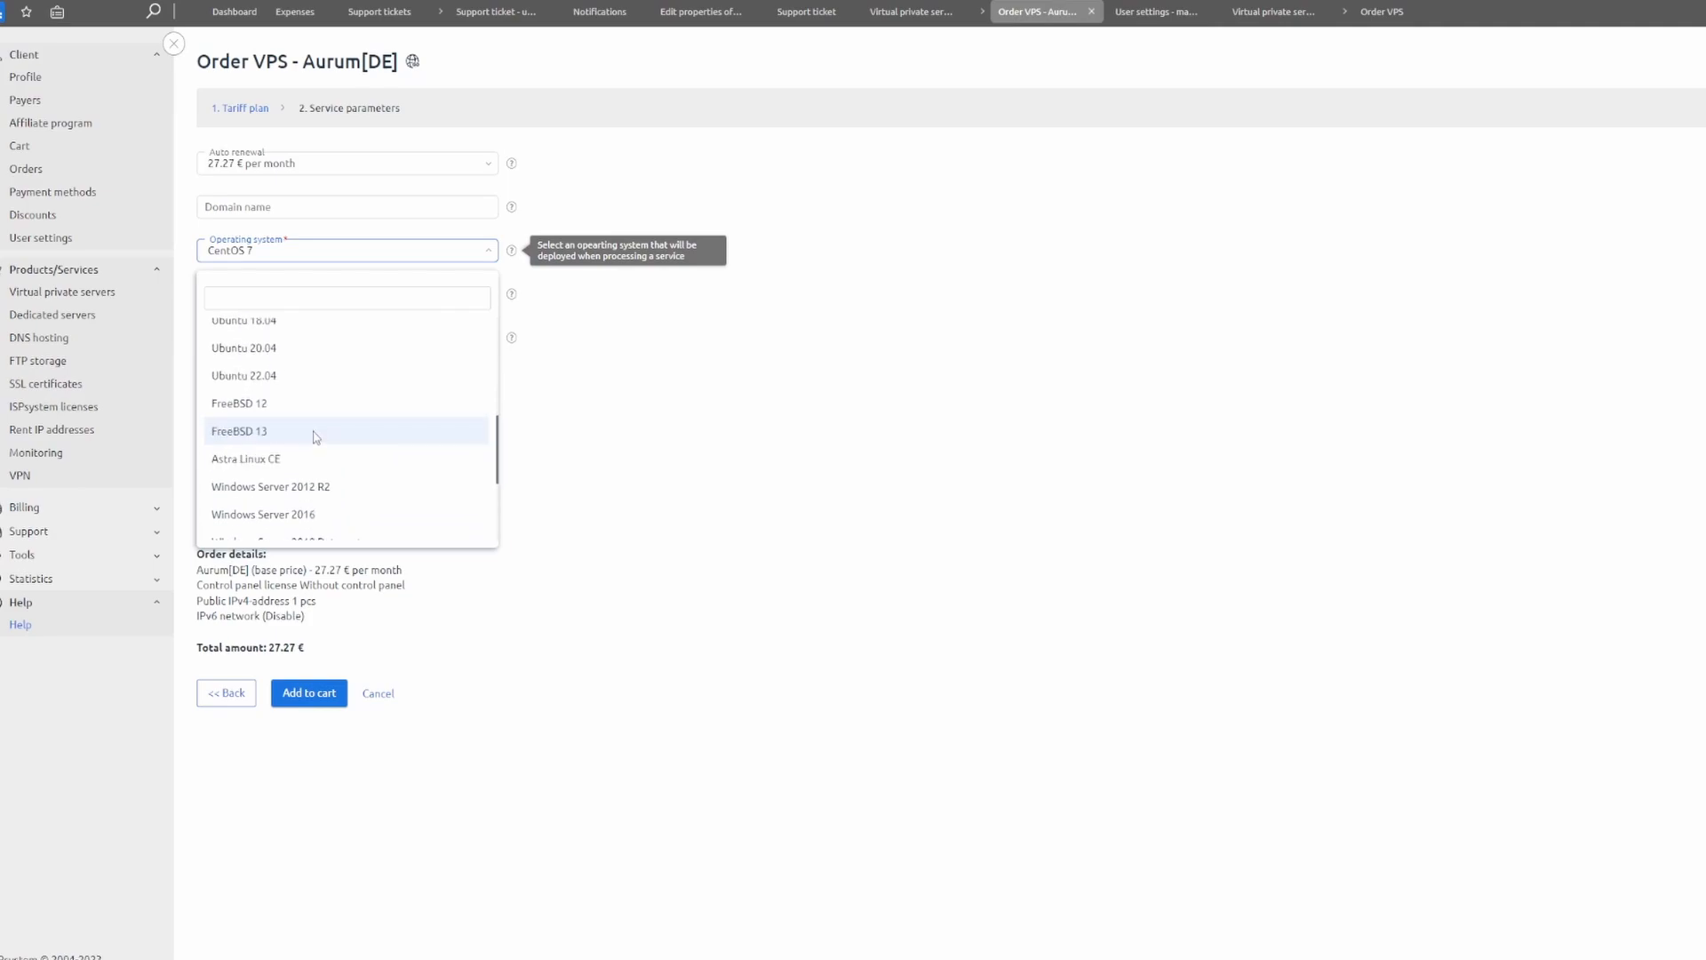
pyautogui.click(243, 375)
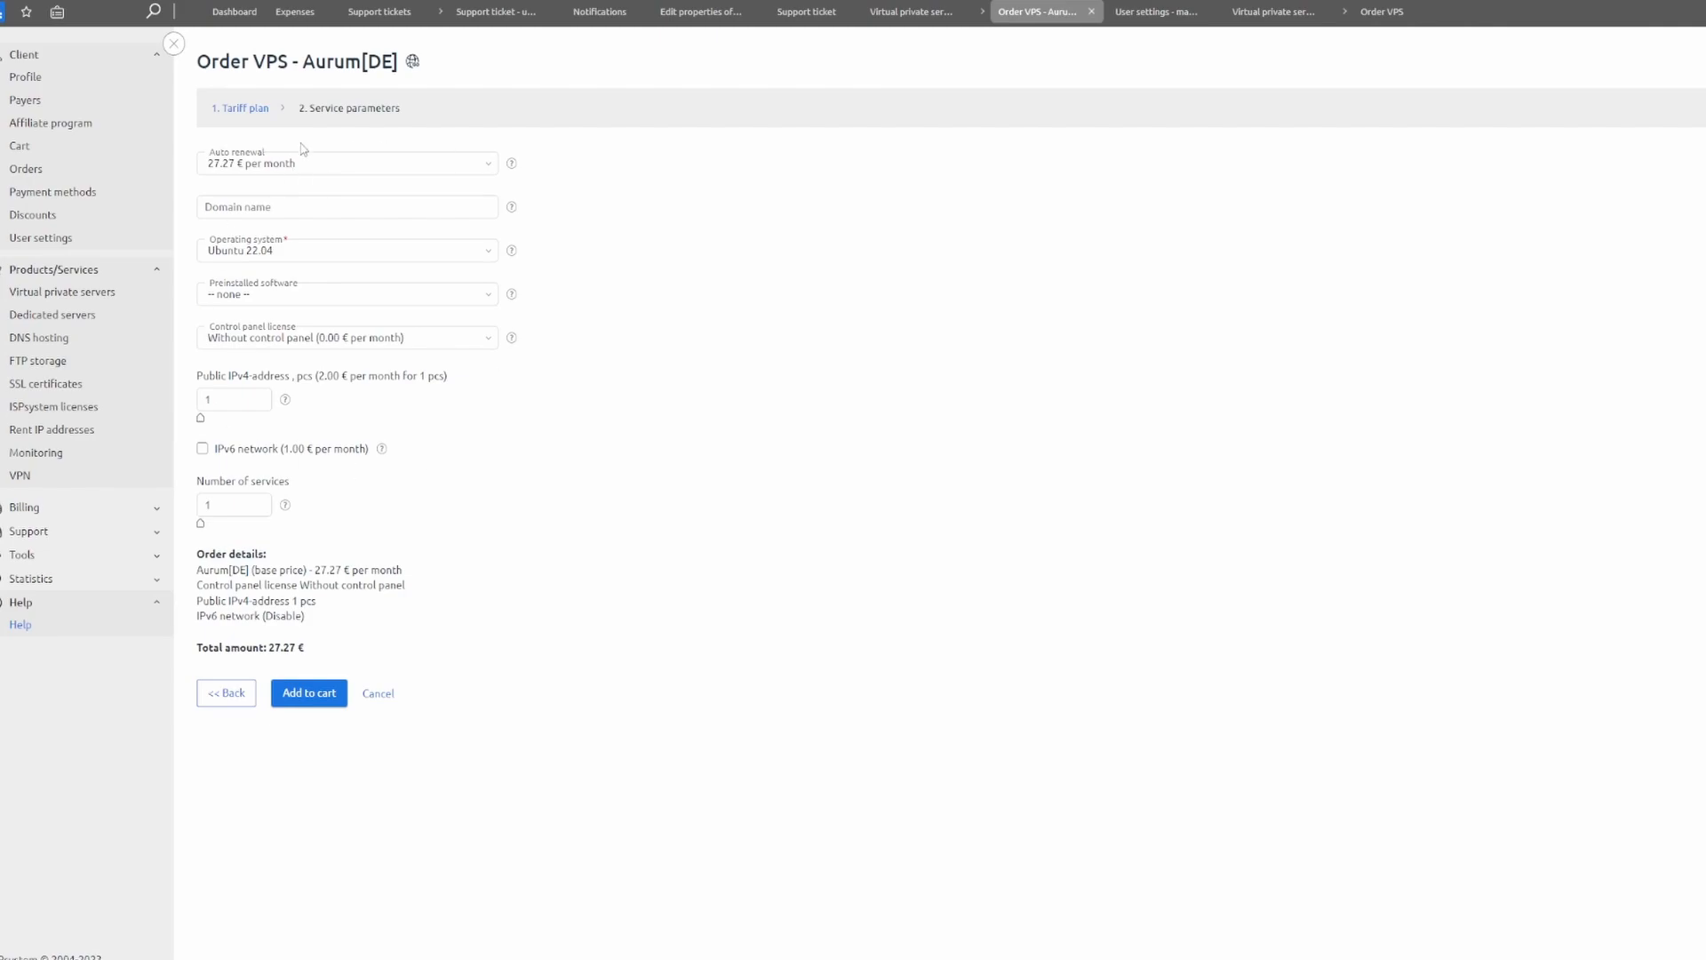
# Step: Add the configured Aurum[DE] server at 27.27 € per month to the cart and proceed to payment
pyautogui.click(308, 693)
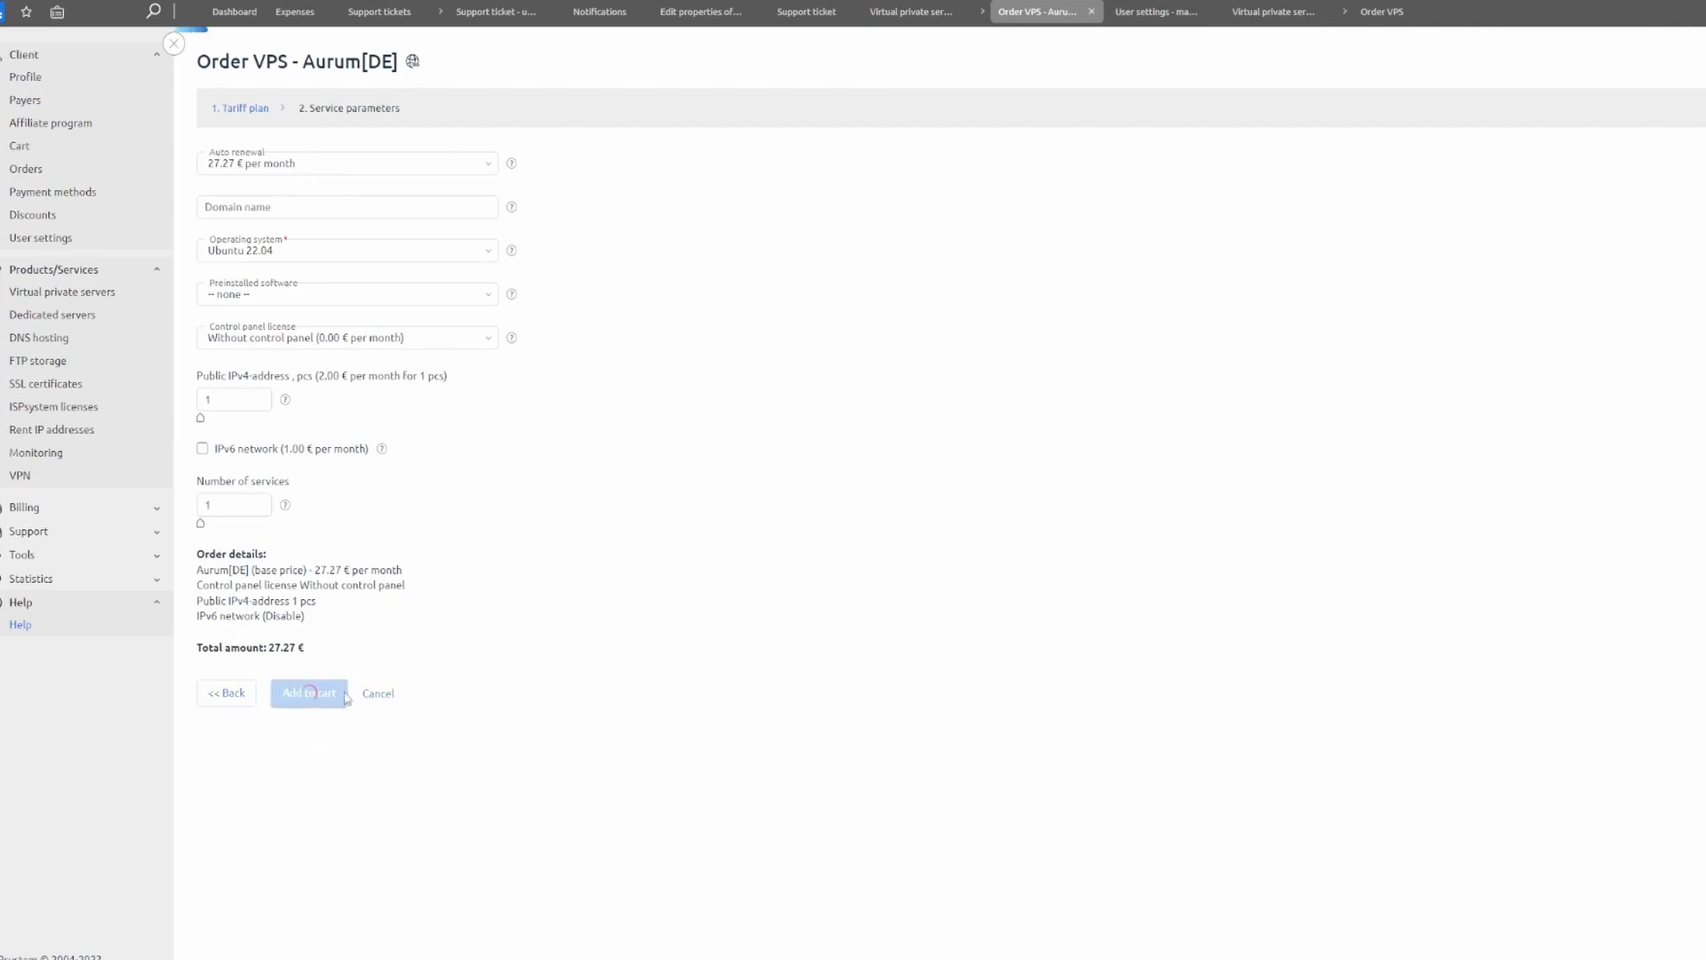
pyautogui.click(309, 693)
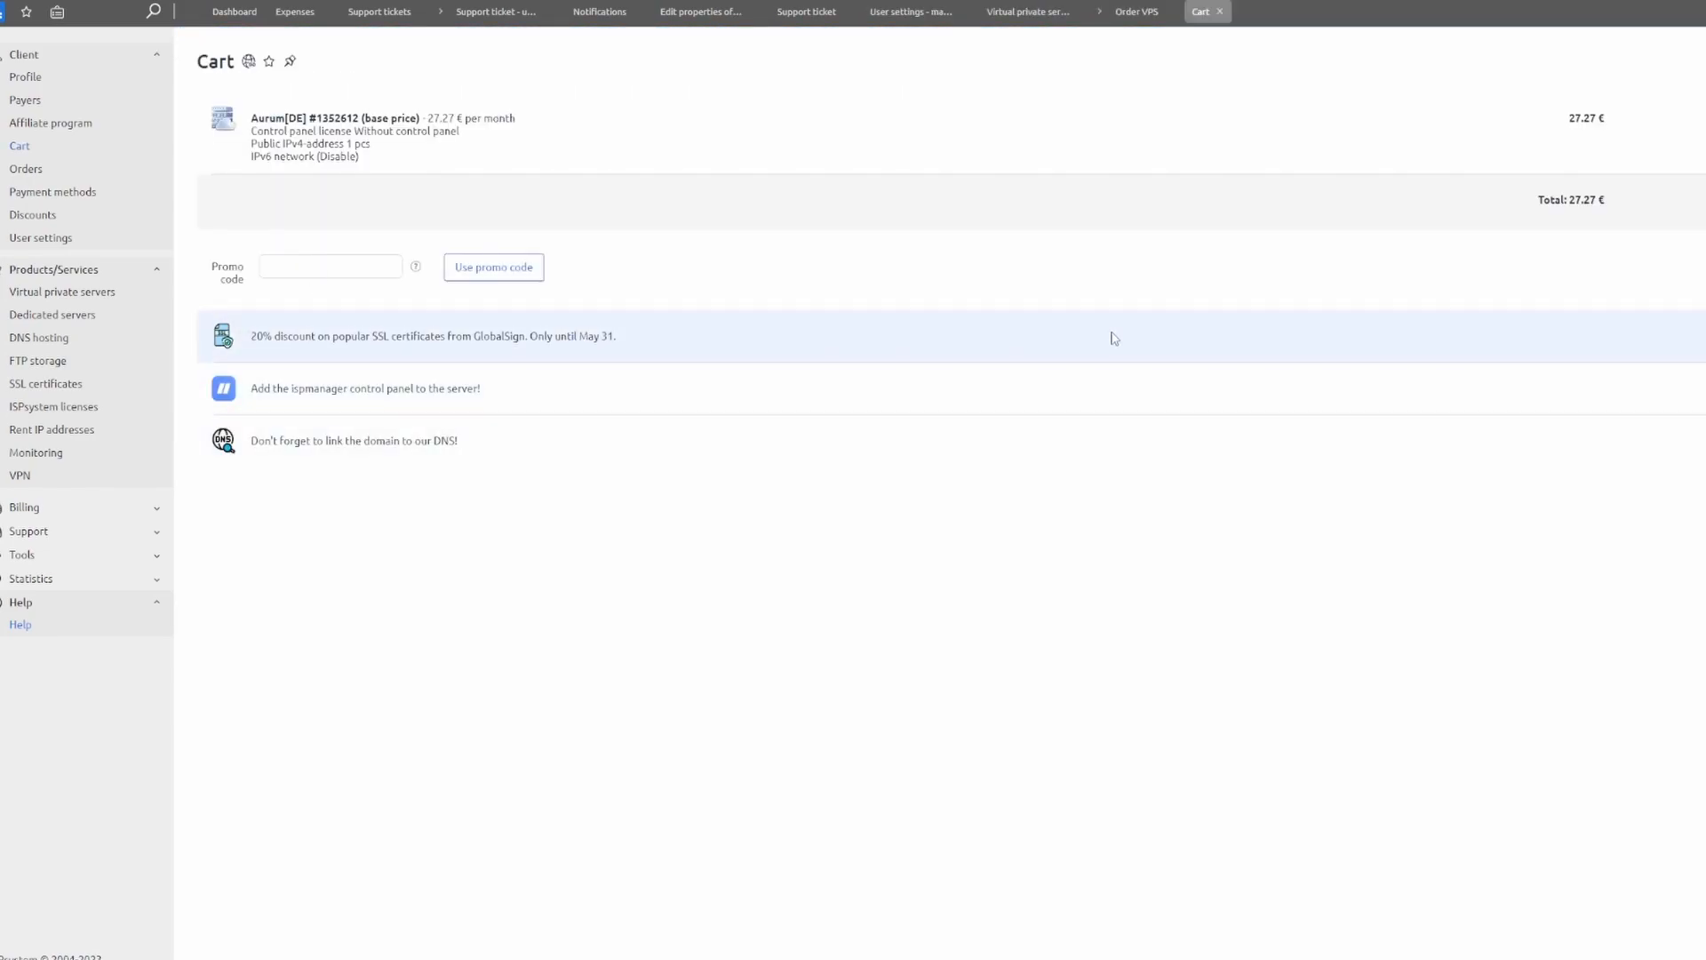
pyautogui.moveTo(503, 302)
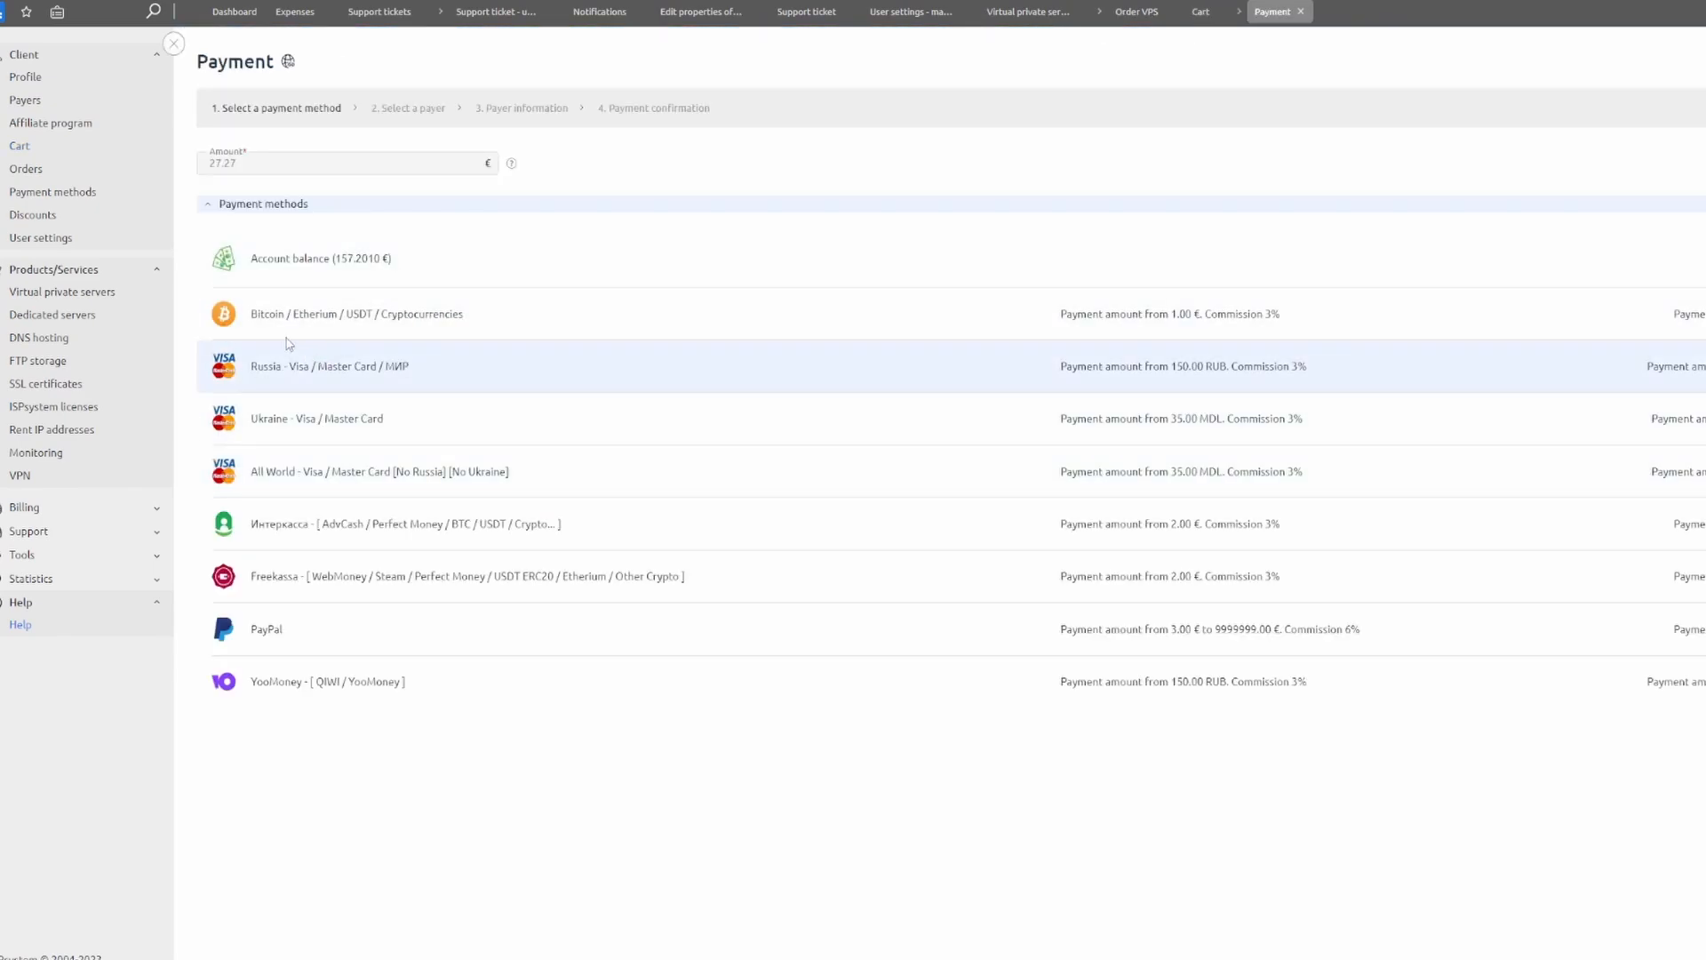
pyautogui.moveTo(425, 309)
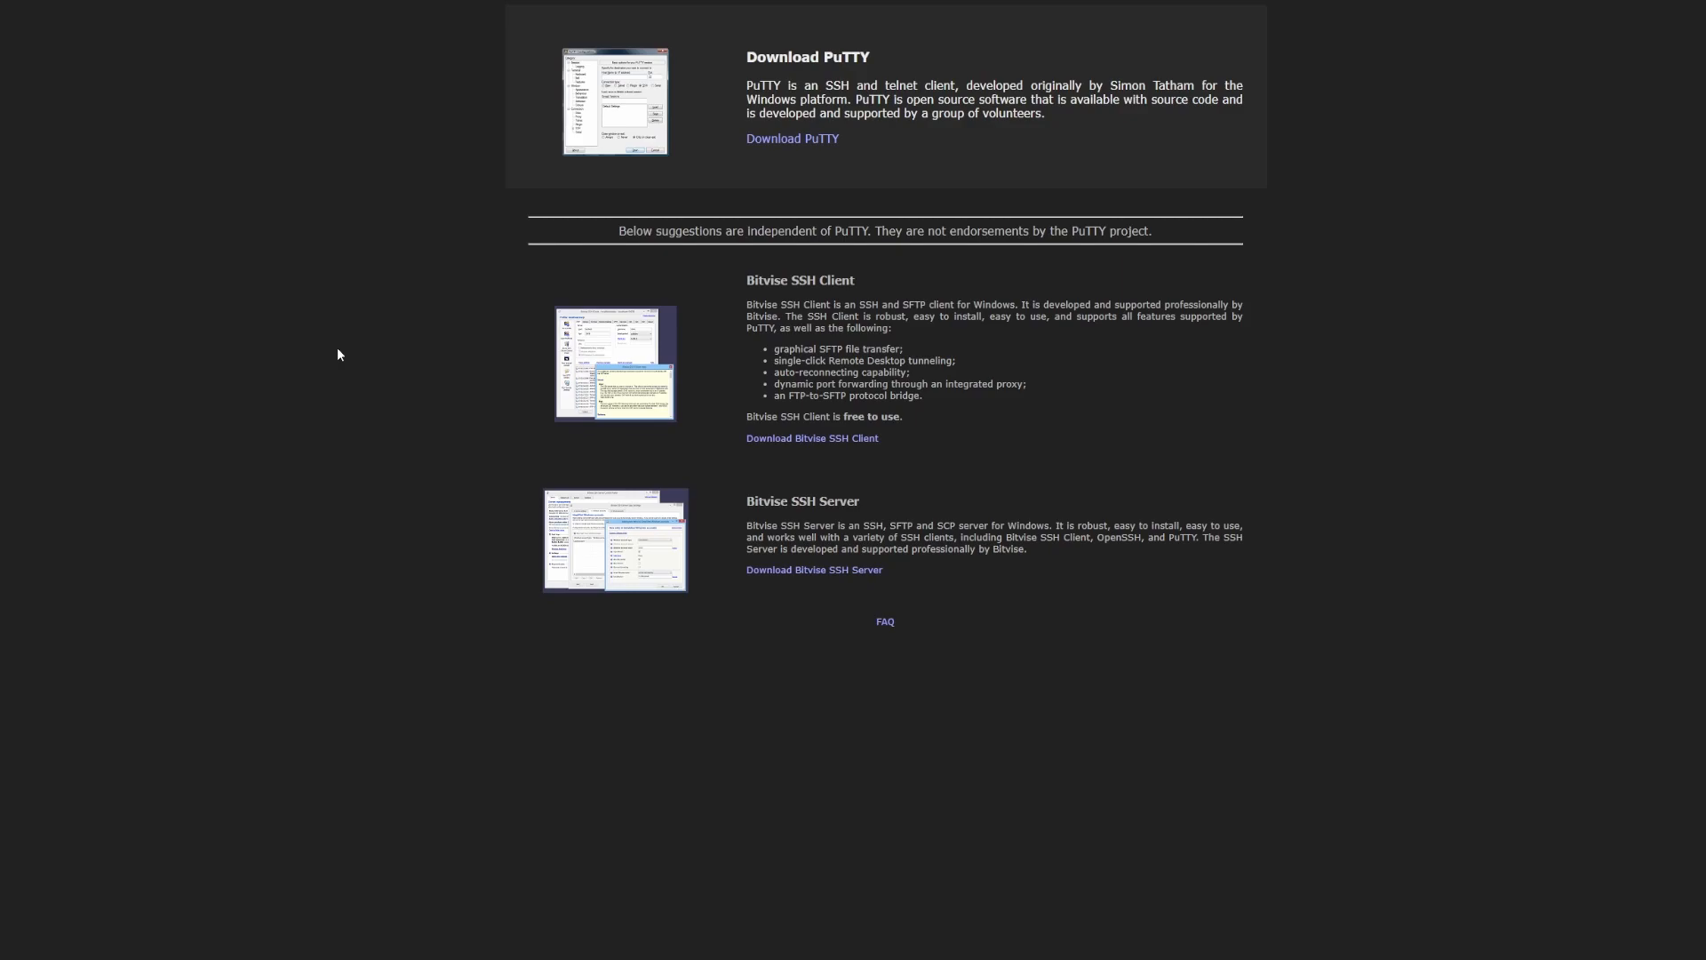
# Step: Go to the PuTTY download page listing the 0.78 MSI installers and binaries
pyautogui.click(793, 138)
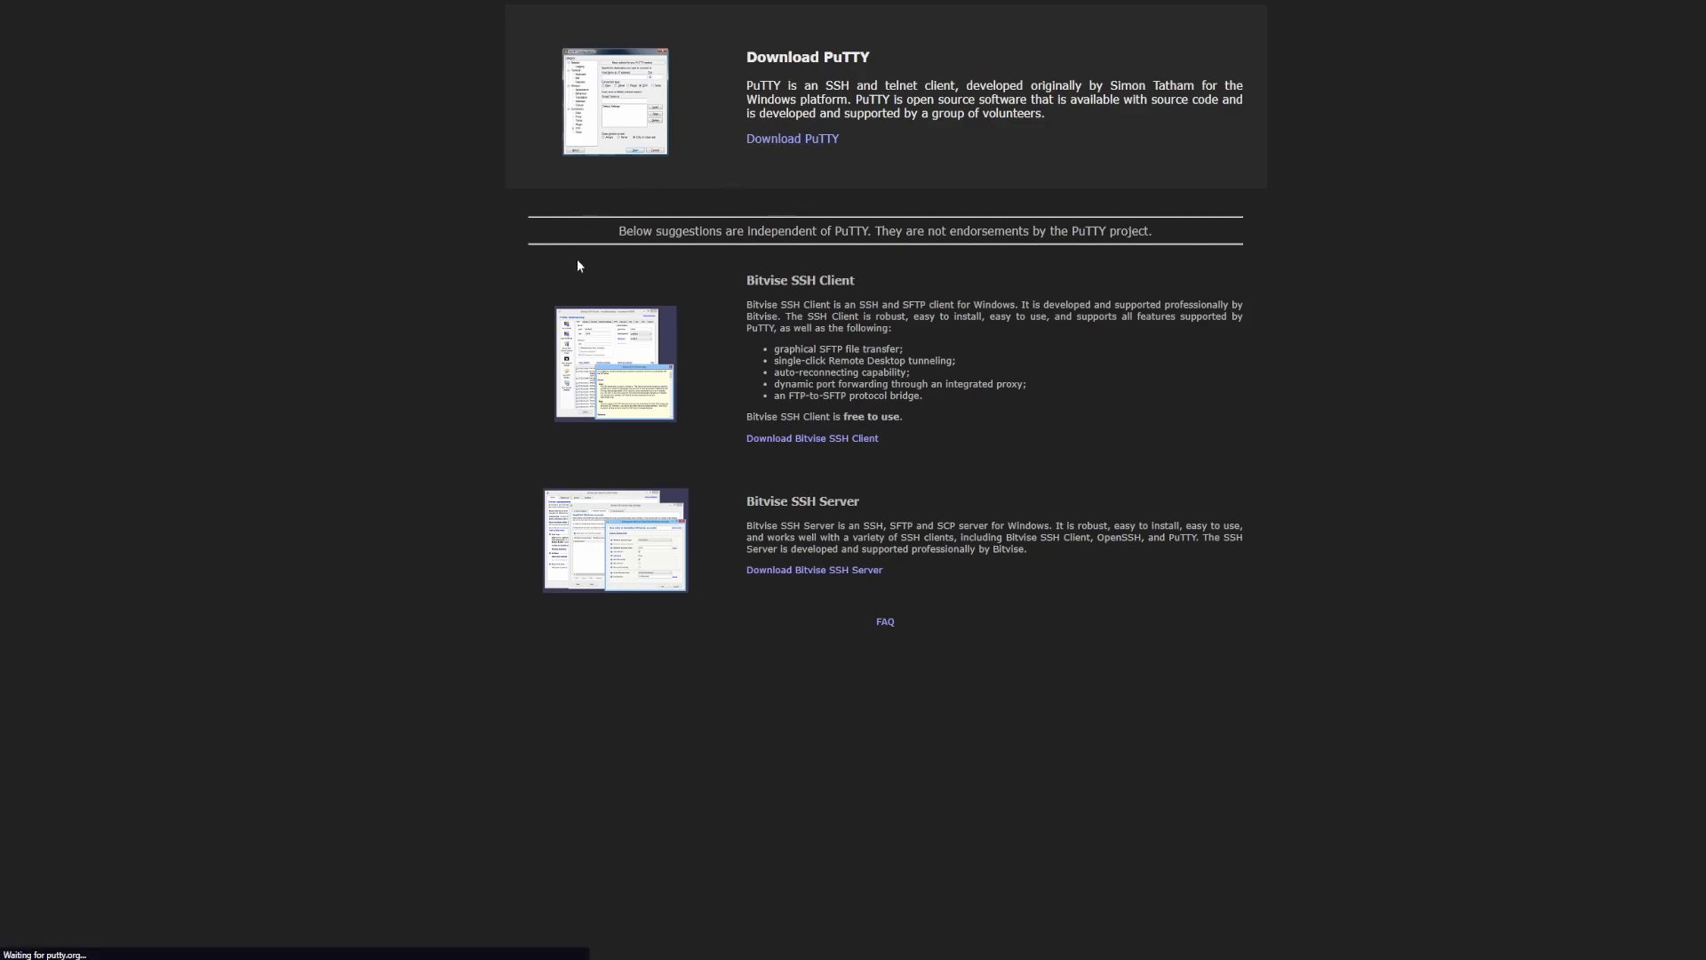
pyautogui.click(792, 139)
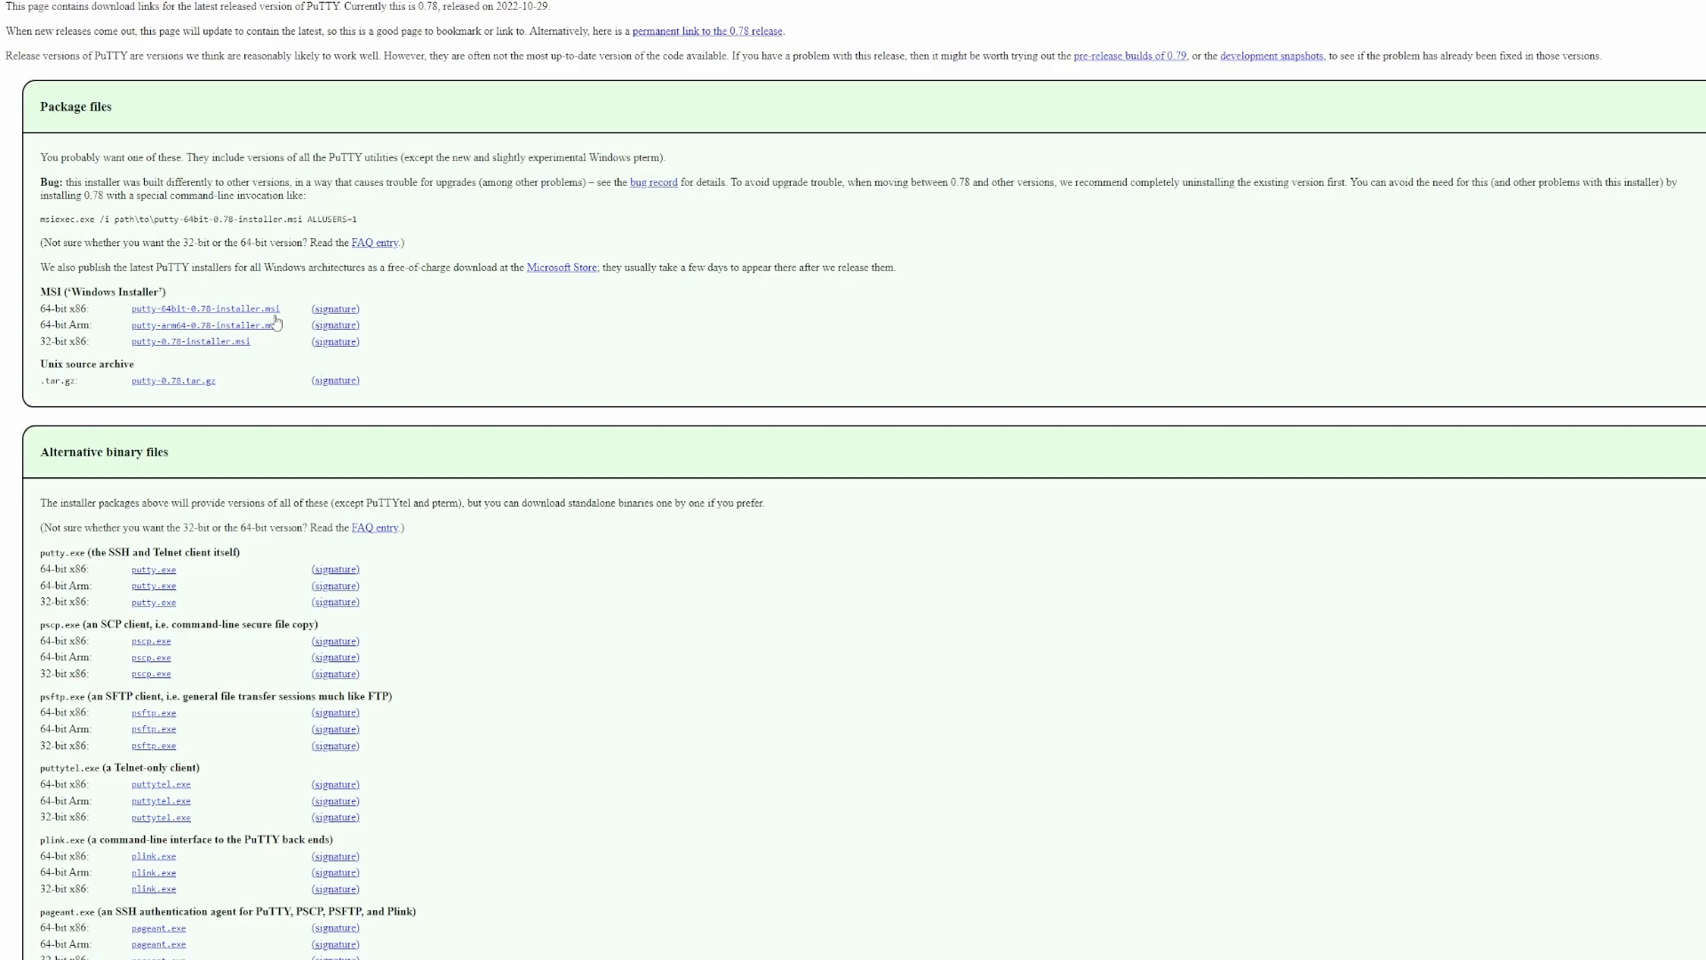
pyautogui.moveTo(117, 354)
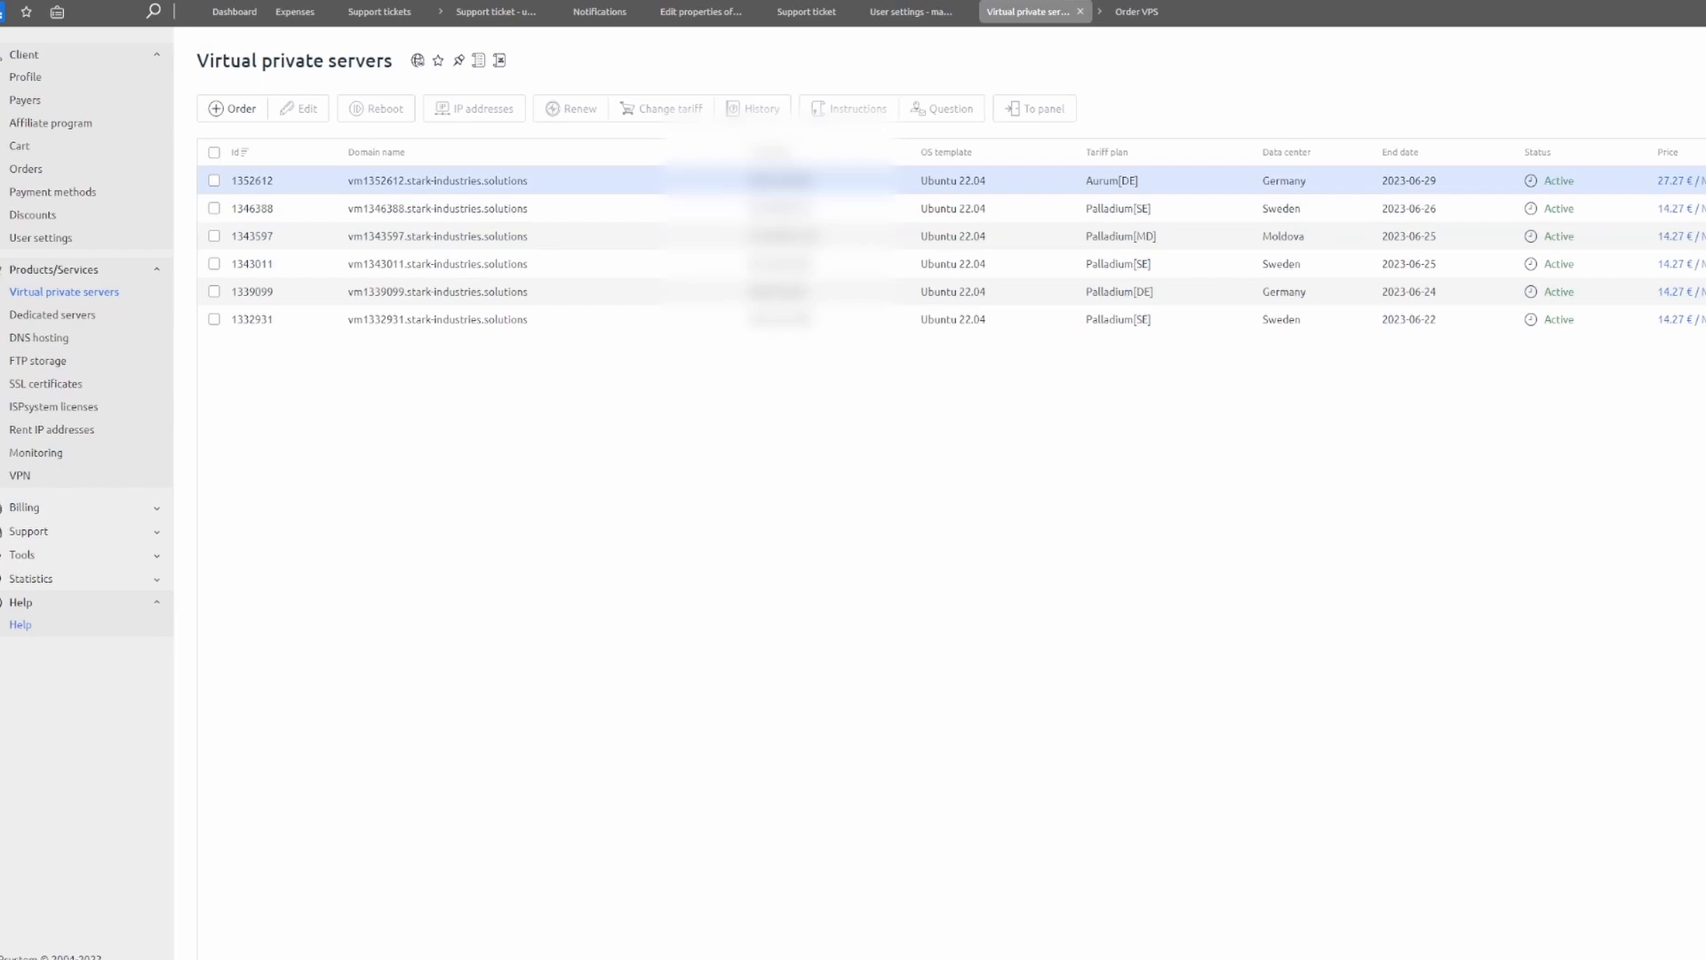
# Step: Select the new active Aurum[DE] Ubuntu 22.04 server in the VPS list
pyautogui.click(215, 180)
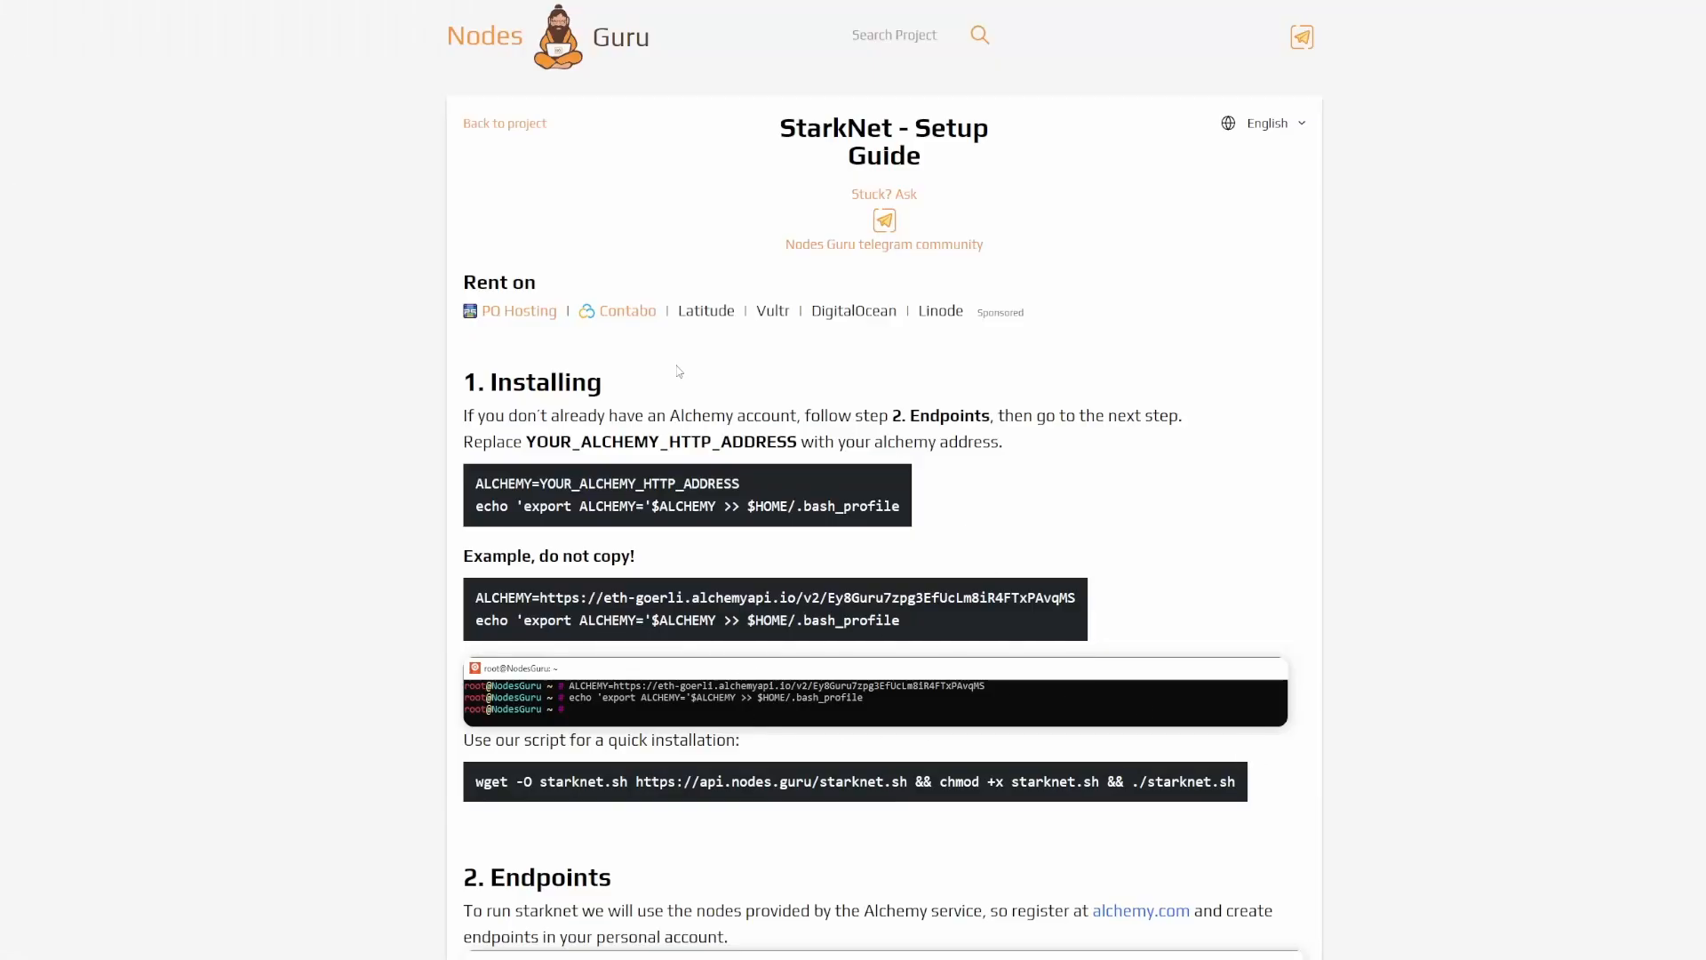
pyautogui.moveTo(748, 127)
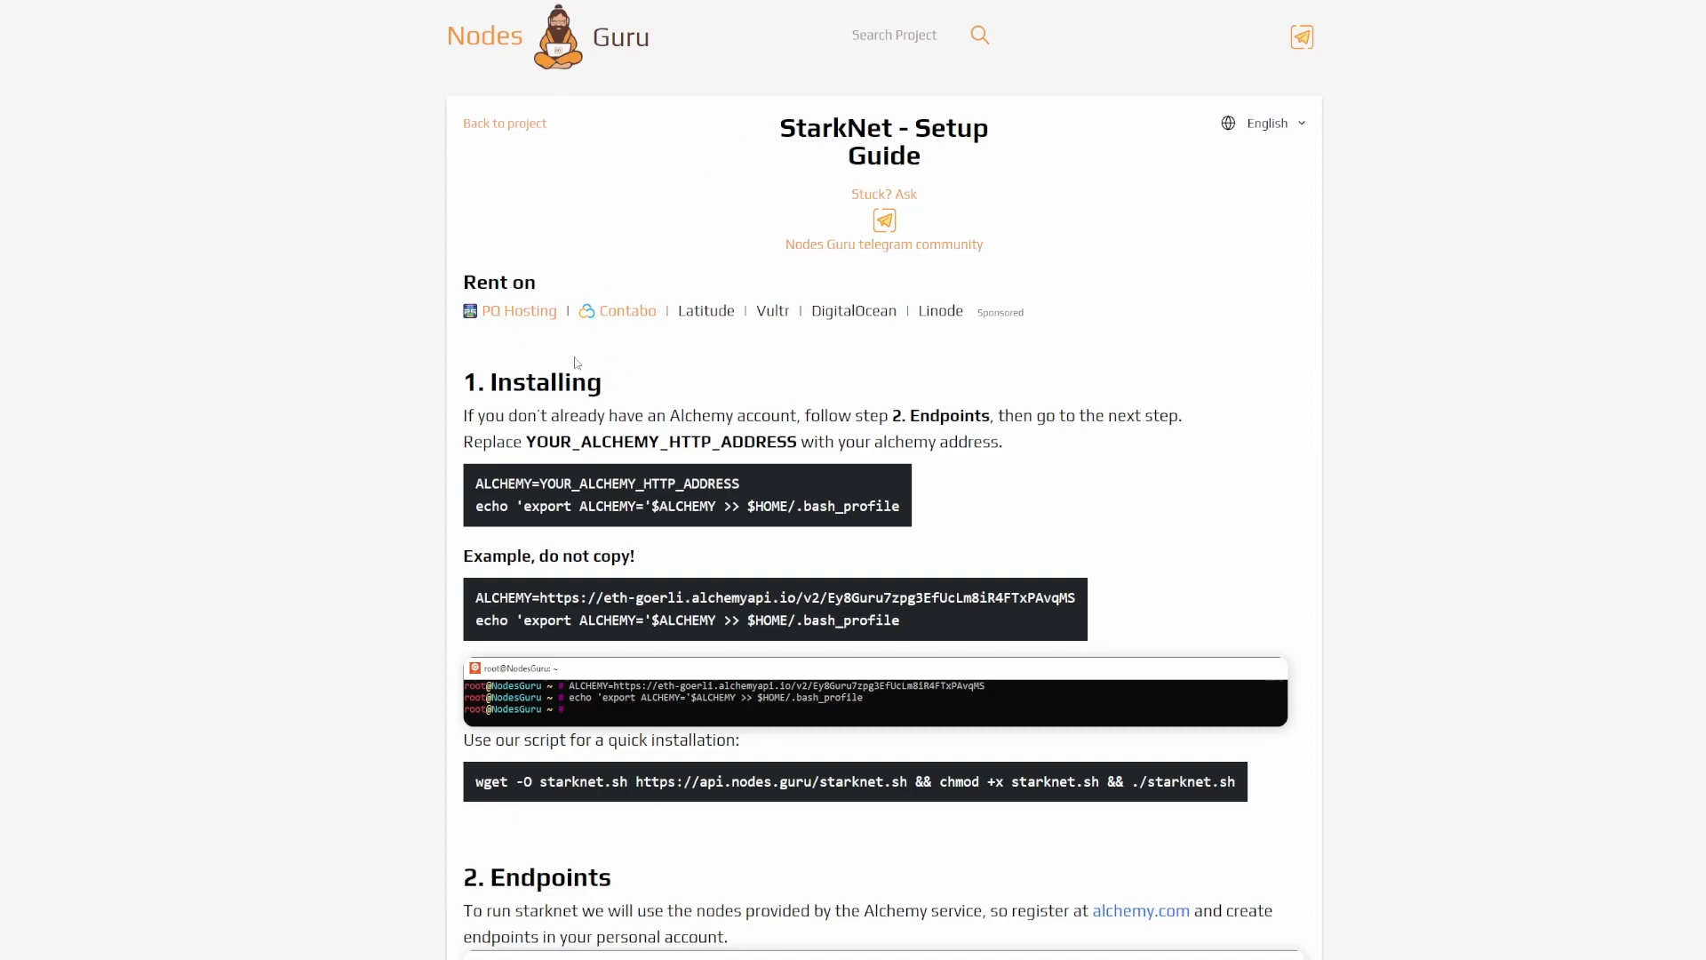
pyautogui.moveTo(503, 344)
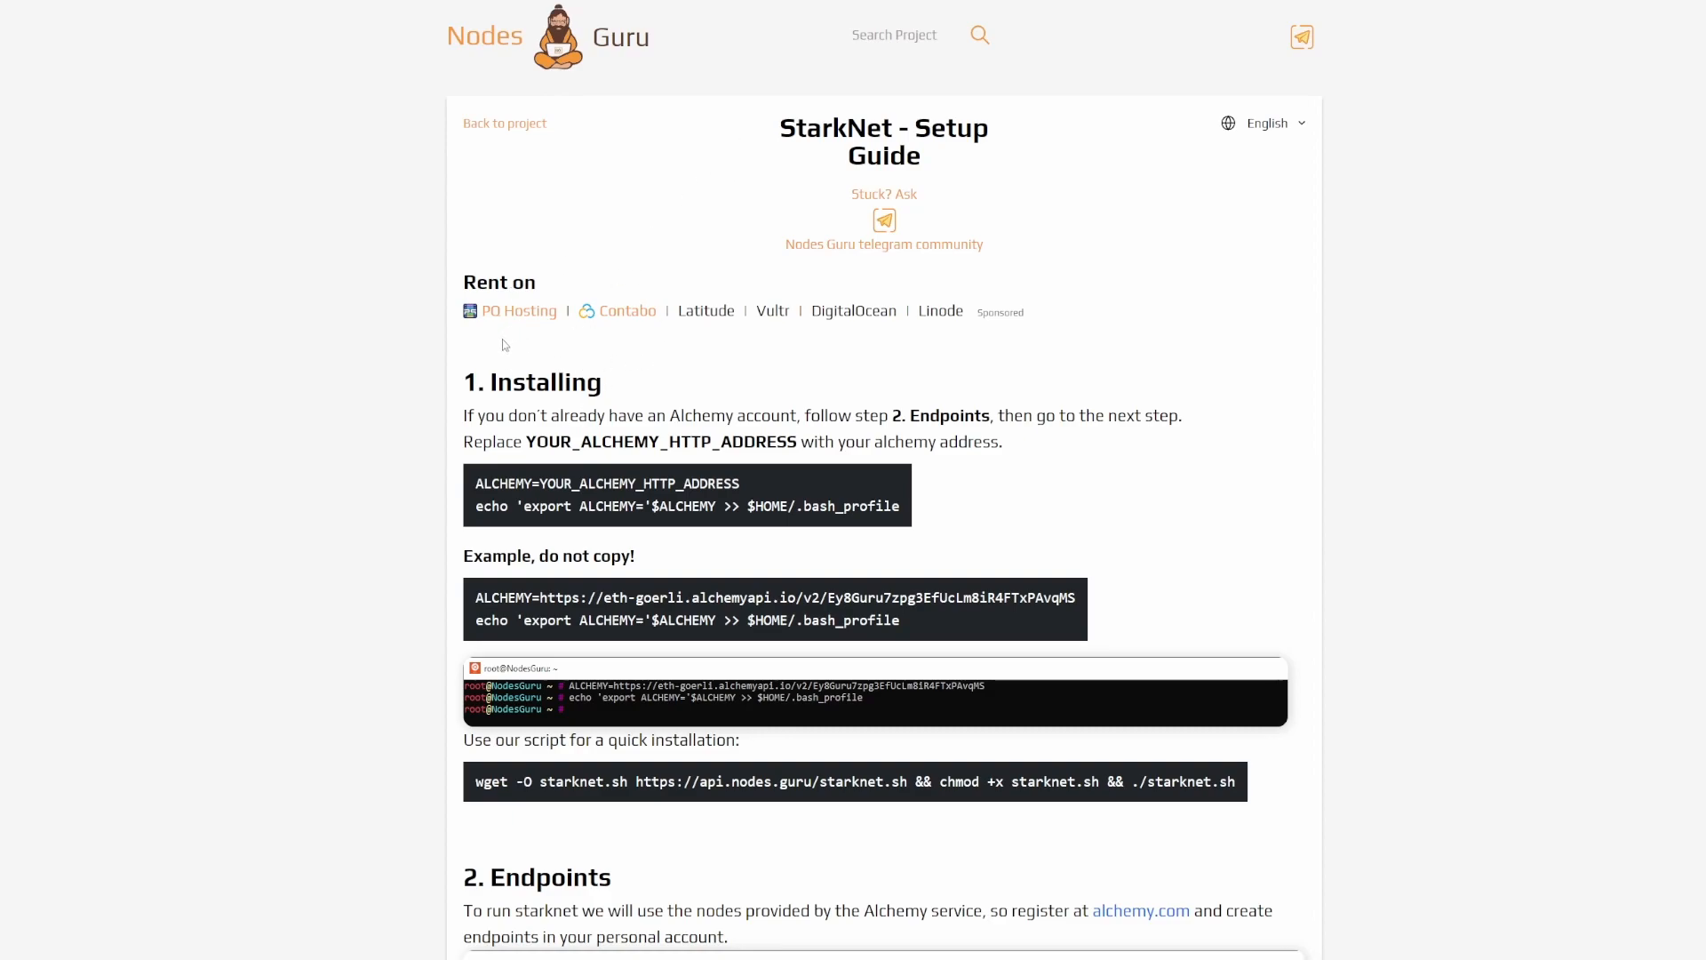
pyautogui.moveTo(437, 552)
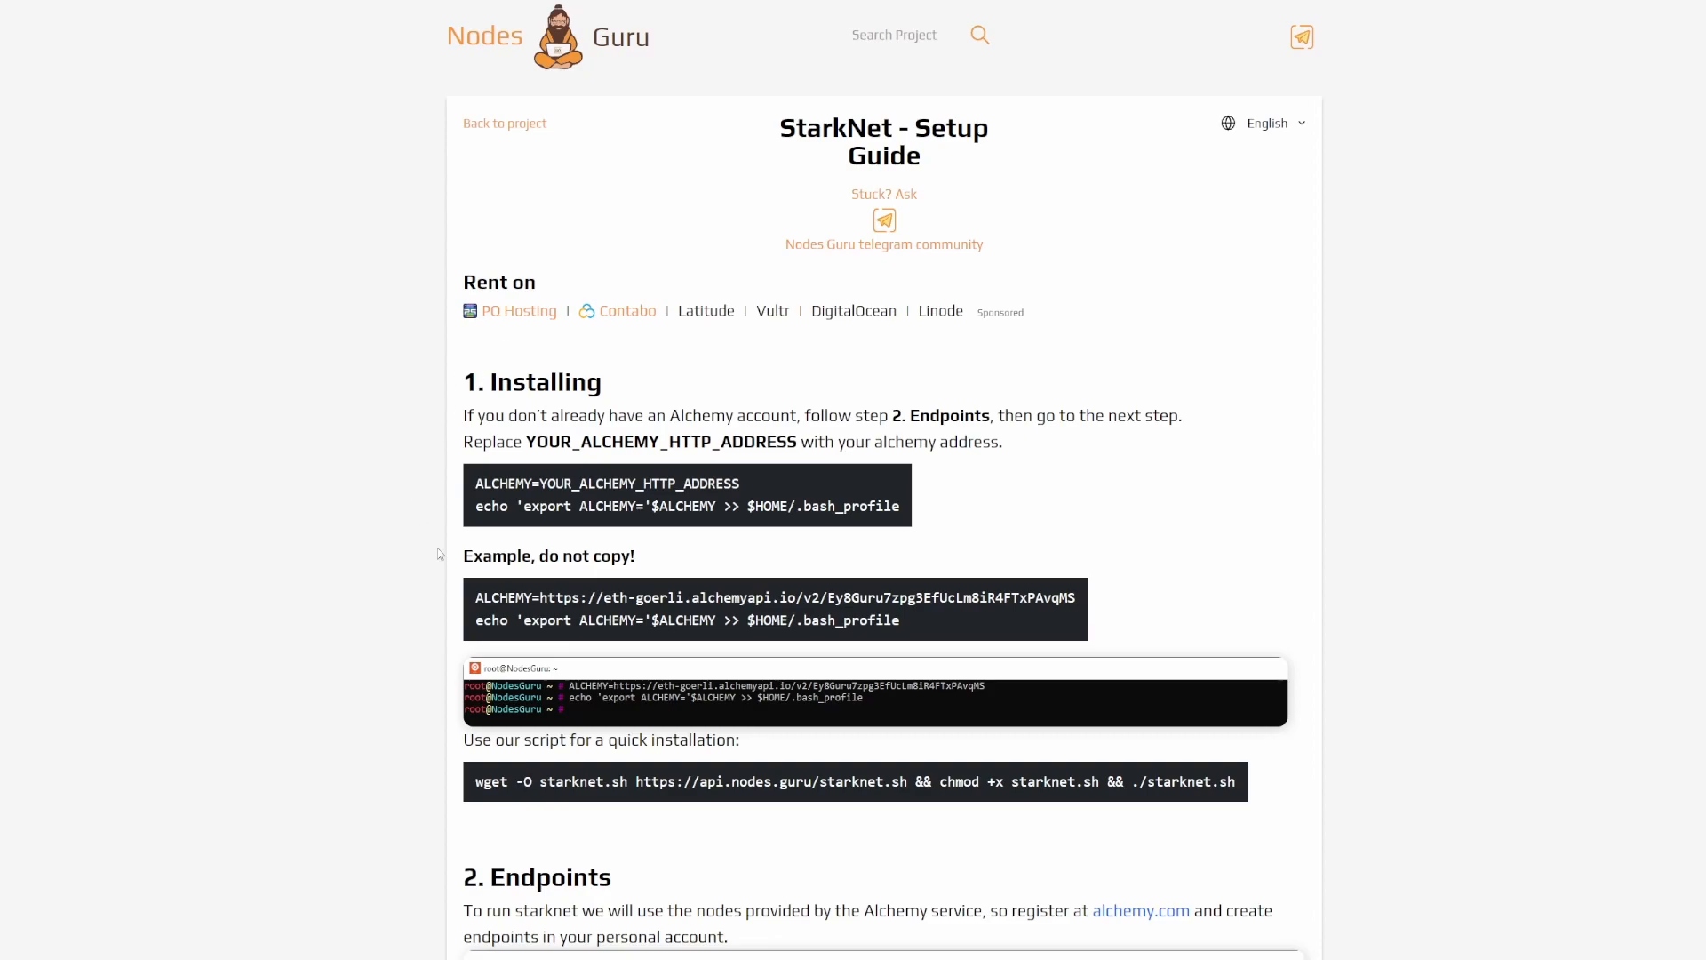
pyautogui.moveTo(368, 416)
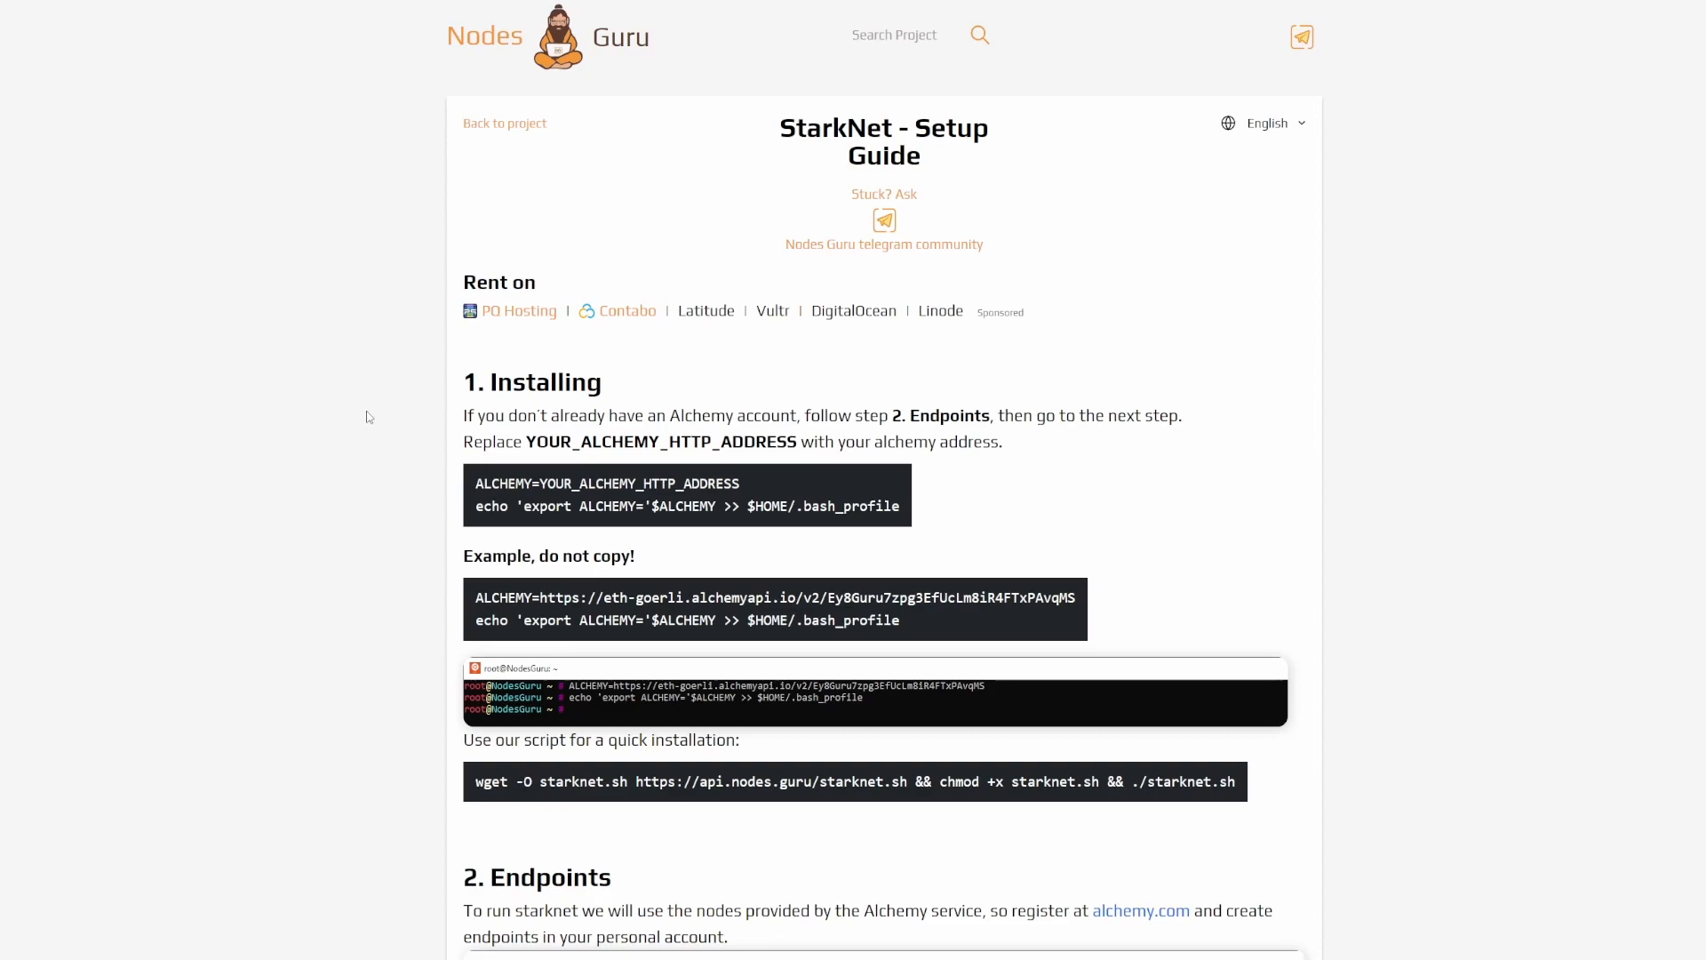
pyautogui.moveTo(729, 118)
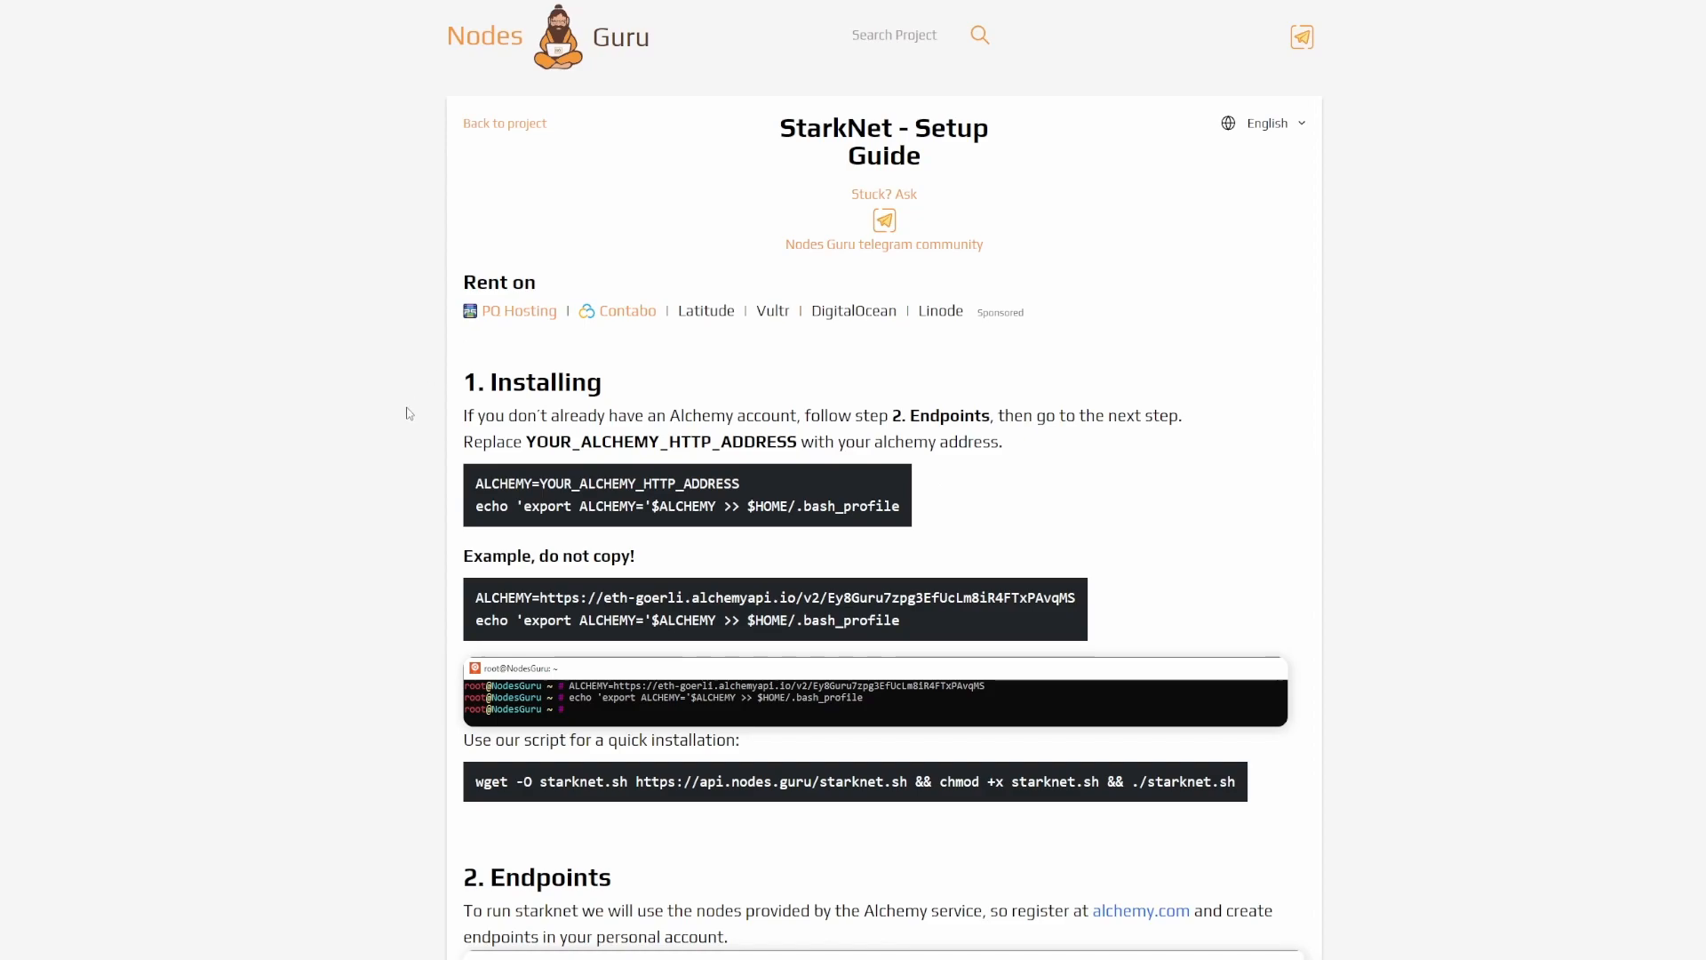
# Step: Put the guide's ALCHEMY=YOUR_ALCHEMY_HTTP_ADDRESS line into a blank Notepad note
pyautogui.scroll(-3)
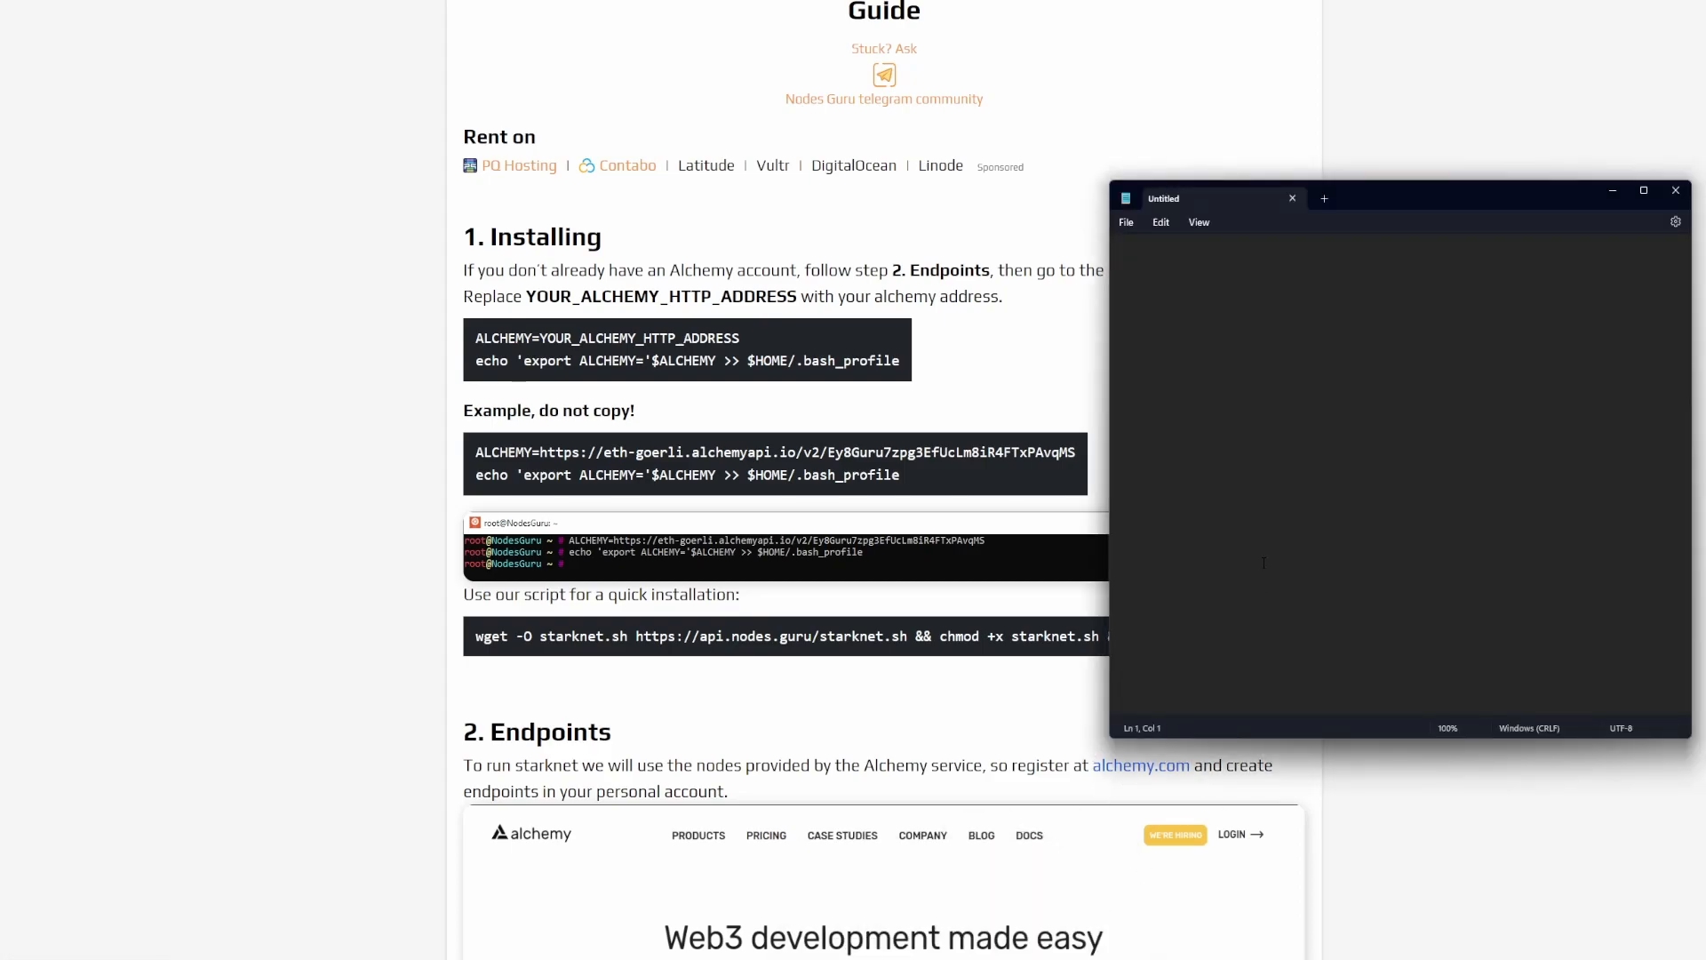
pyautogui.write('ALCHEMY=YOUR_ALCHEMY_HTTP_ADDRESS')
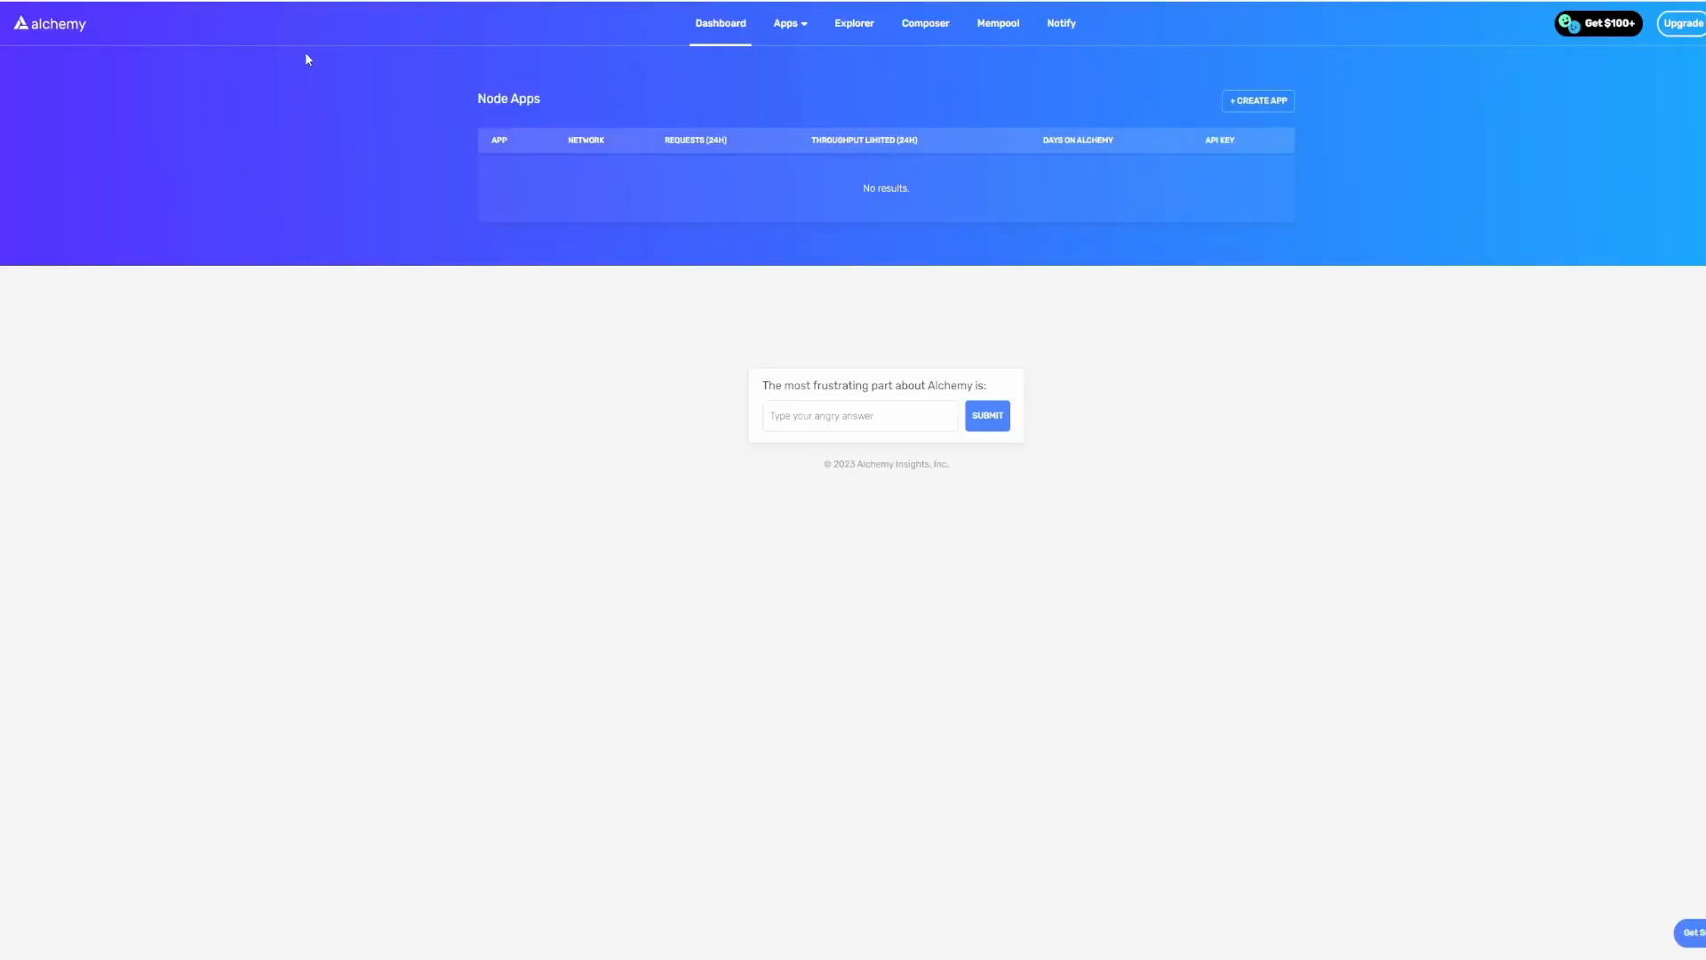
pyautogui.moveTo(1640, 255)
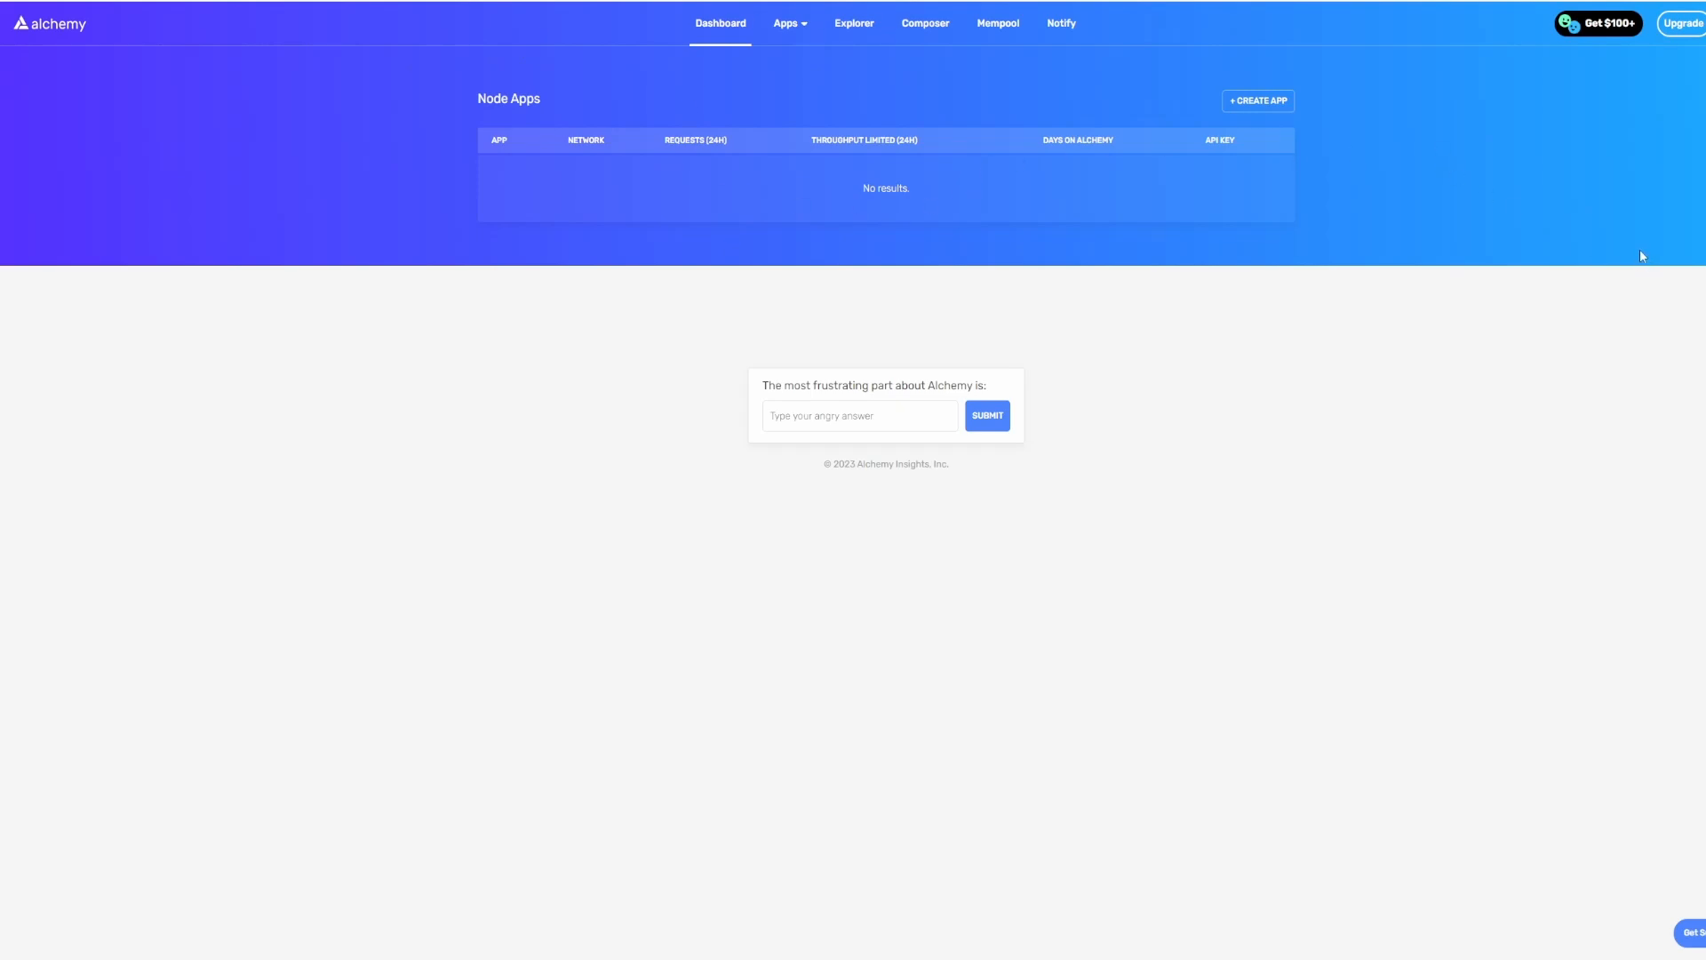
pyautogui.moveTo(1567, 278)
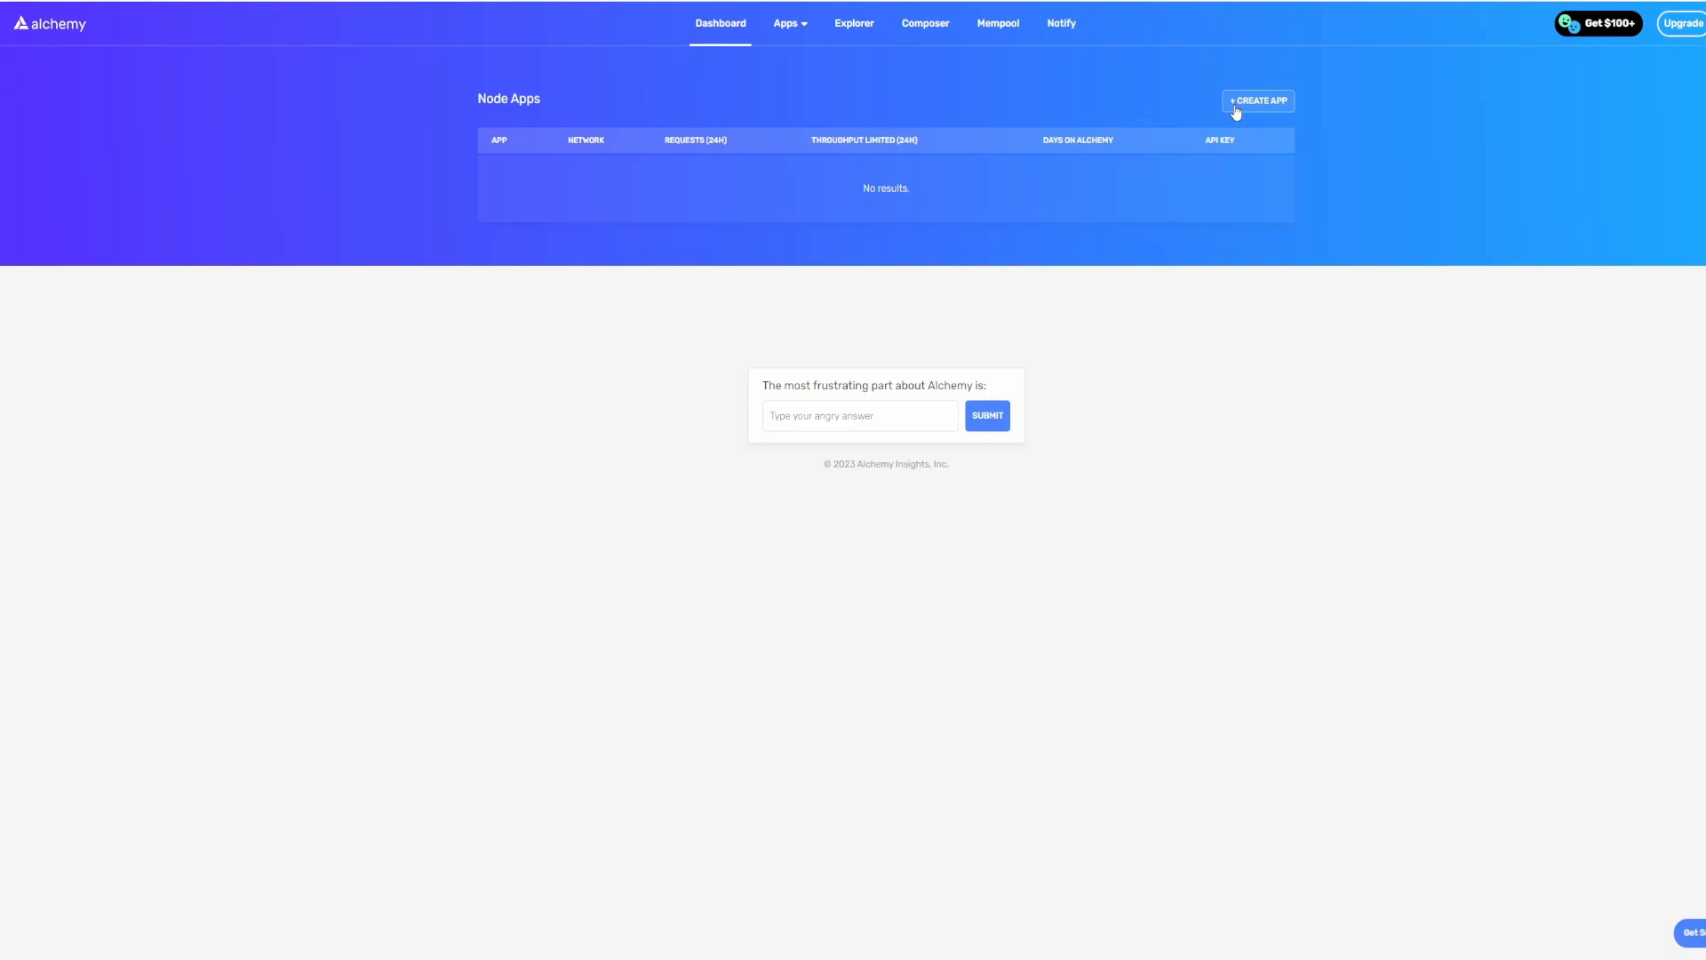
# Step: Create an Alchemy app named Starknet Node on chain Ethereum, network Ethereum Mainnet
pyautogui.click(1256, 99)
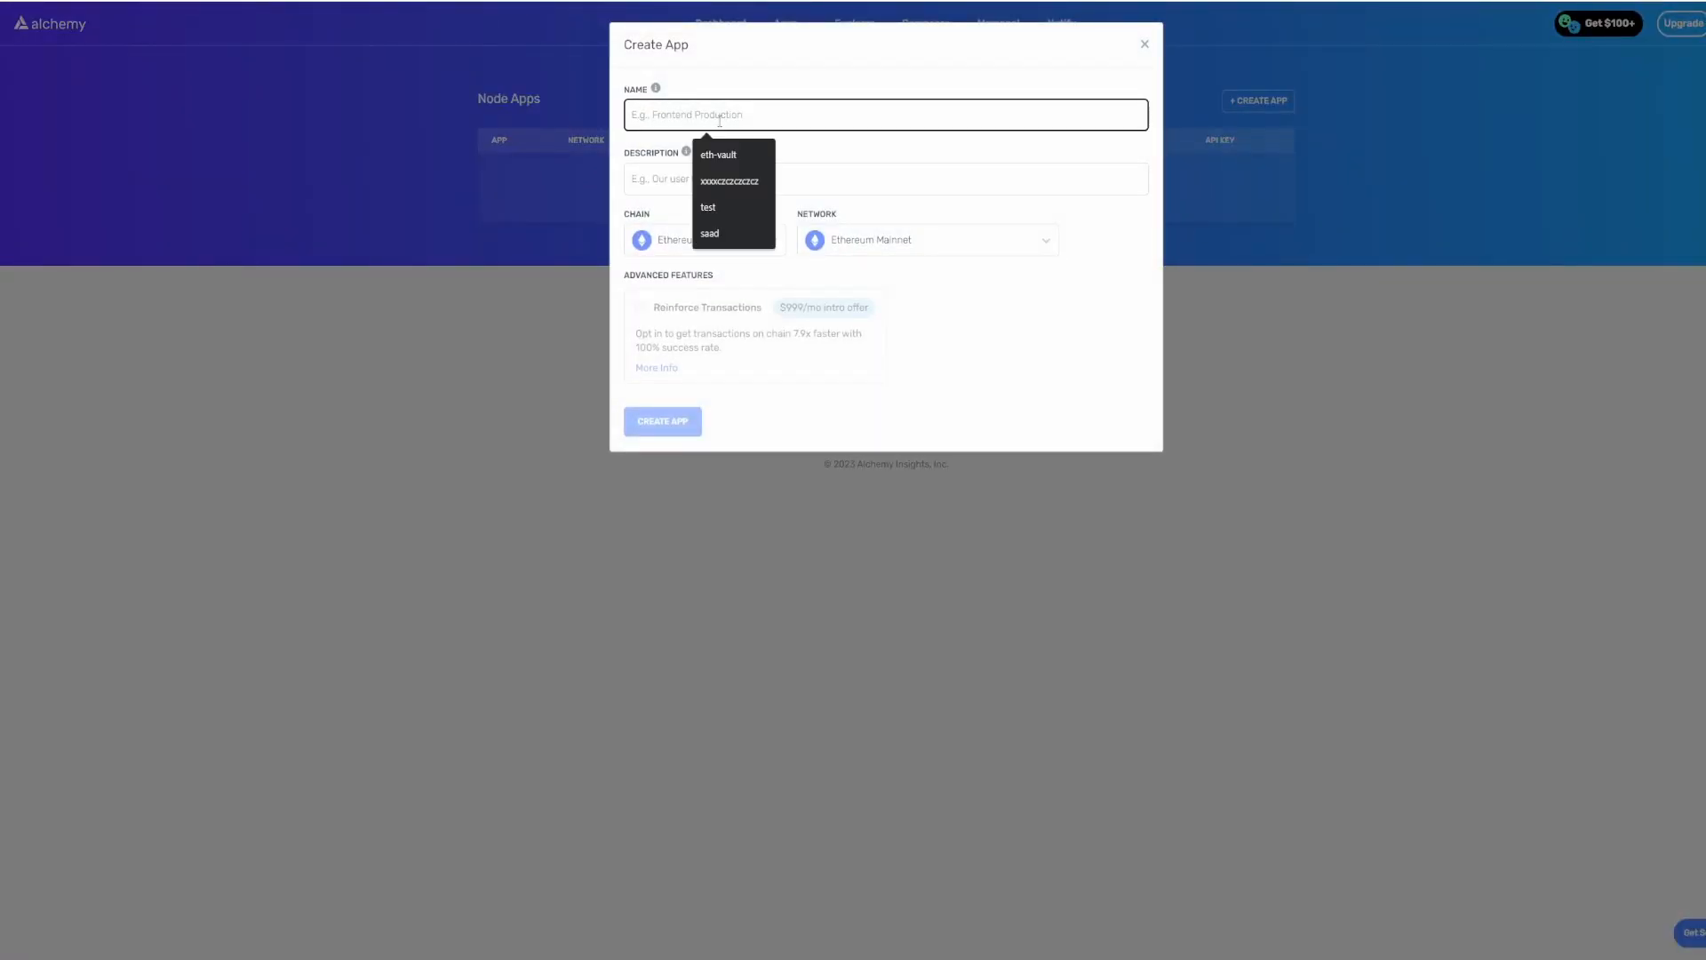
pyautogui.write('Starknet N')
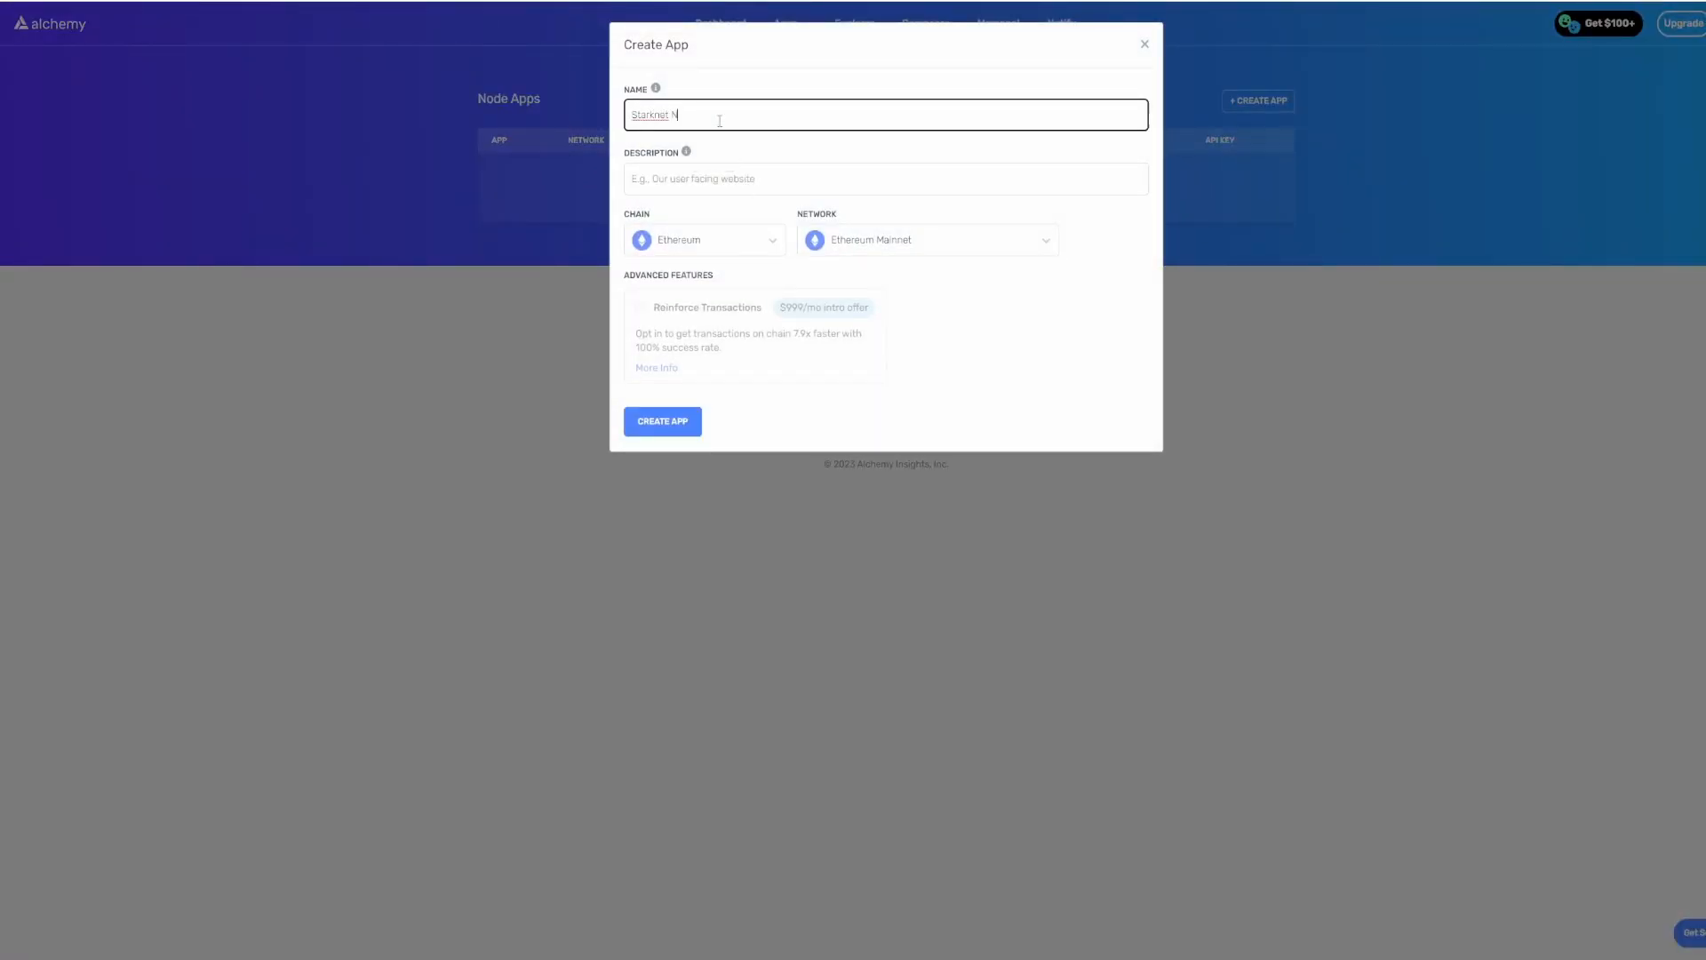
pyautogui.write('ode')
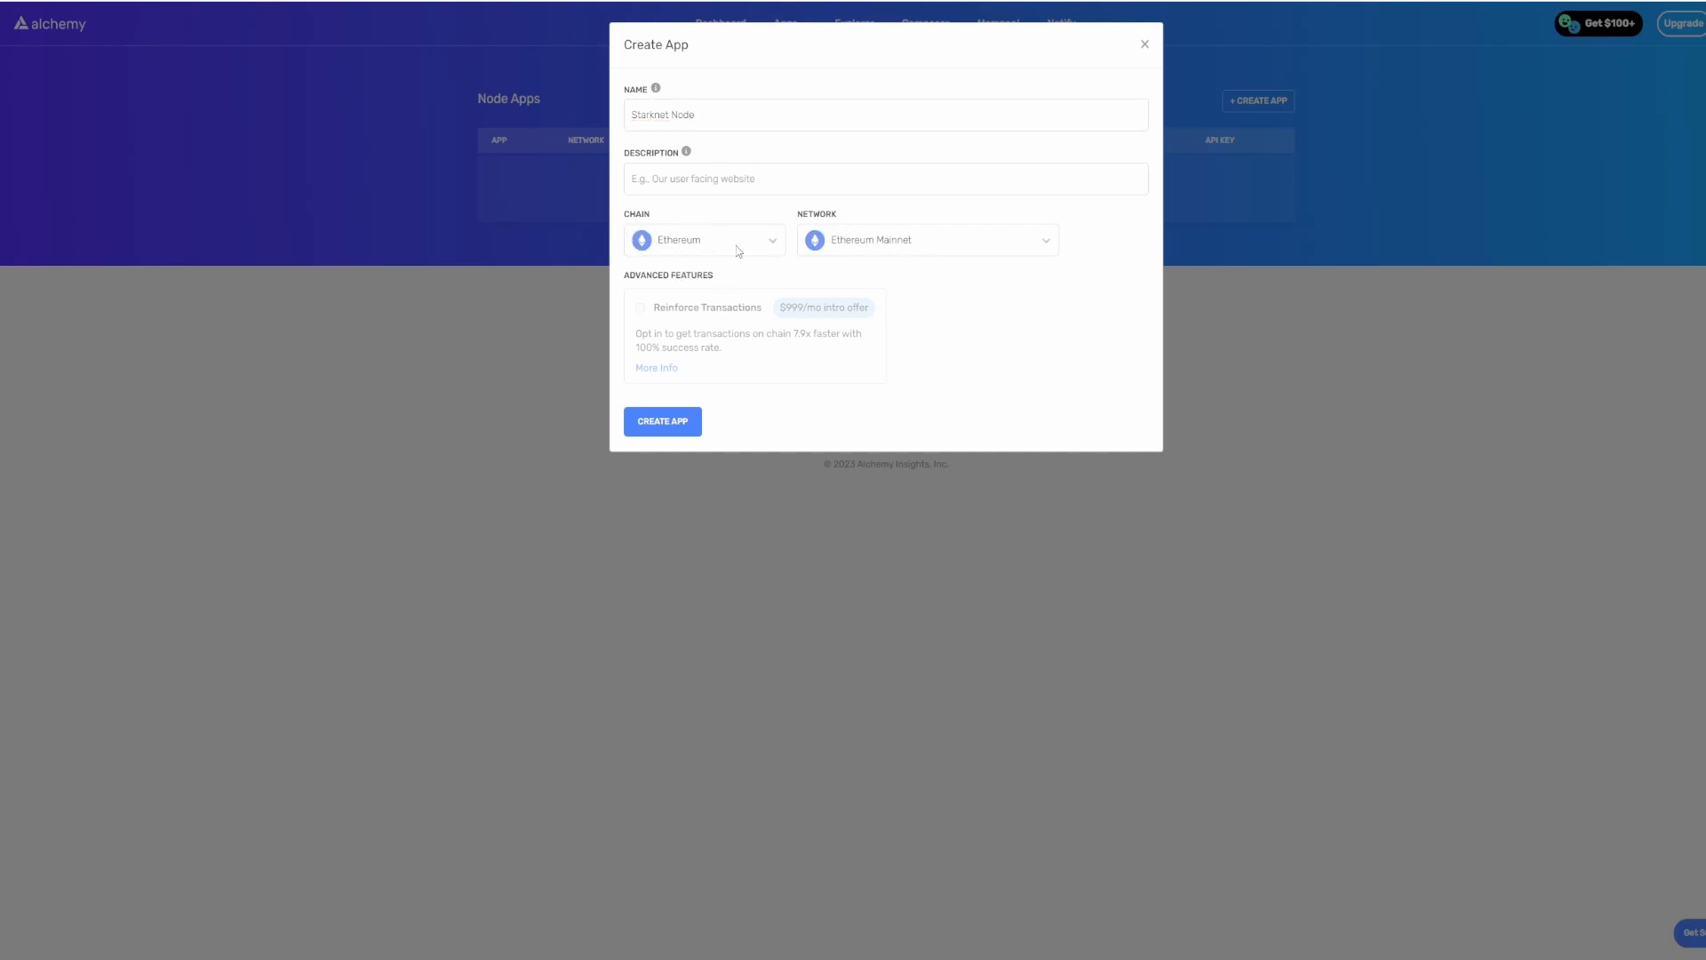
pyautogui.click(926, 240)
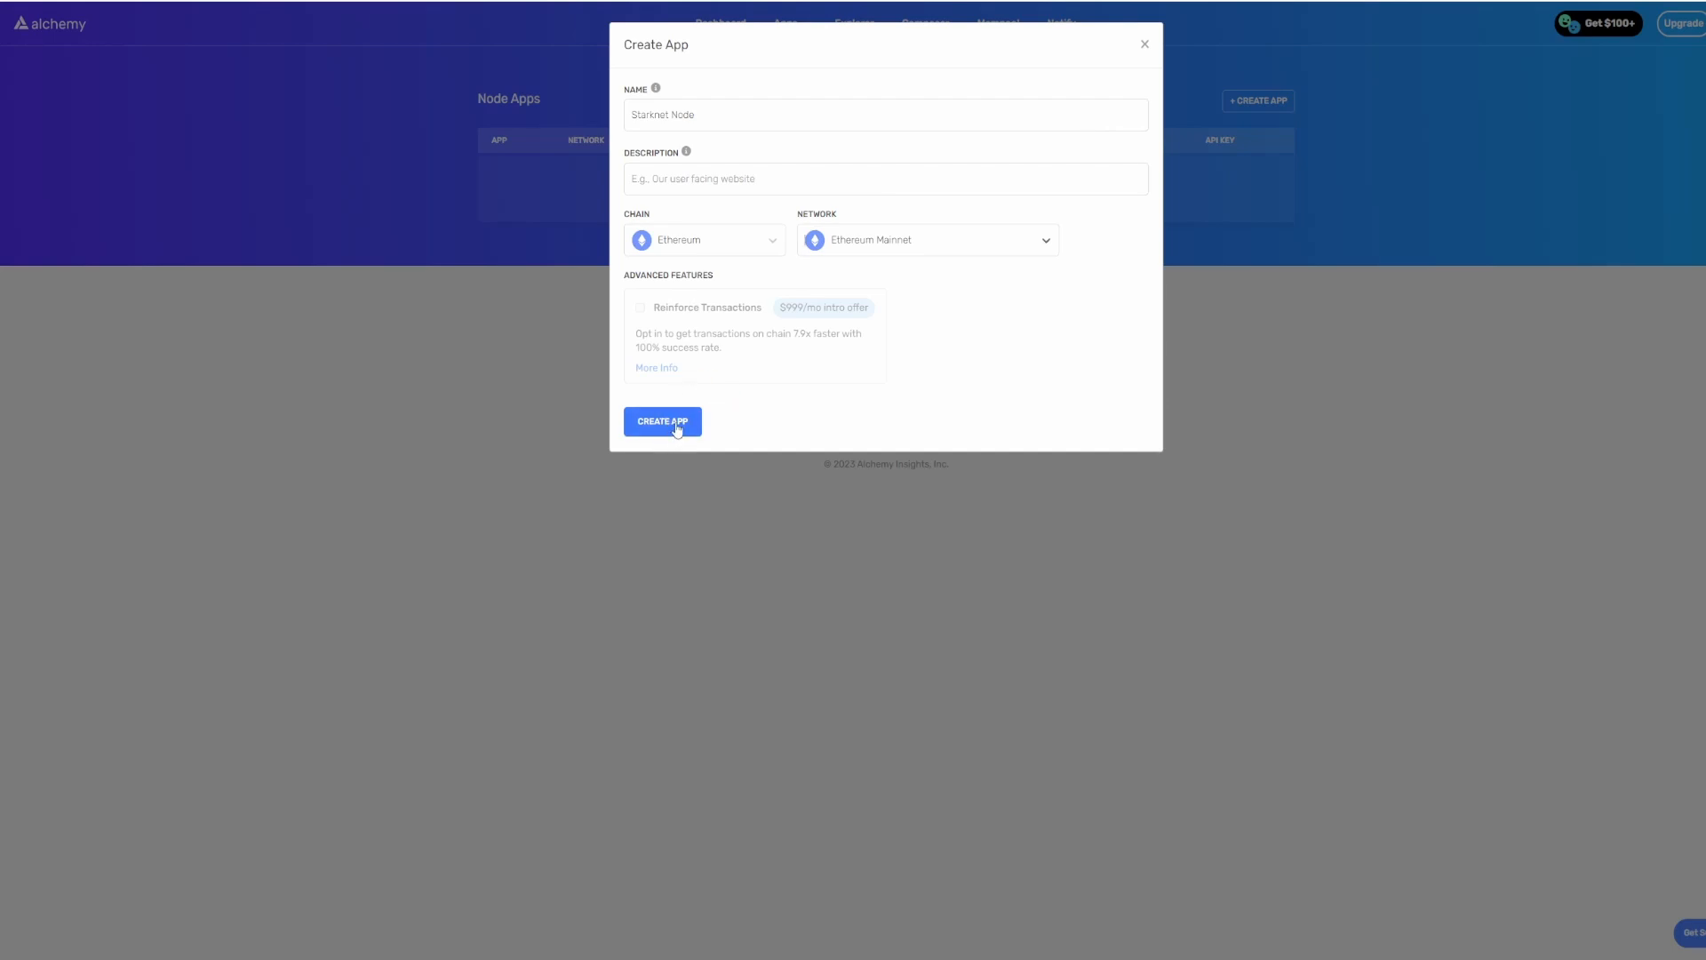
pyautogui.click(662, 422)
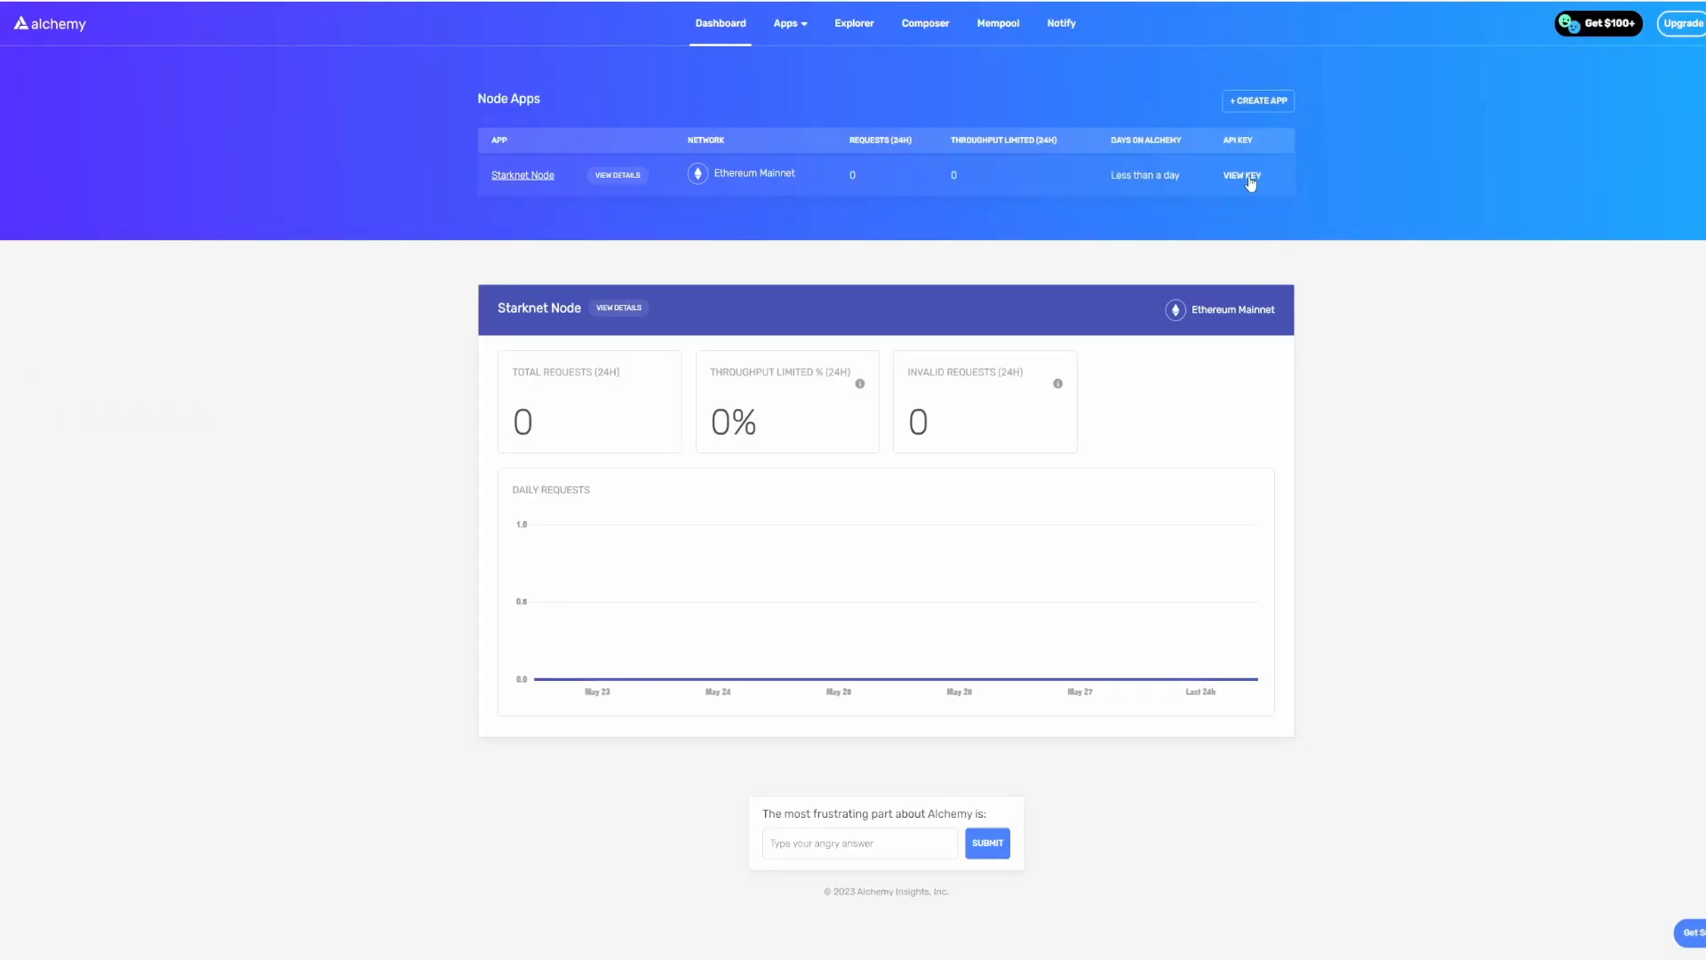
# Step: View the Starknet Node app's keys and copy its HTTPS endpoint address
pyautogui.click(1241, 176)
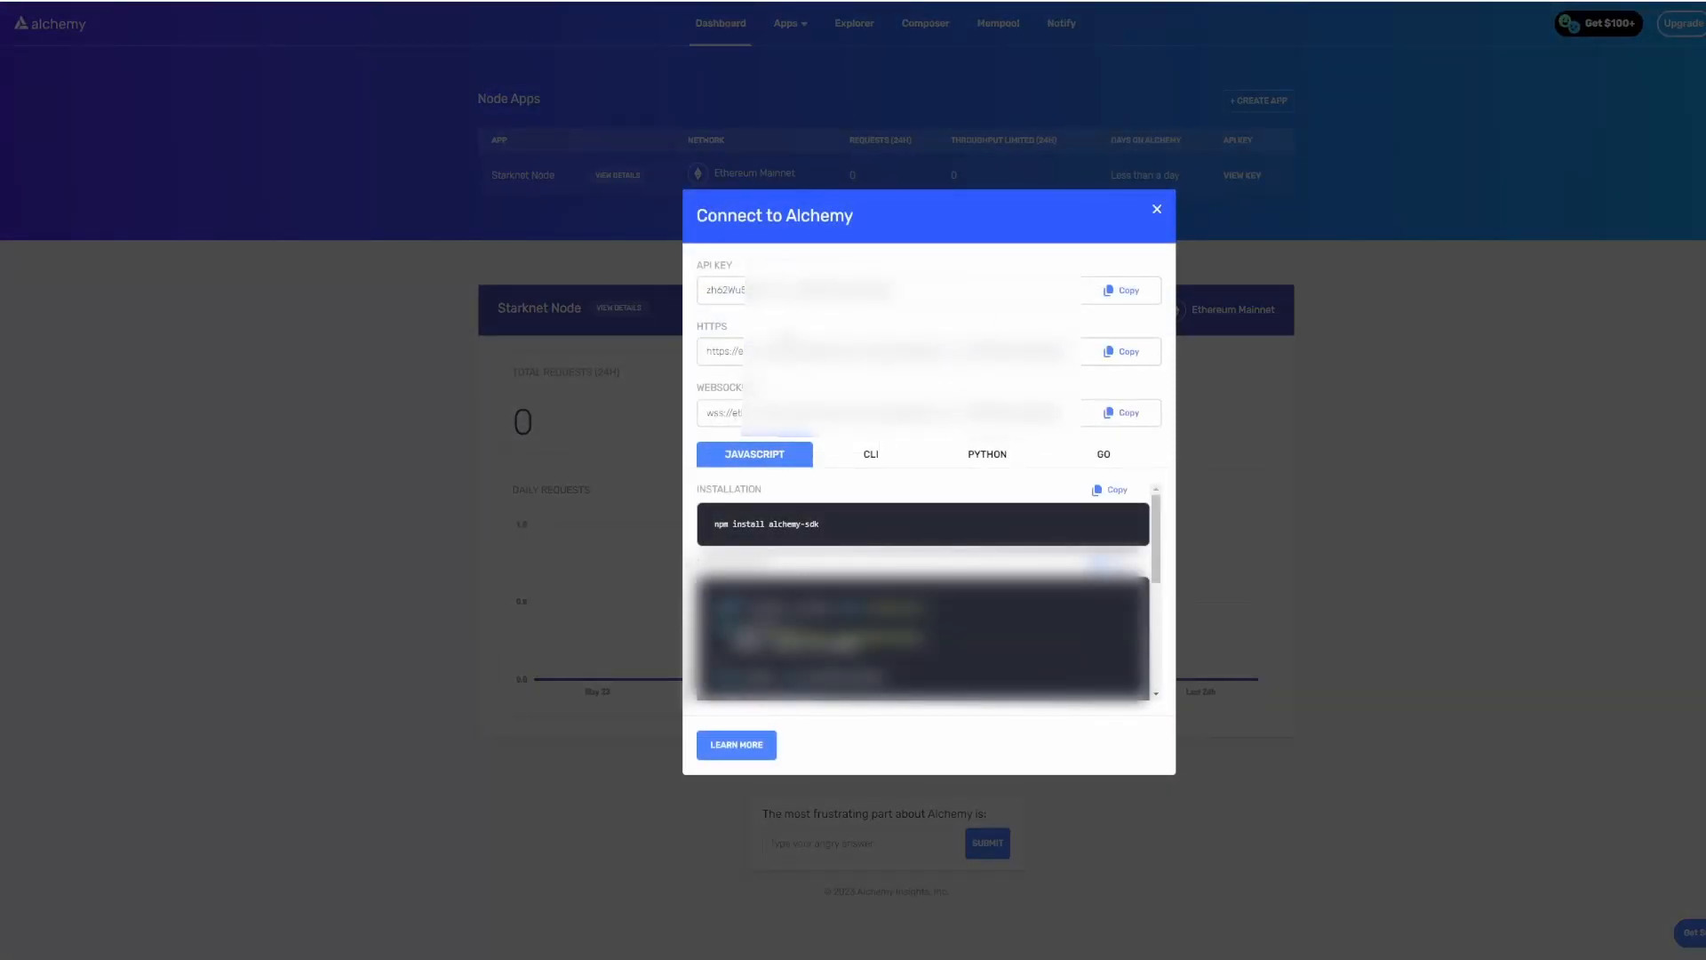
pyautogui.click(1120, 350)
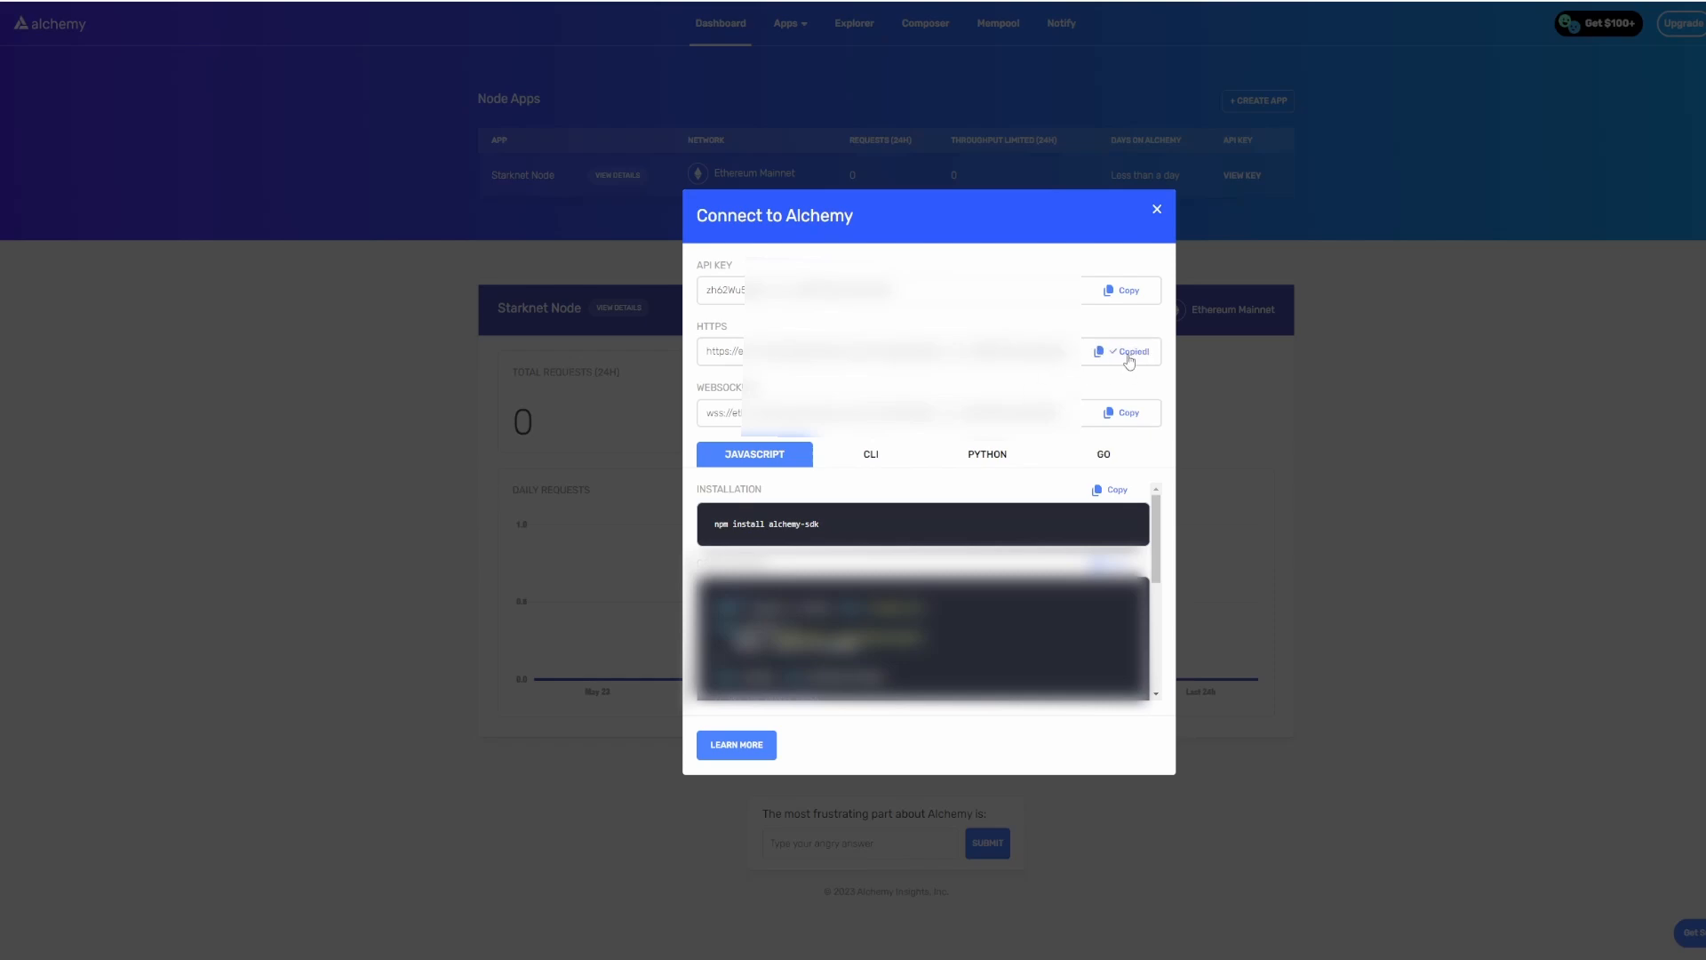
pyautogui.click(1156, 210)
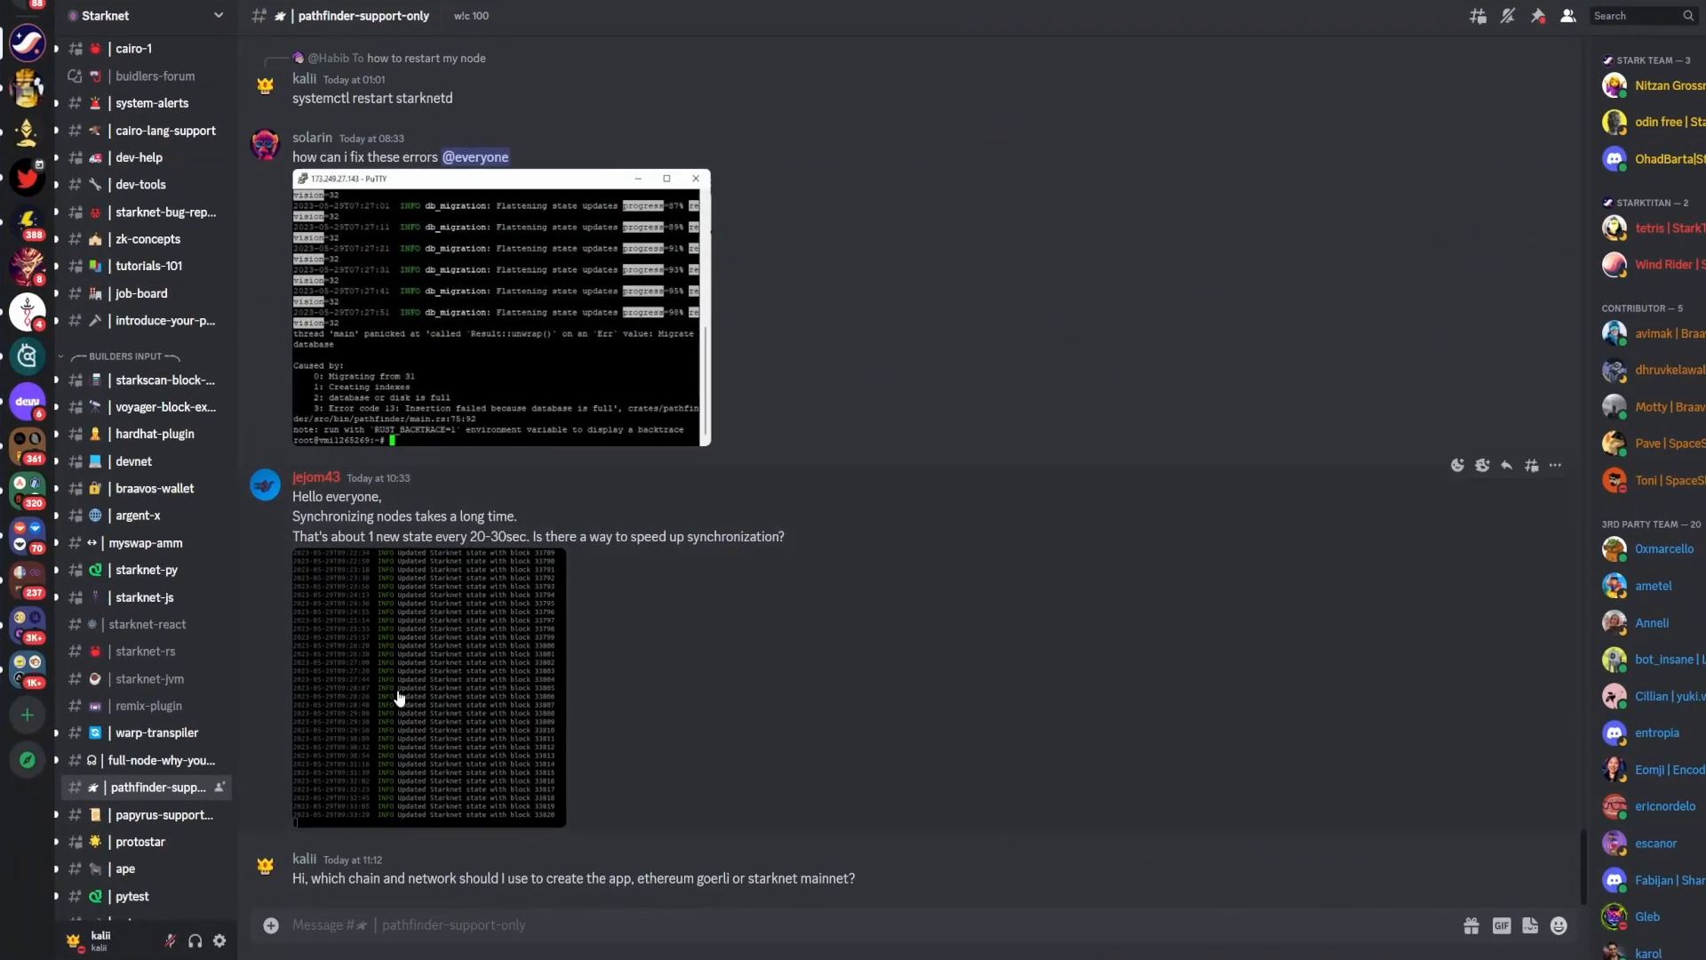
pyautogui.moveTo(190, 741)
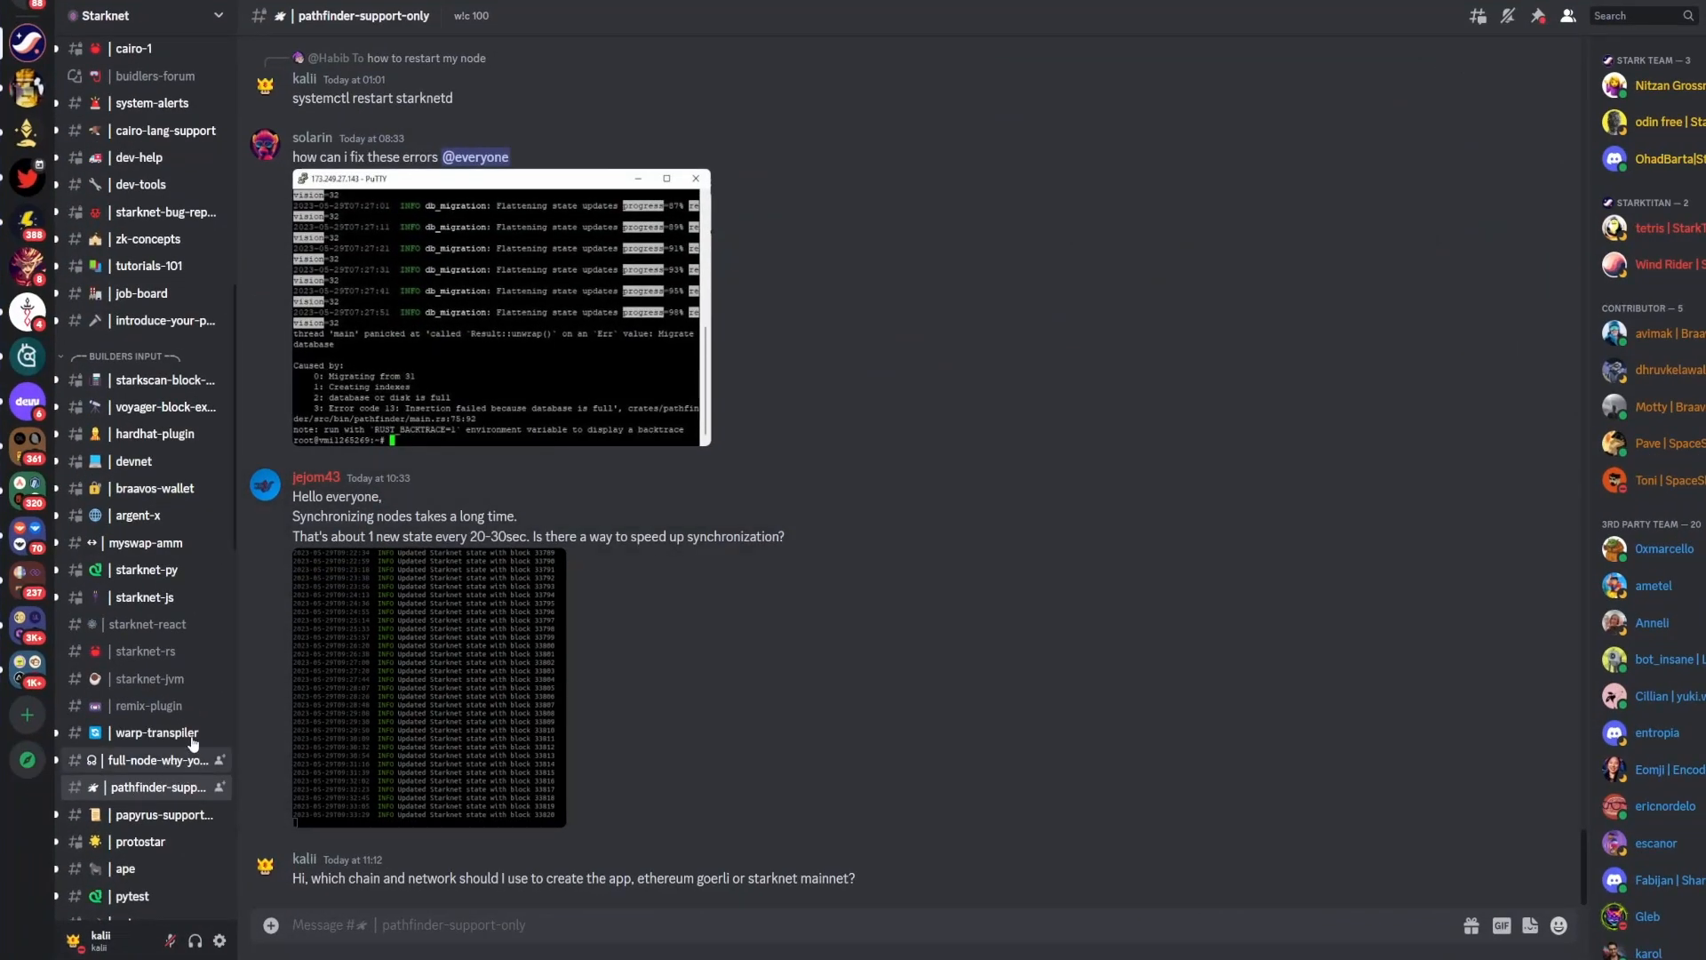
# Step: Browse members' synced-node posts in the full-node-why-you-post-ip-numbers-makes-no-sense channel
pyautogui.click(158, 759)
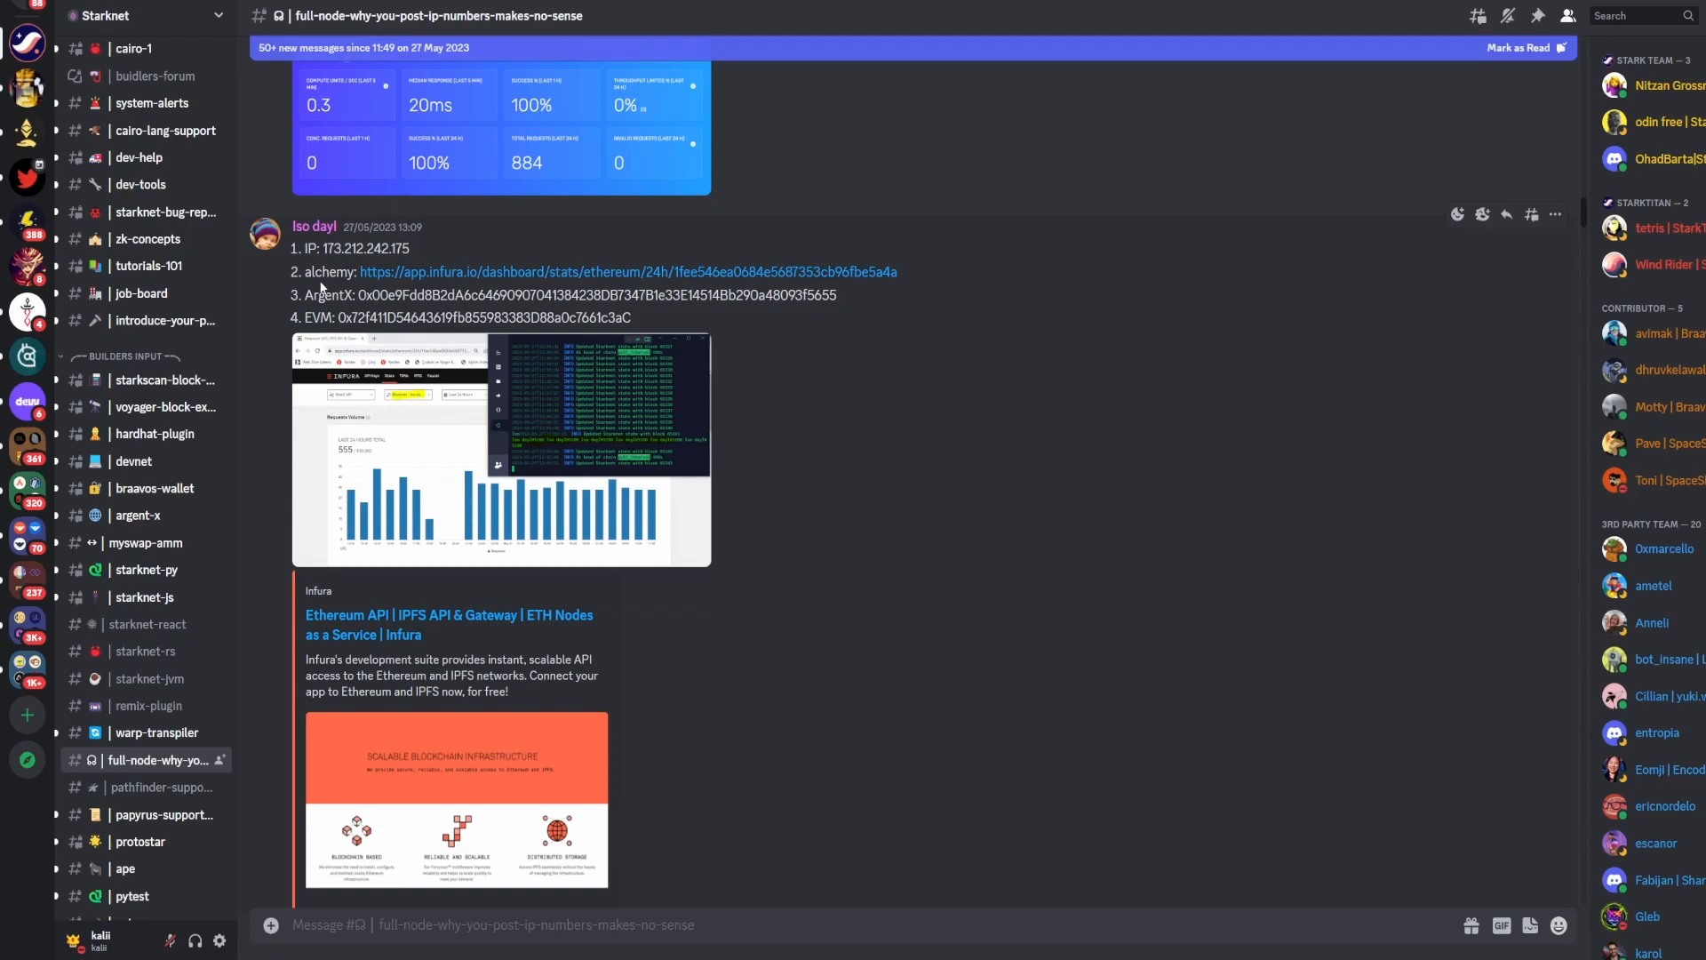
pyautogui.moveTo(664, 361)
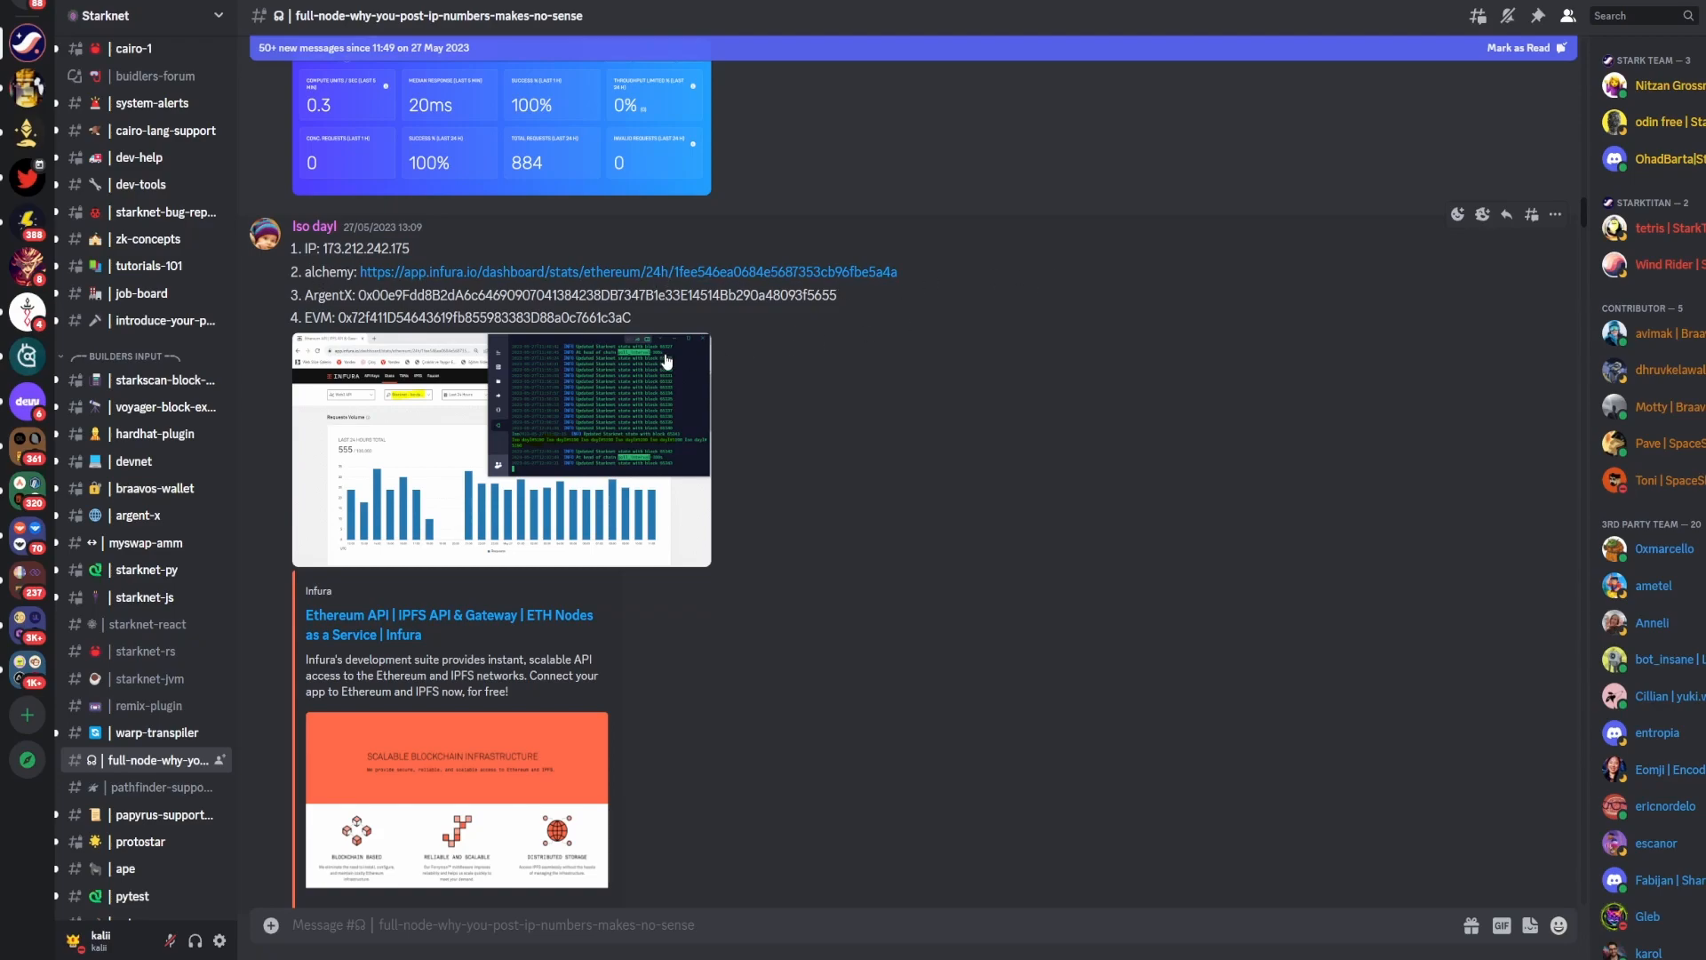
pyautogui.scroll(-3)
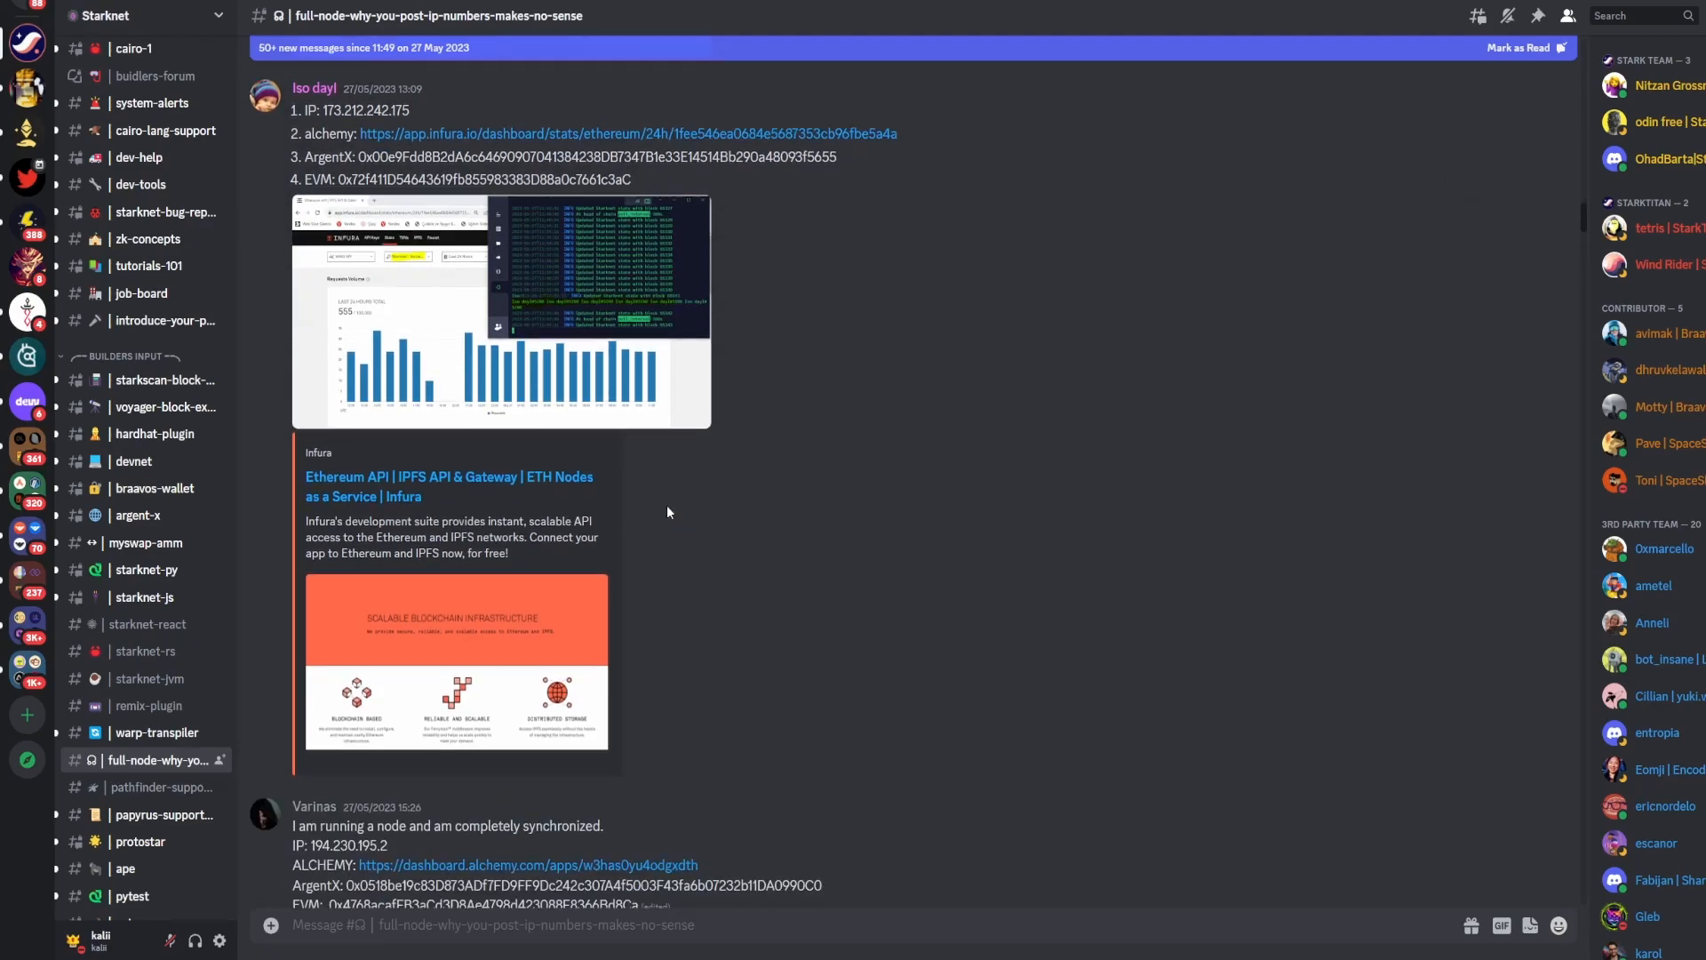
pyautogui.scroll(-3)
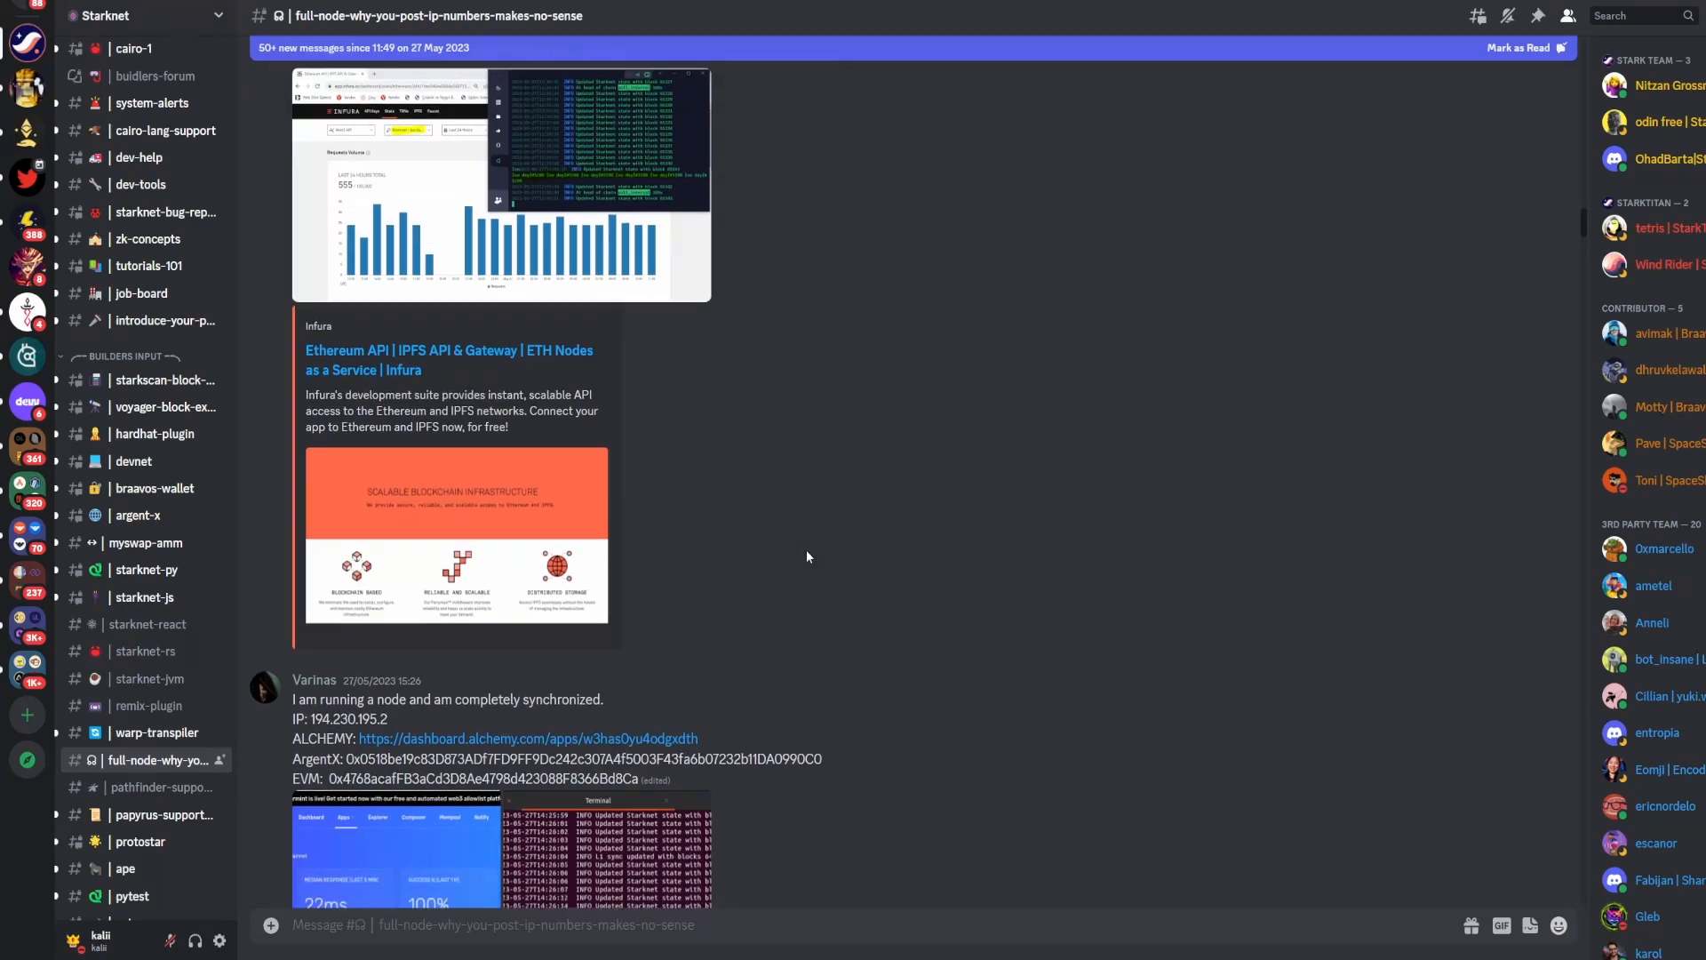
pyautogui.scroll(-3)
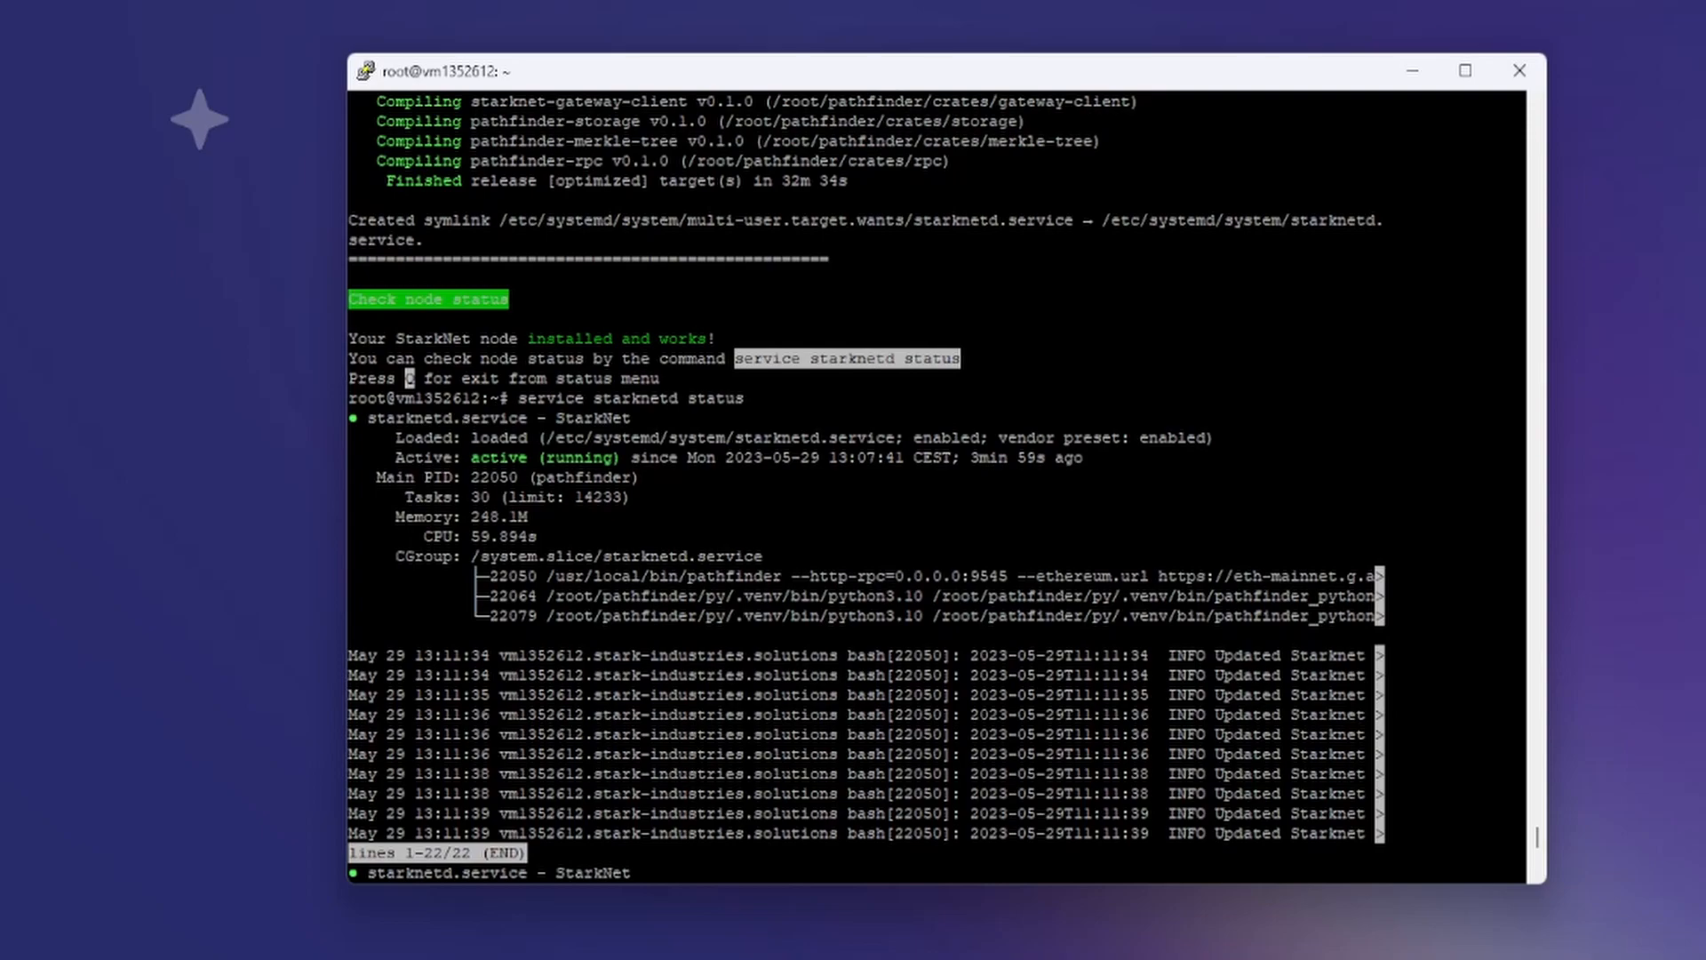
# Step: Leave the starknetd service status view after confirming it is active (running)
pyautogui.press('q')
pyautogui.write('journalctl -u starknetd -f')
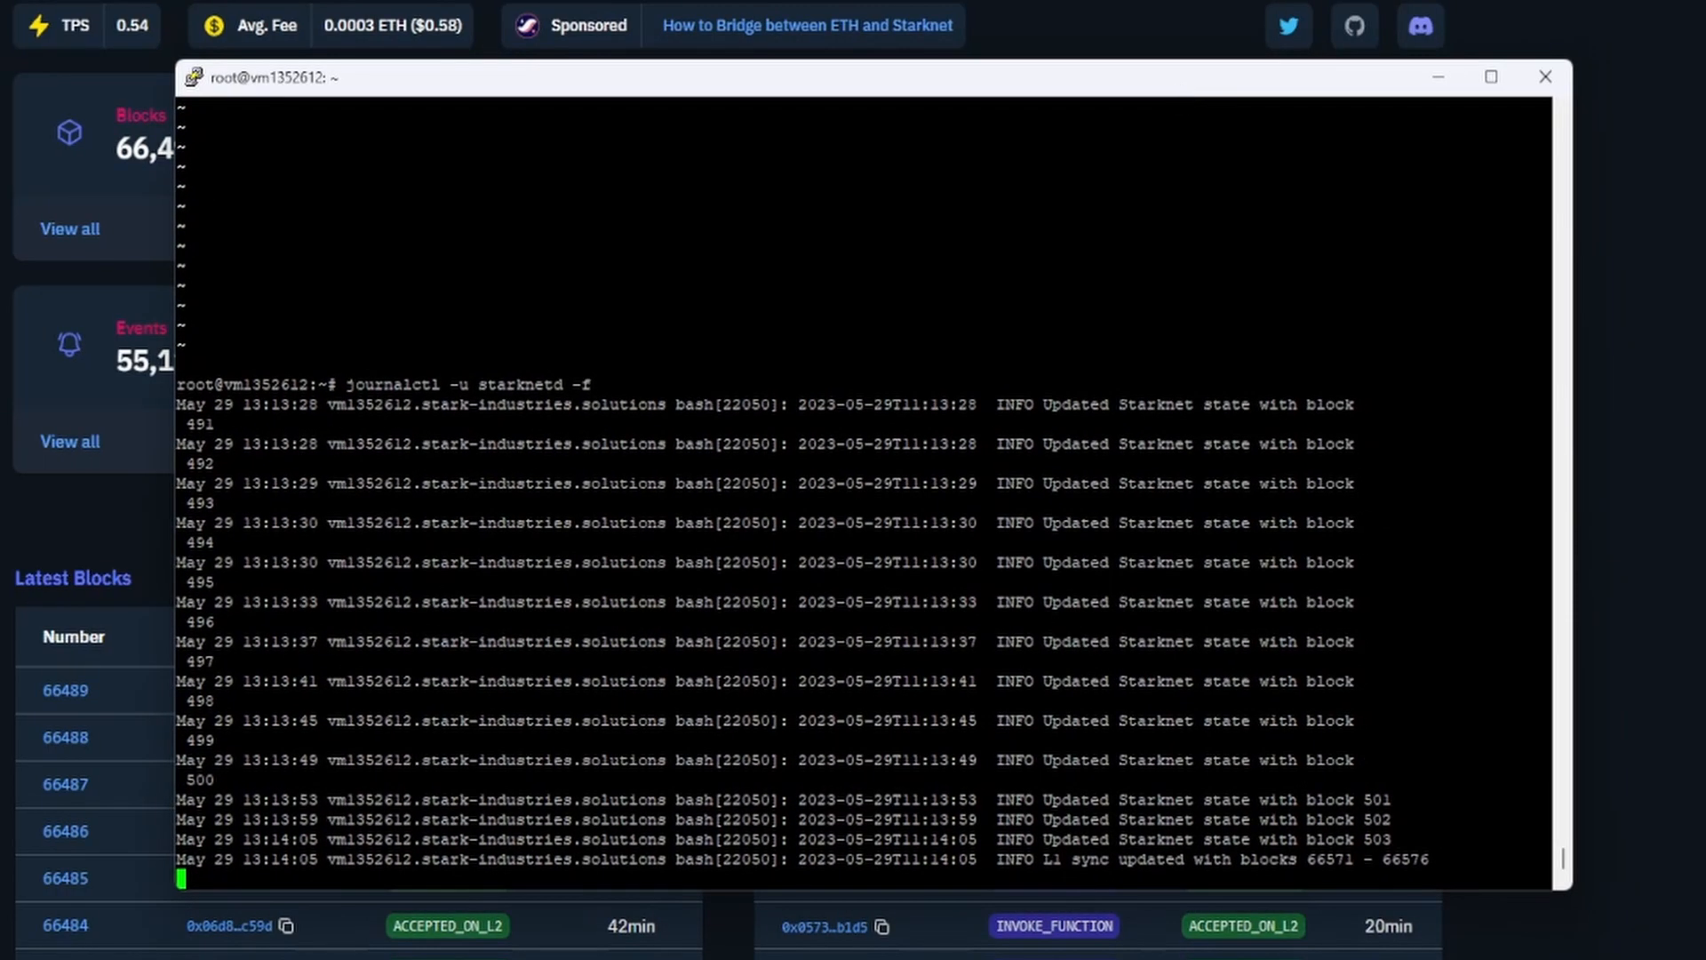
# Step: Close the PuTTY server session, bringing up the exit confirmation
pyautogui.click(1544, 76)
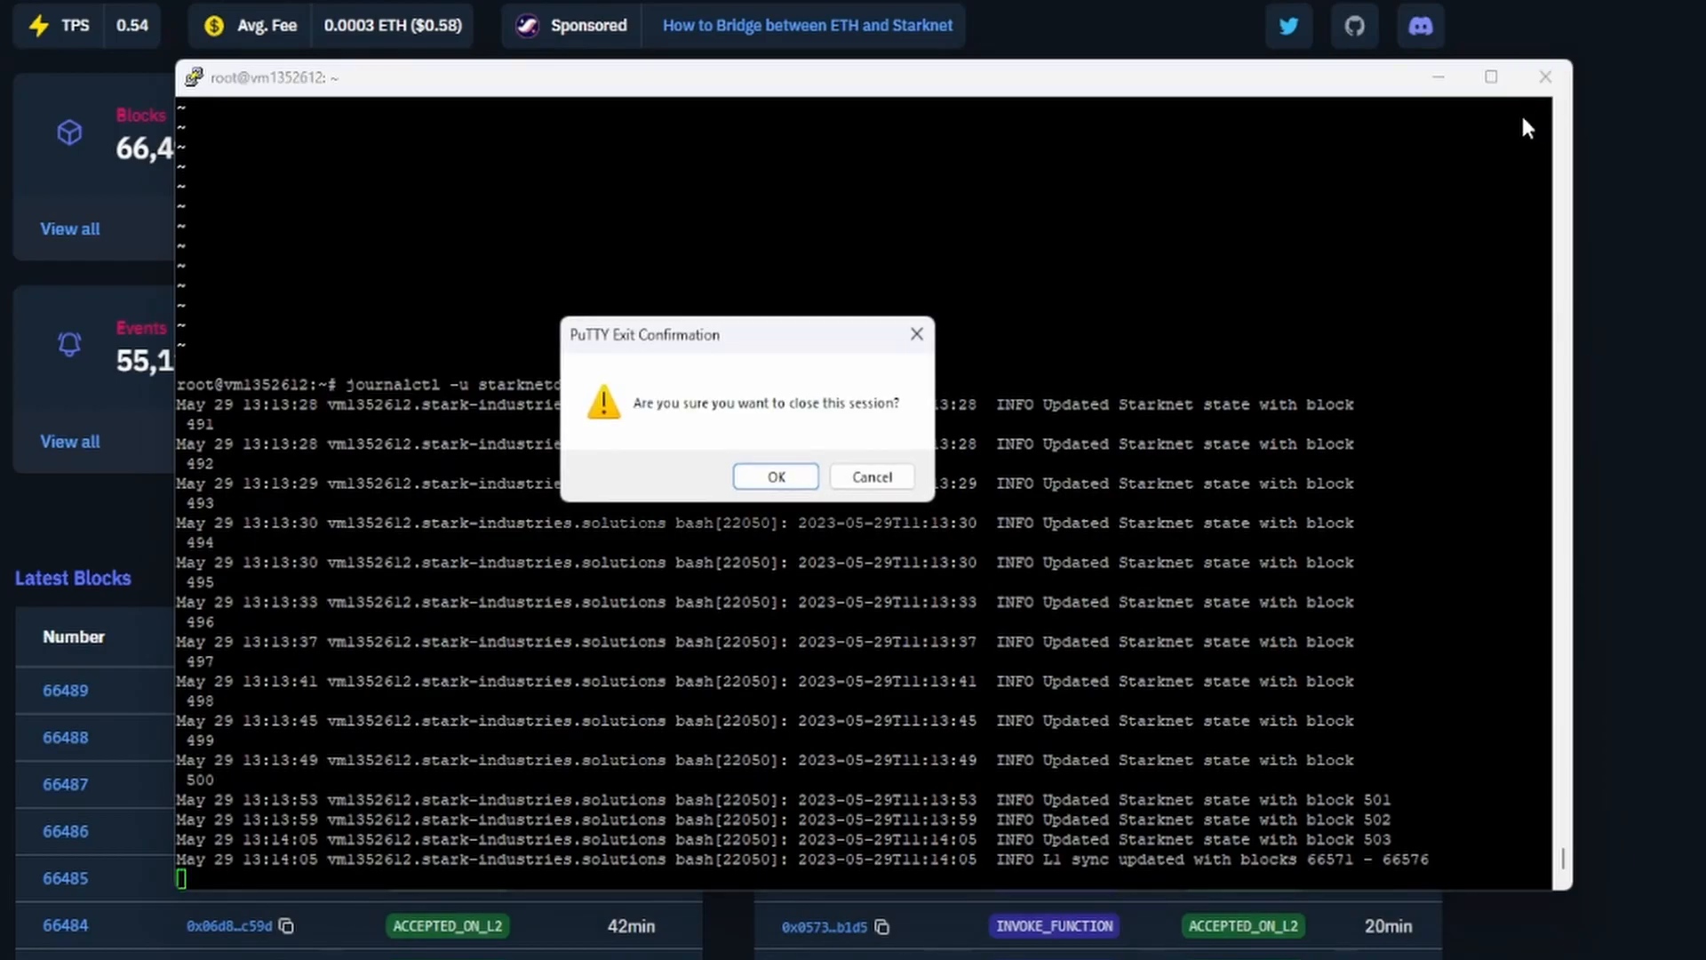